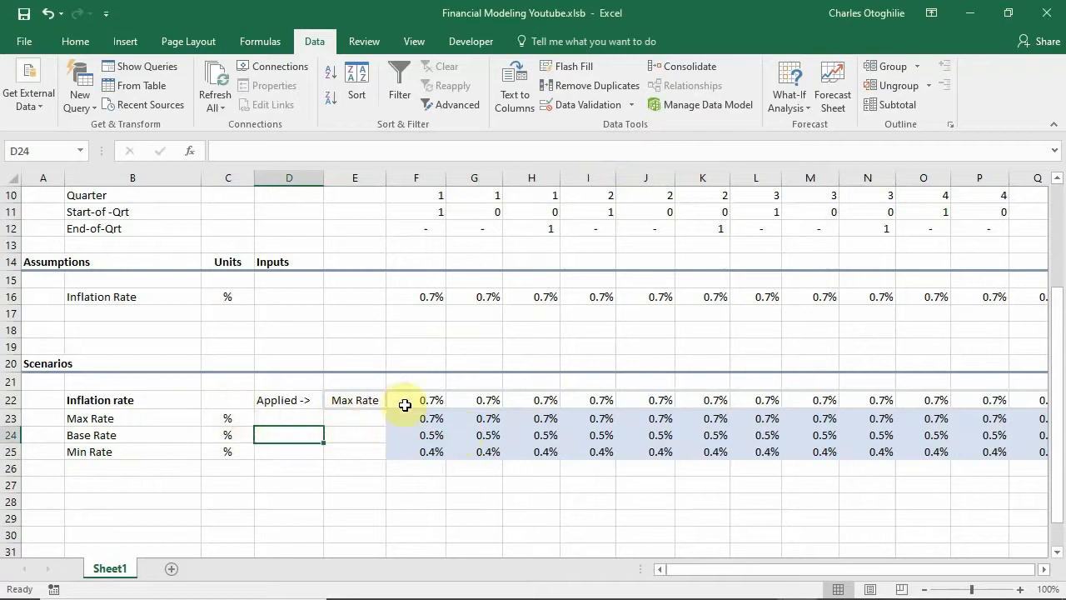
# Review the Inflation rate block: its F22 scenario formula, the Max/Base Rate dropdown and the assumption link.
pyautogui.click(416, 399)
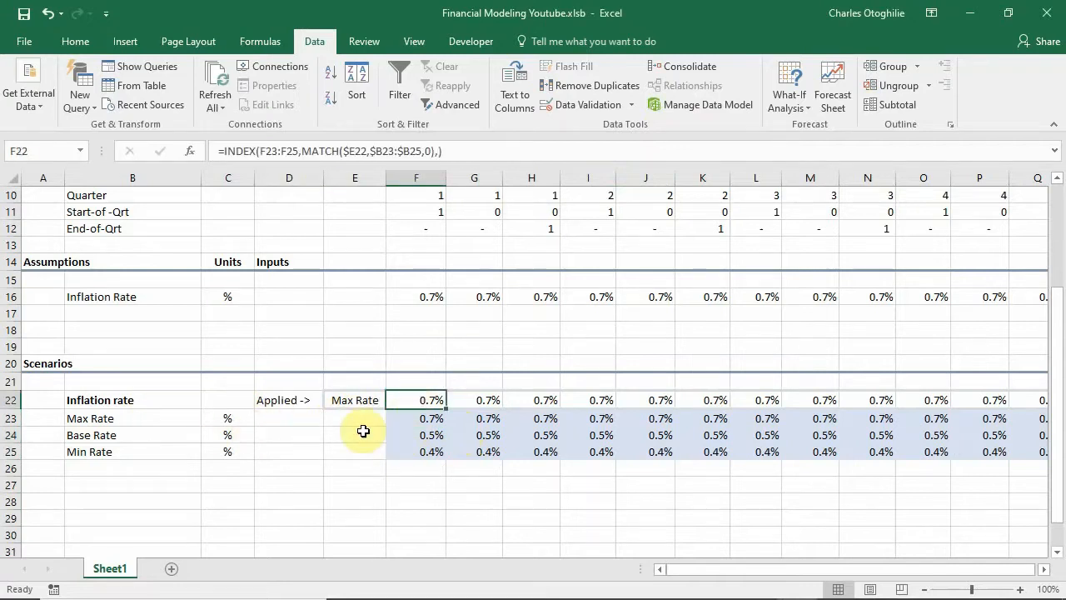
pyautogui.click(354, 418)
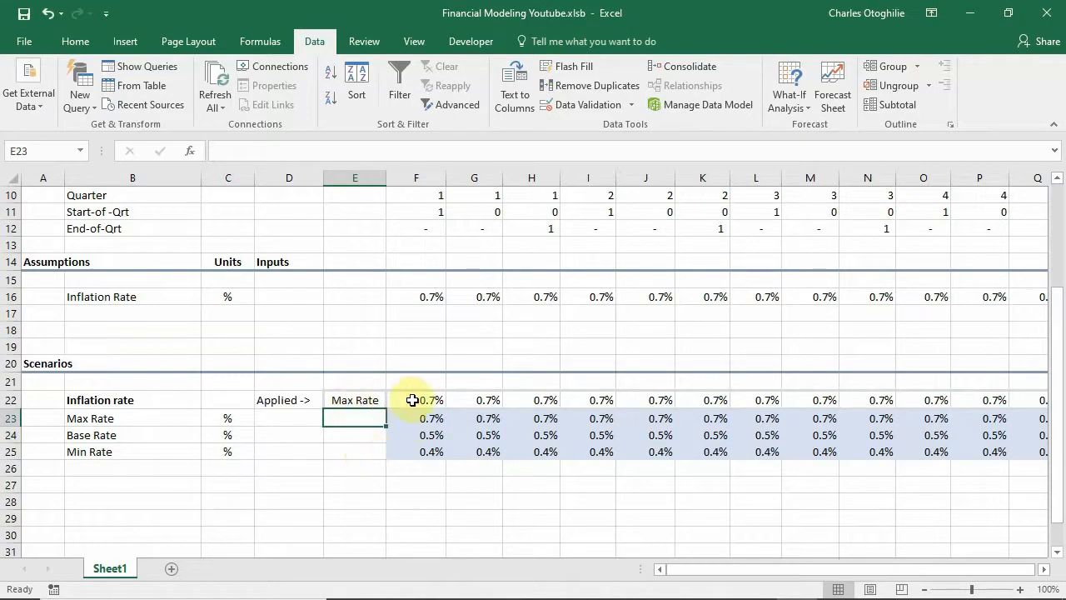
pyautogui.click(416, 400)
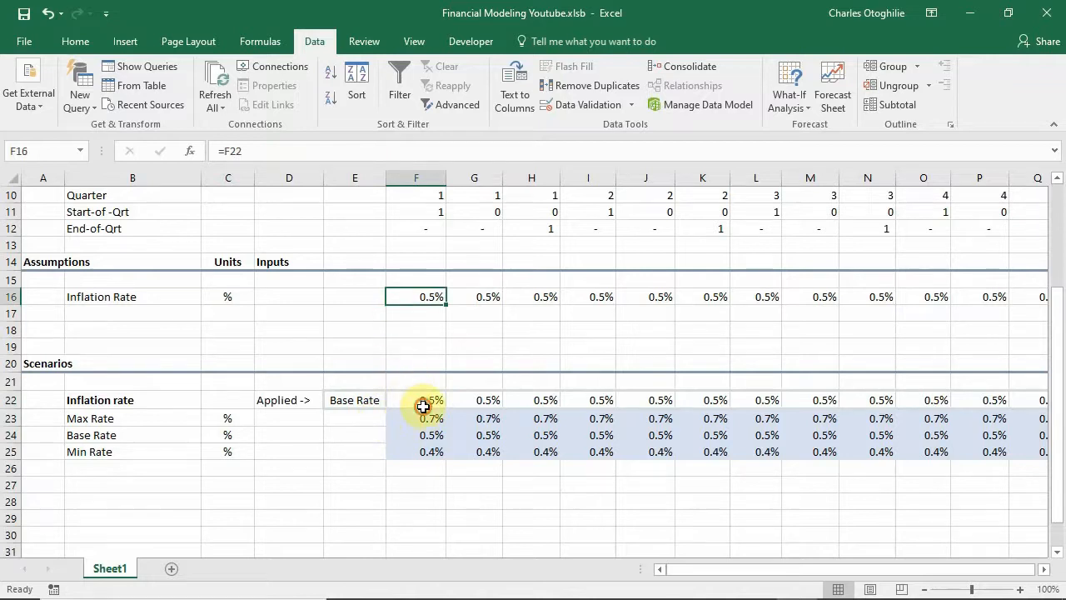
pyautogui.click(417, 399)
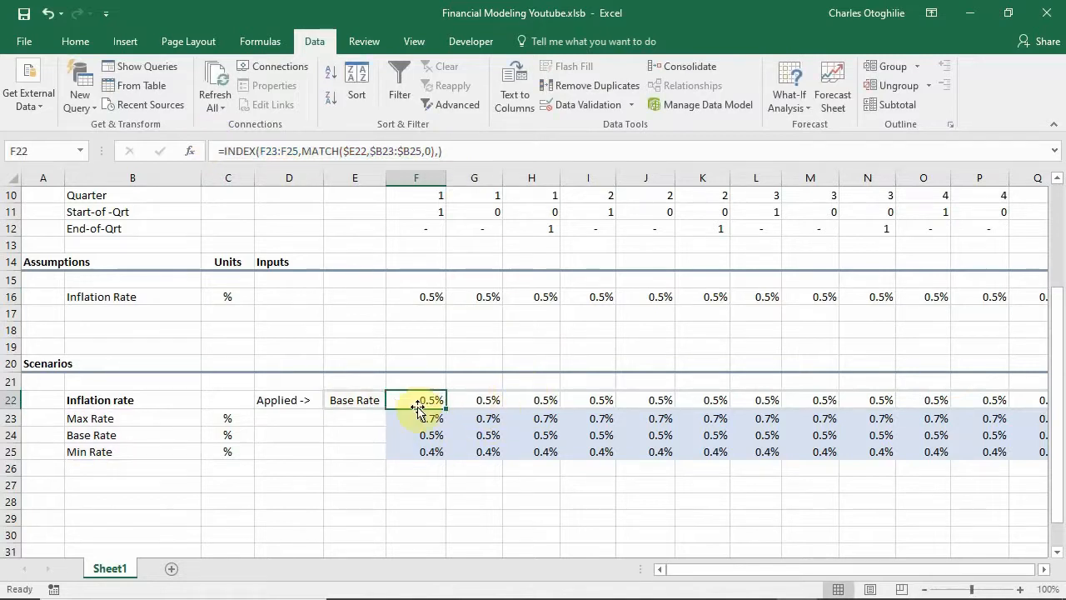
pyautogui.click(353, 400)
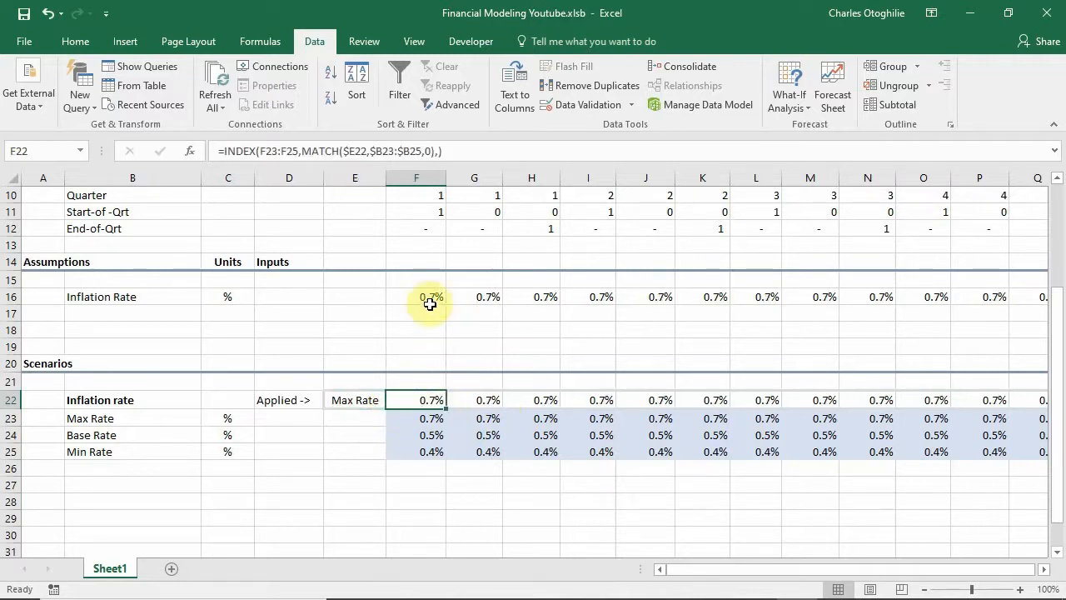
pyautogui.click(416, 297)
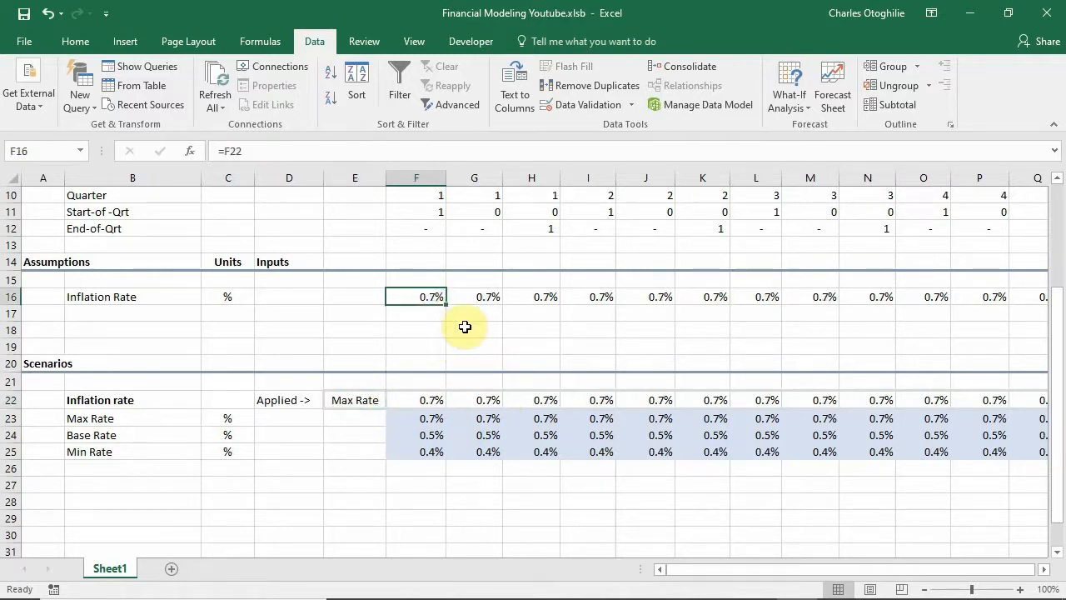
pyautogui.moveTo(459, 381)
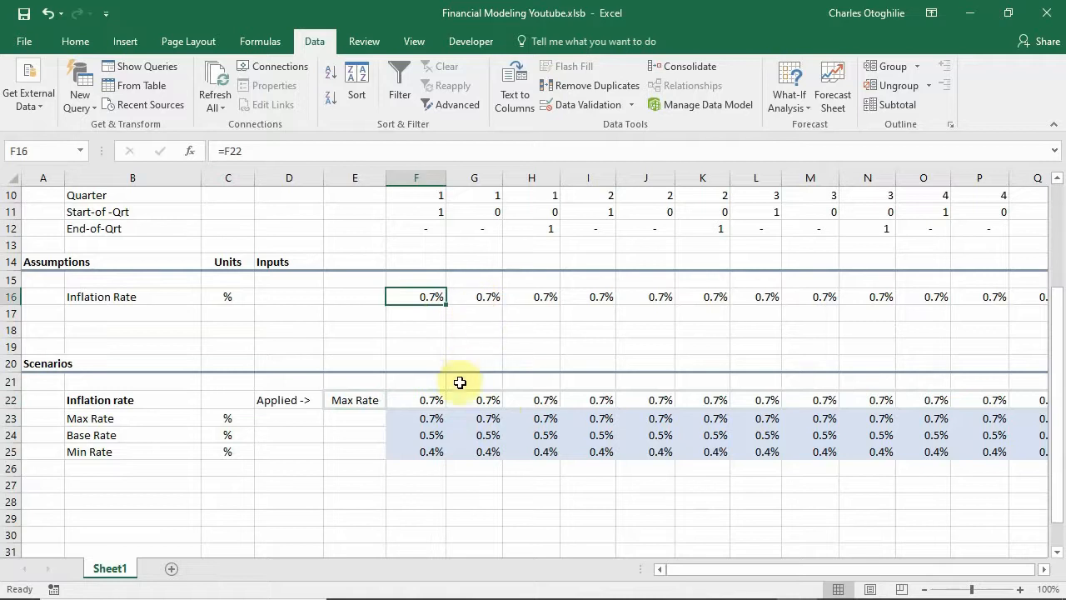
pyautogui.click(416, 399)
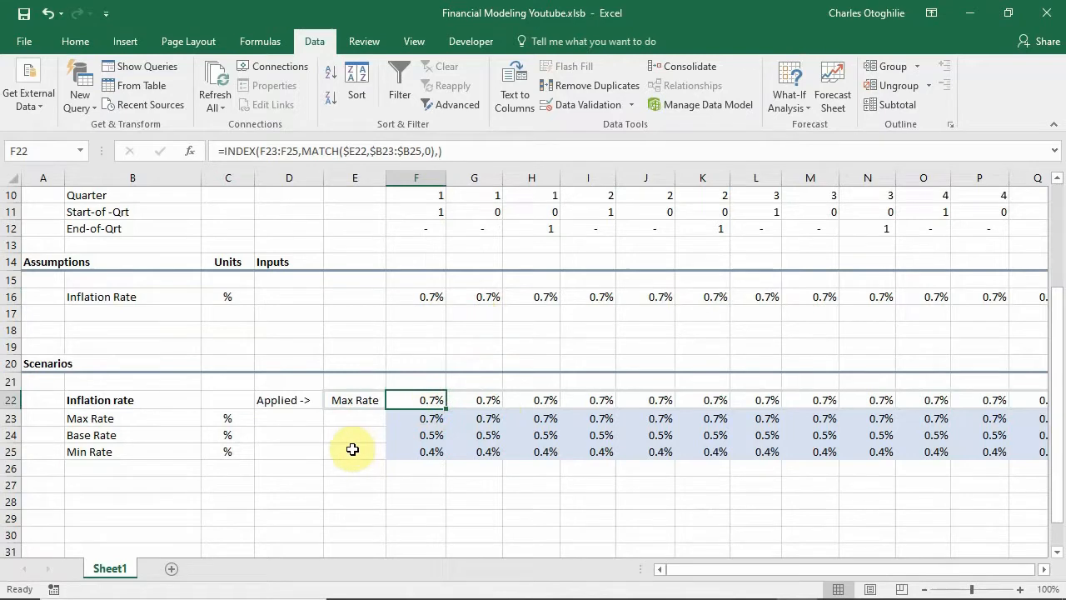
pyautogui.moveTo(420, 420)
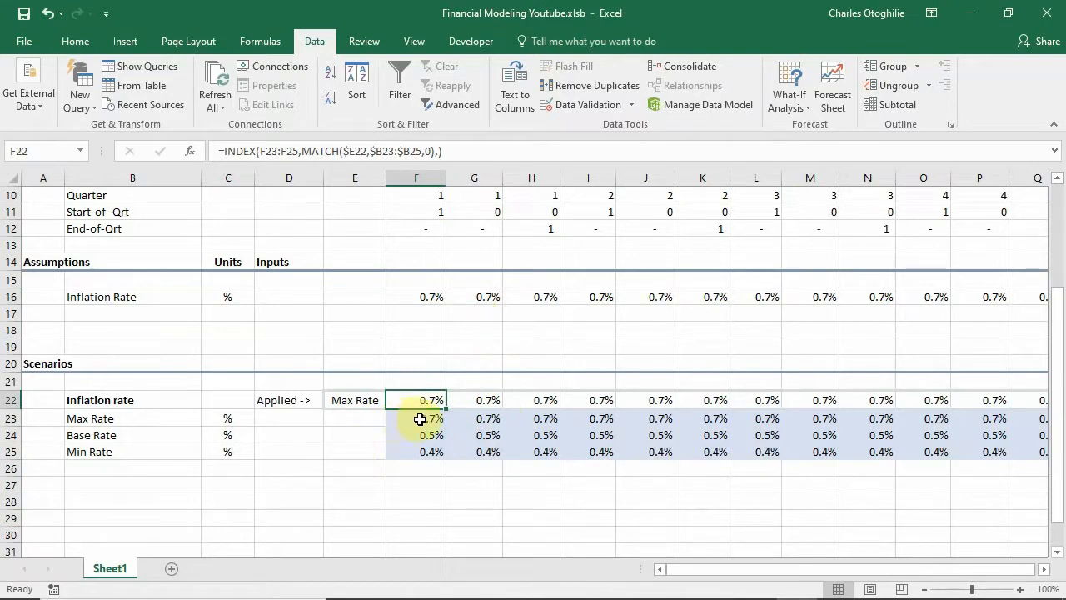
pyautogui.moveTo(461, 440)
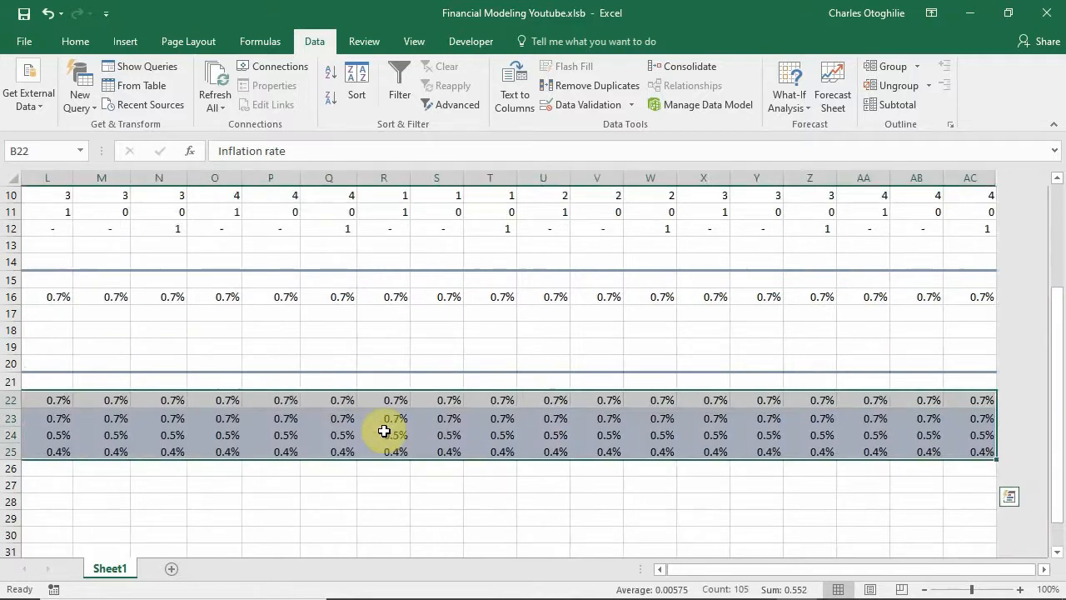
# Copy the inflation scenario rows 22–25 into rows 28–31 and set the copy's selector to Min Rate.
pyautogui.press('ctrl+c')
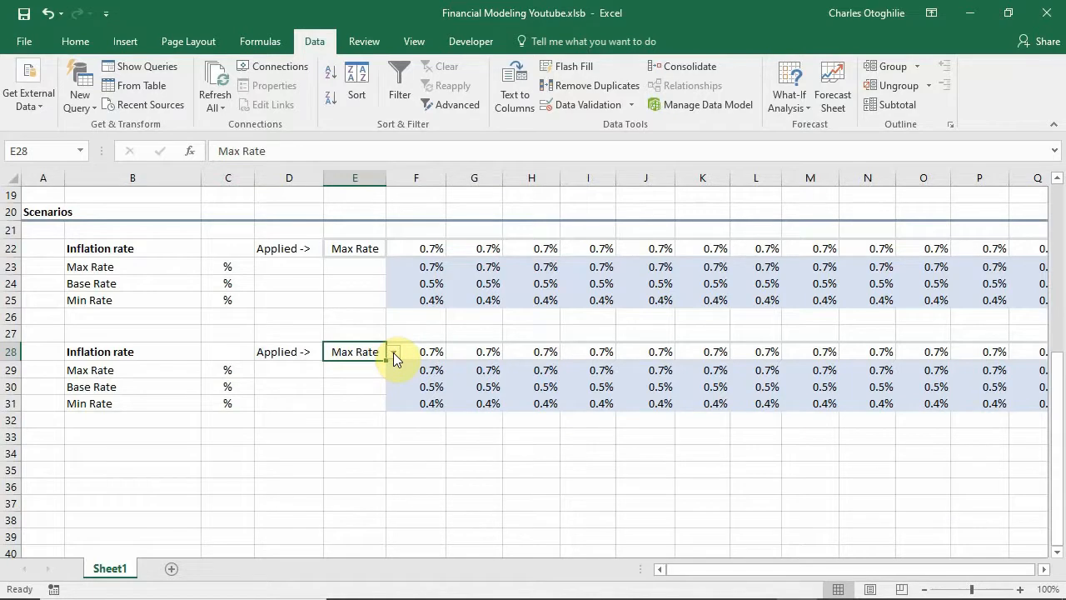
pyautogui.click(393, 351)
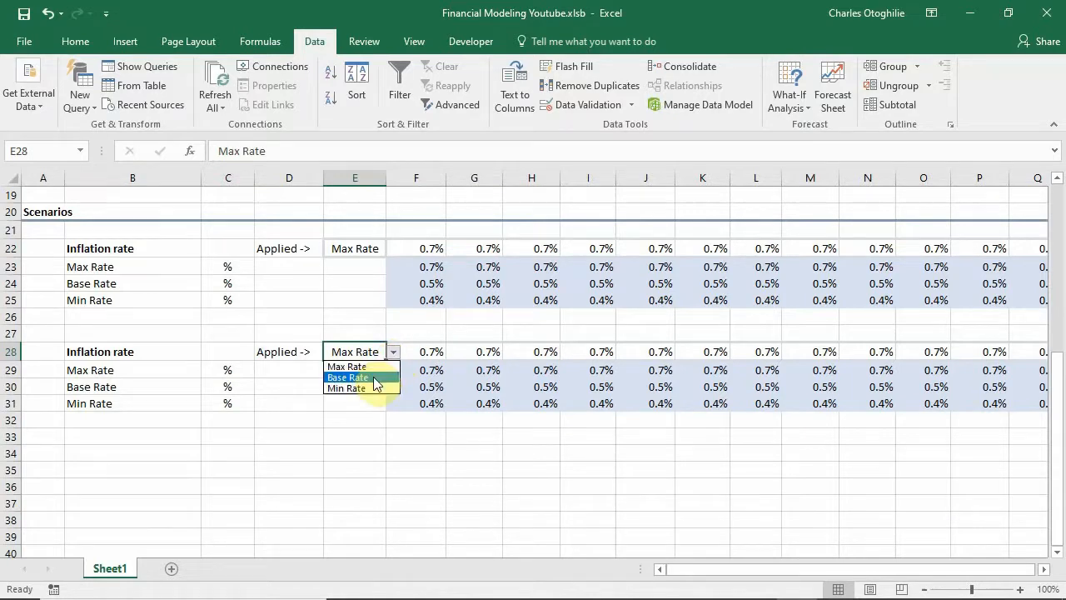
pyautogui.click(346, 376)
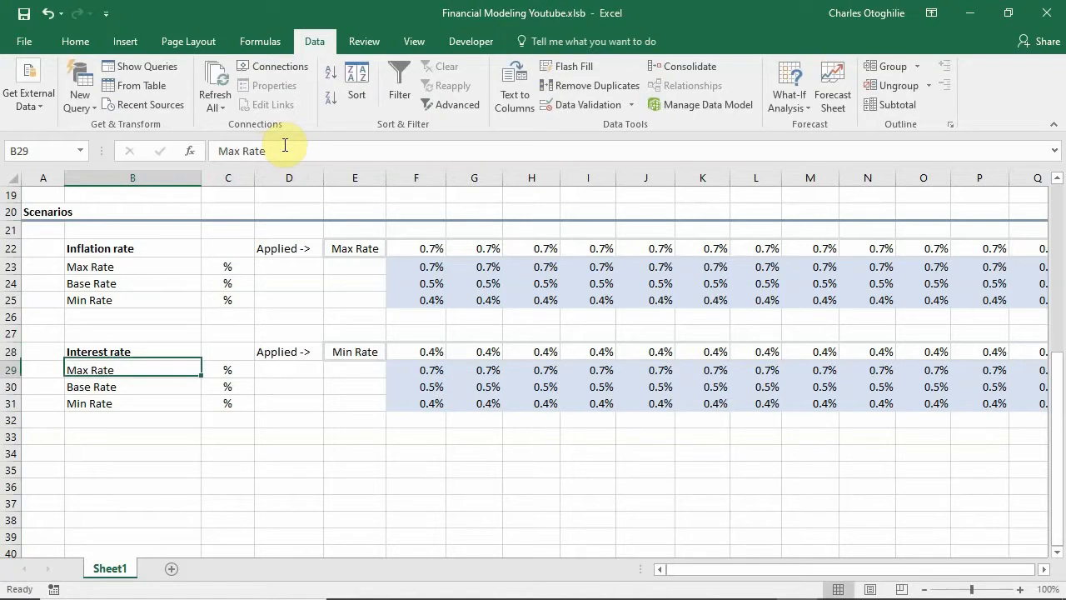
pyautogui.moveTo(284, 150)
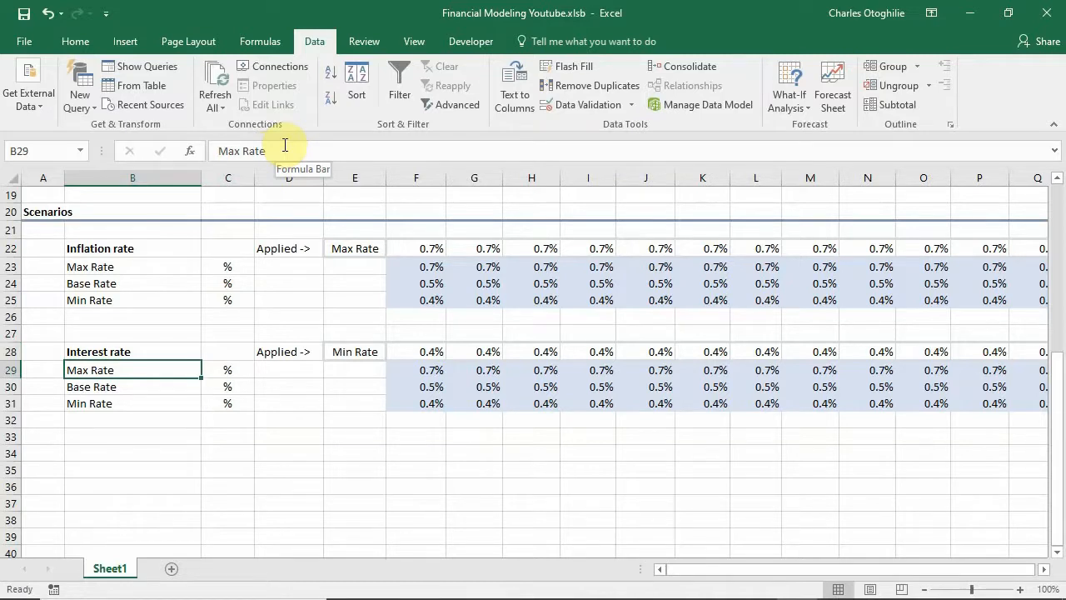
# Rename the copied block's scenarios to High, Moderate and Low in B29:B31.
pyautogui.write('High')
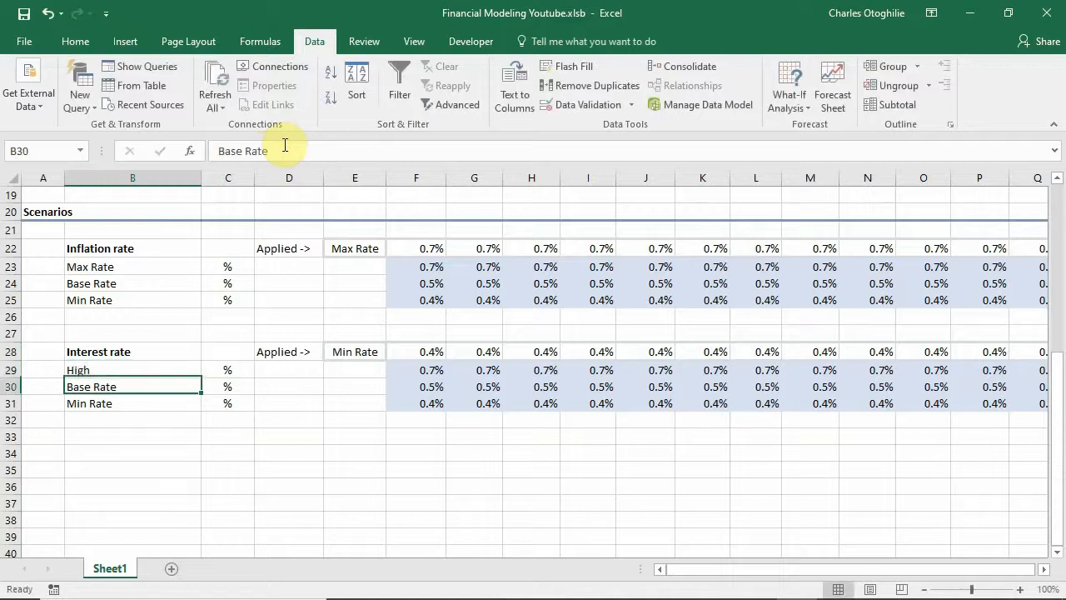
pyautogui.click(133, 403)
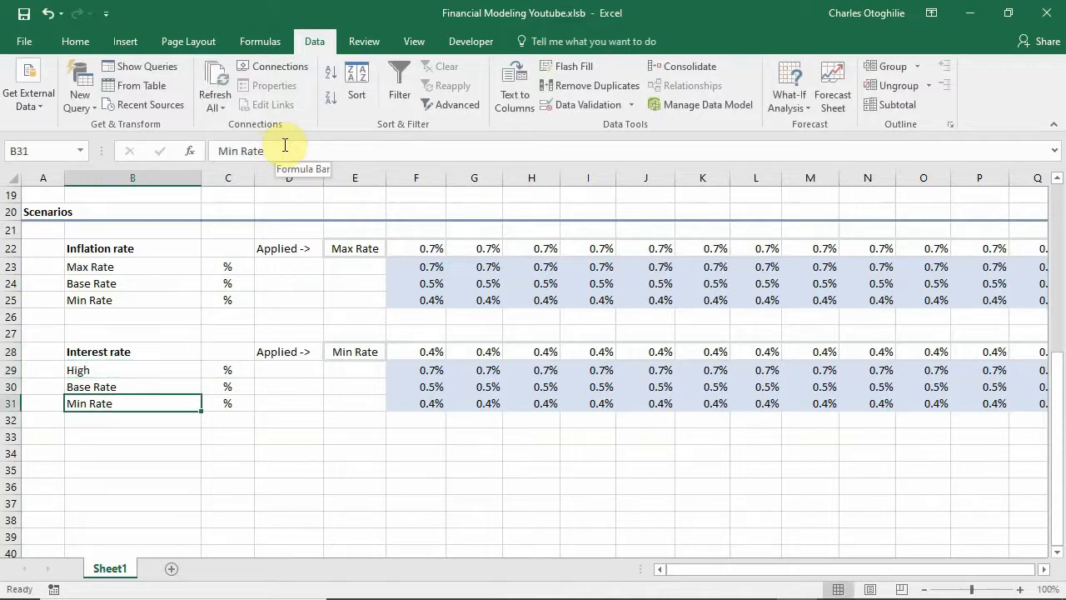
pyautogui.write('Low Rate')
pyautogui.click(131, 387)
pyautogui.write('M')
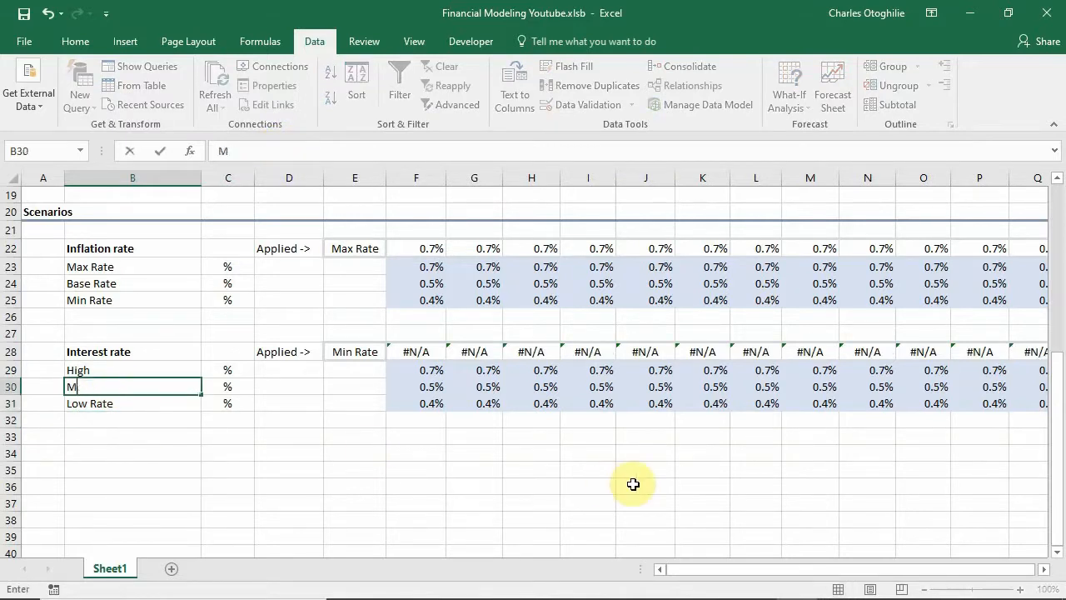
pyautogui.write('oderate')
pyautogui.click(132, 403)
pyautogui.write('Low')
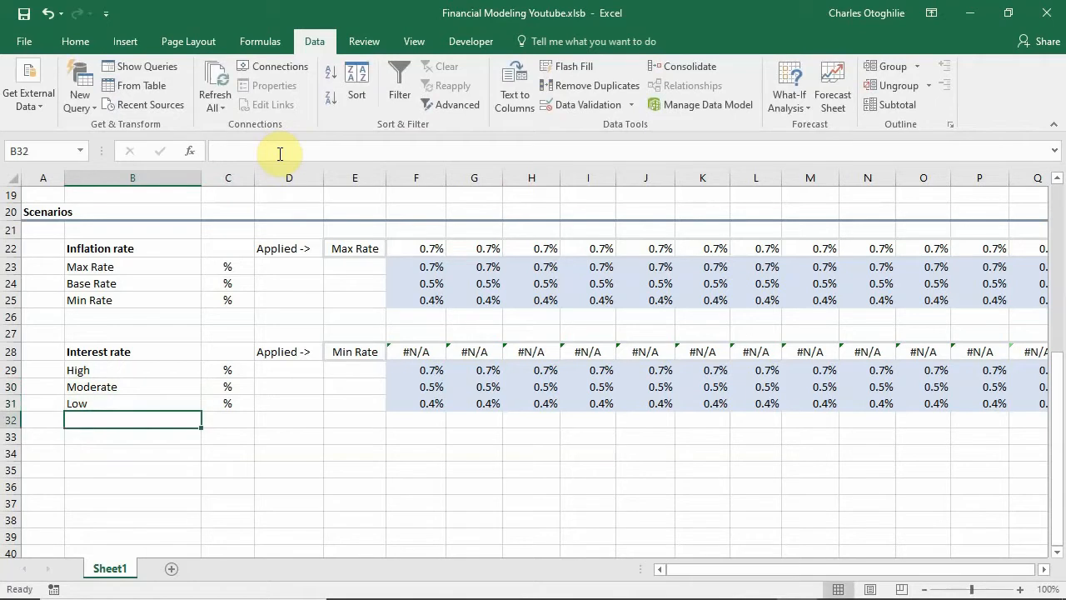
pyautogui.click(134, 370)
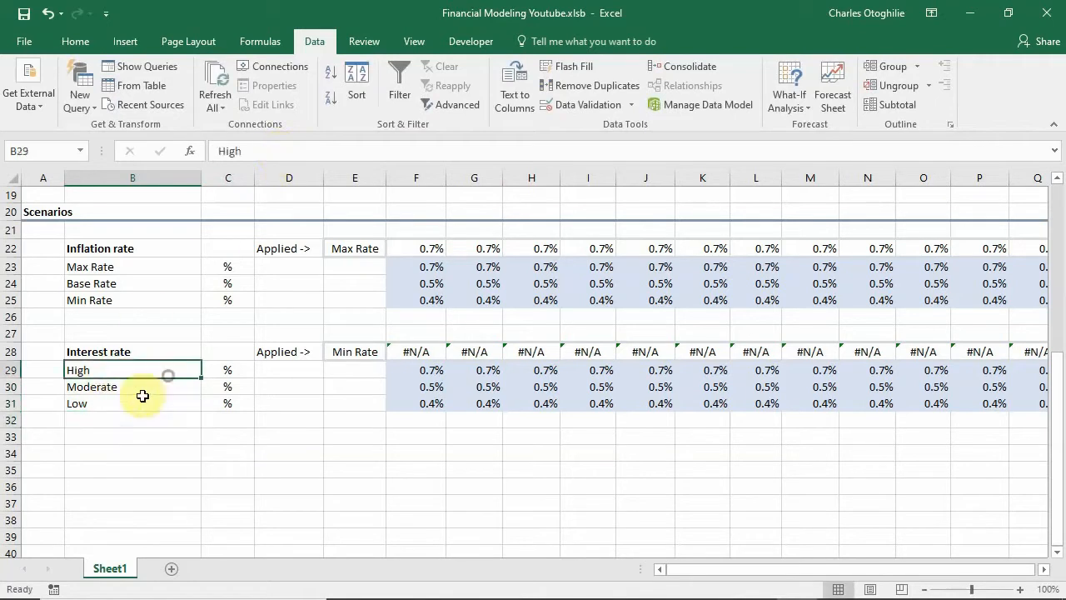
# Check the E28 selector still lists the old inflation scenario names.
pyautogui.click(416, 350)
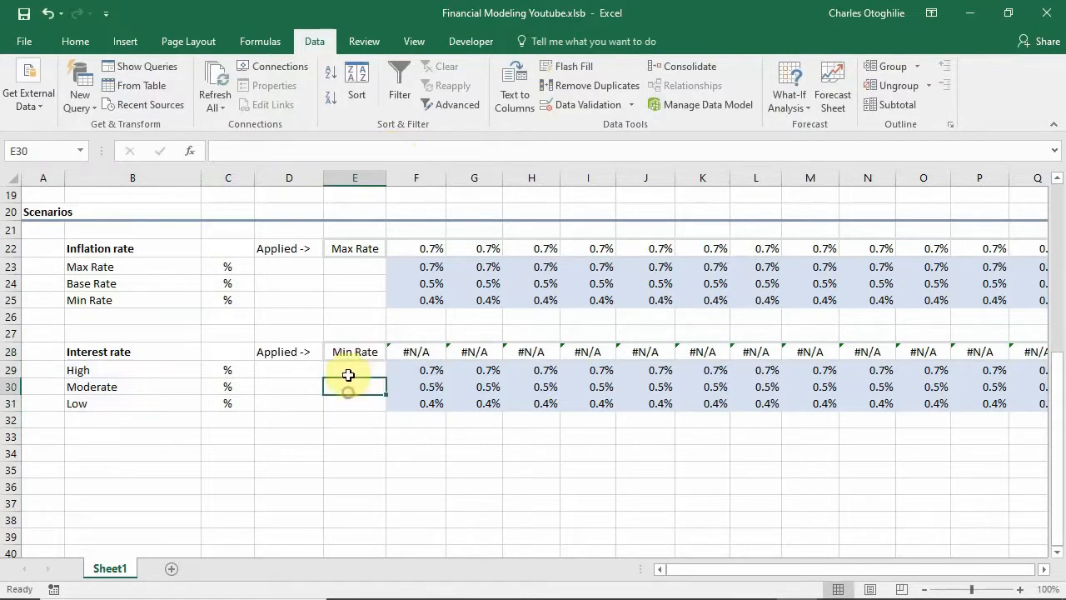
pyautogui.click(355, 349)
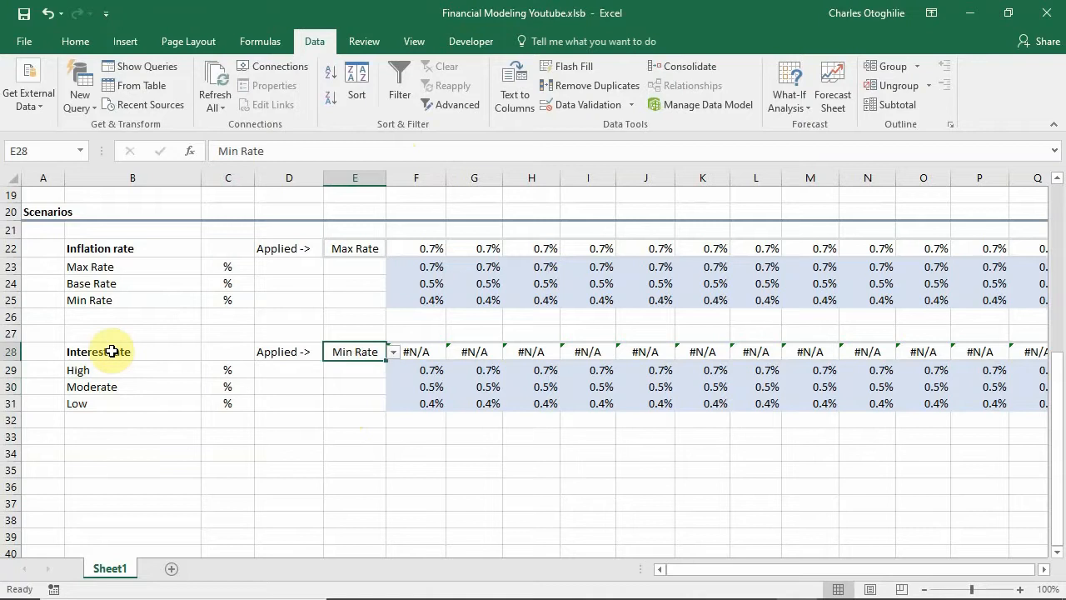
pyautogui.click(393, 350)
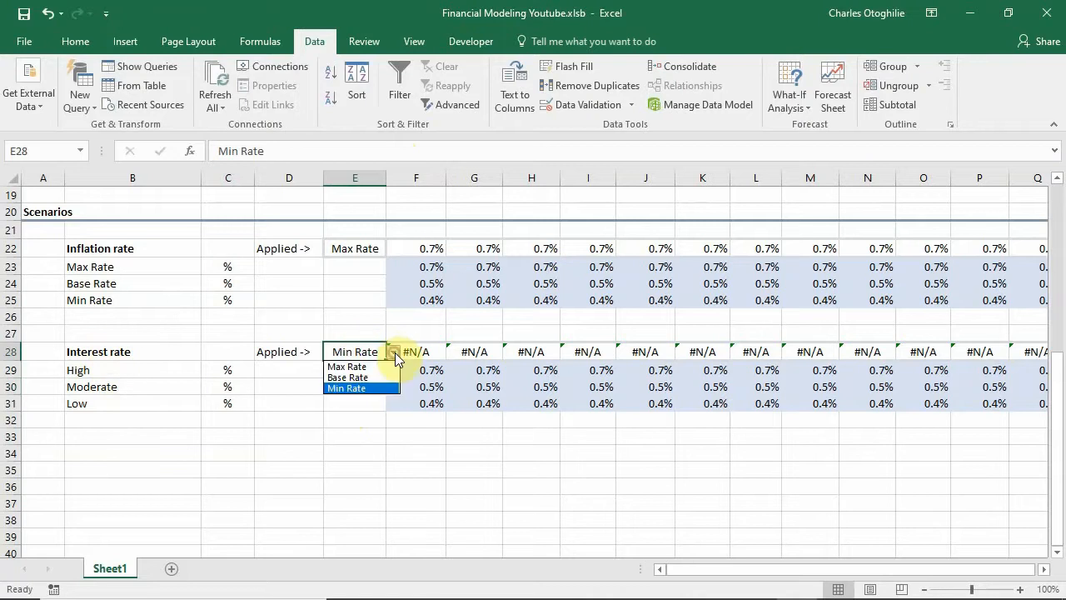
pyautogui.moveTo(366, 376)
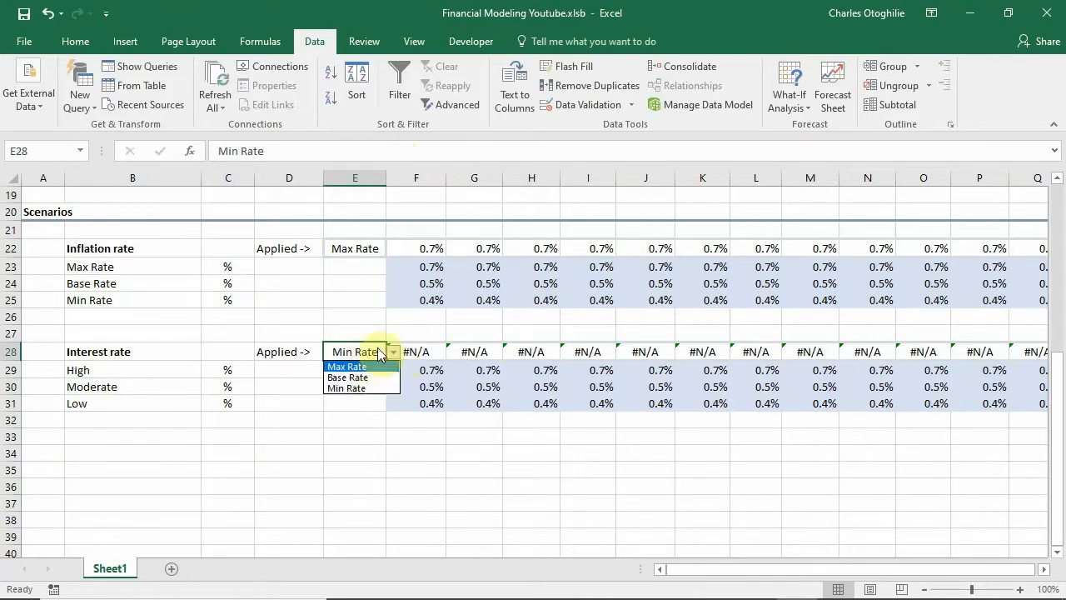
pyautogui.moveTo(389, 376)
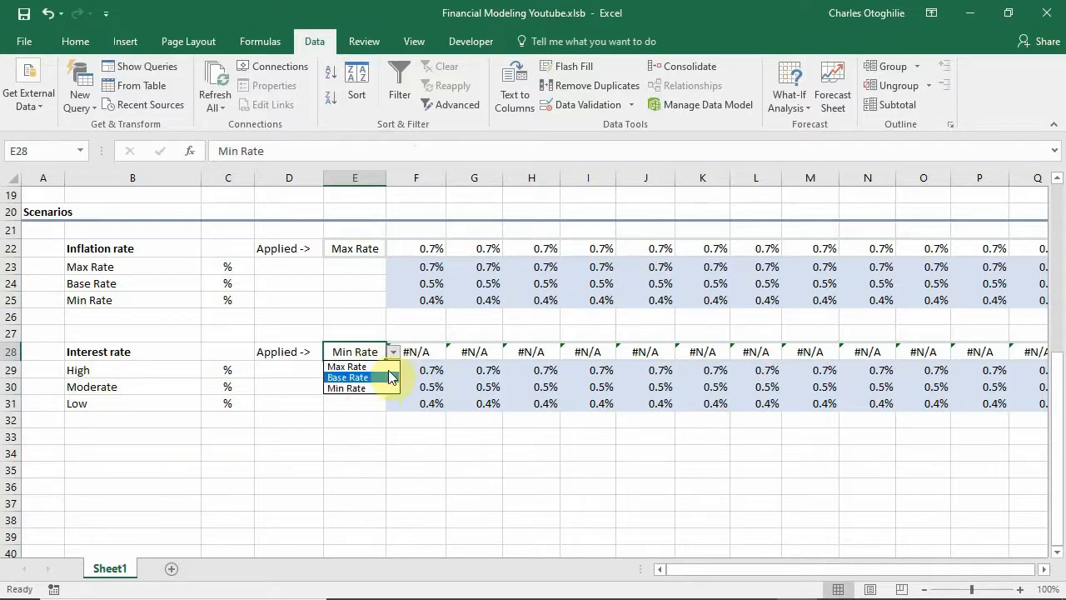
pyautogui.click(353, 350)
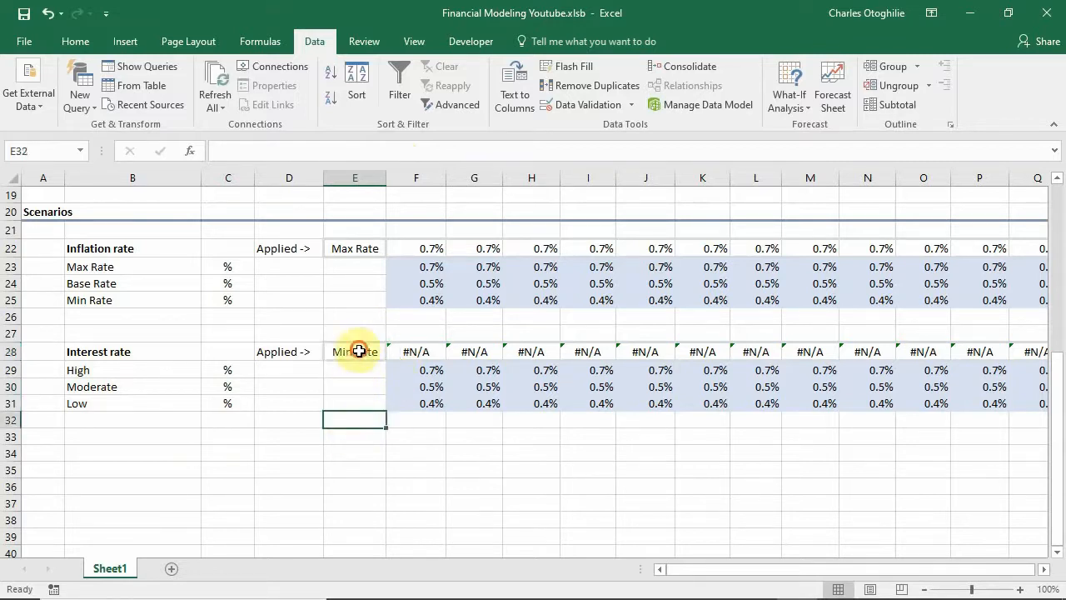
pyautogui.click(355, 350)
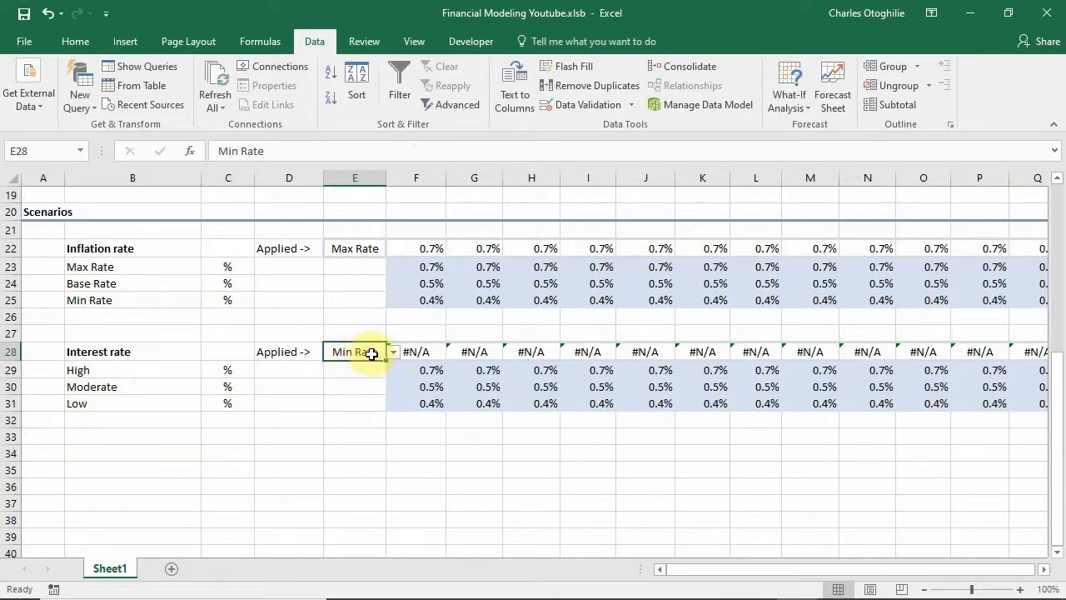
pyautogui.moveTo(586, 103)
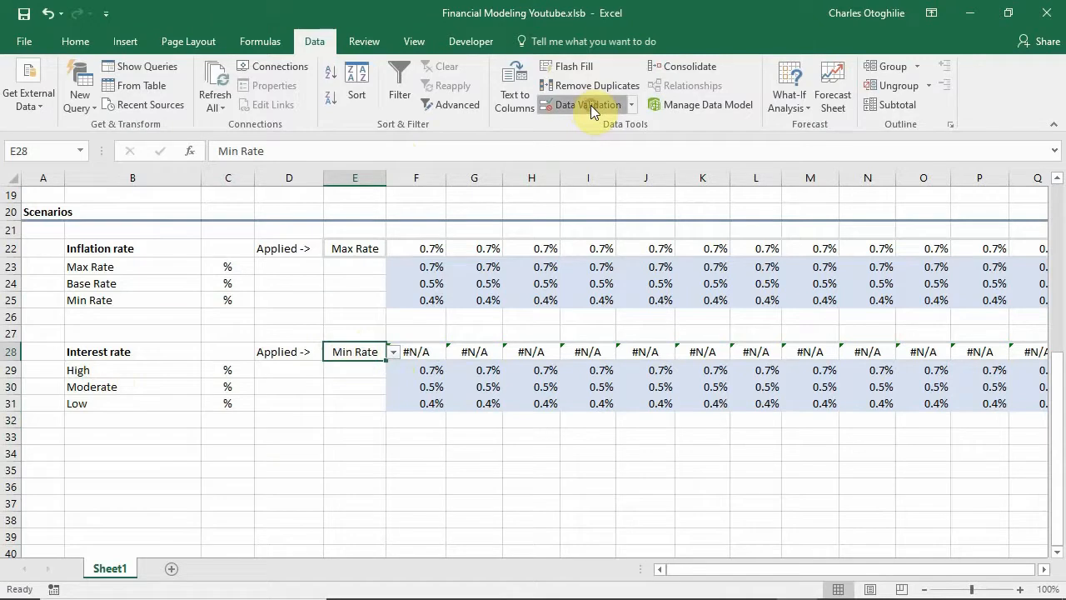
# Repoint E28's data validation source to =$B$29:$B$31 and choose the Low scenario.
pyautogui.click(586, 103)
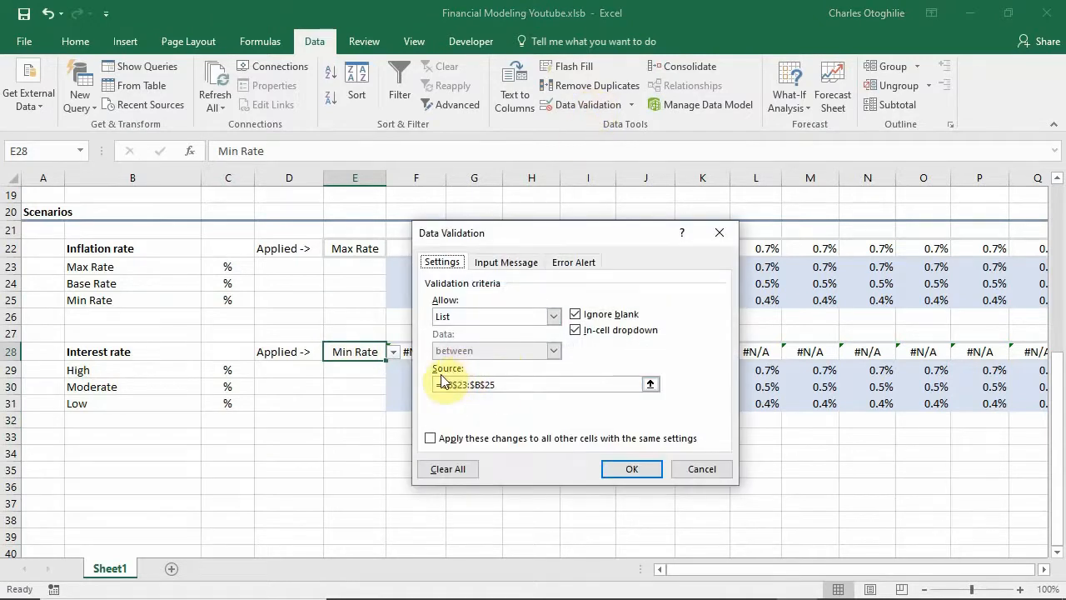
pyautogui.click(506, 384)
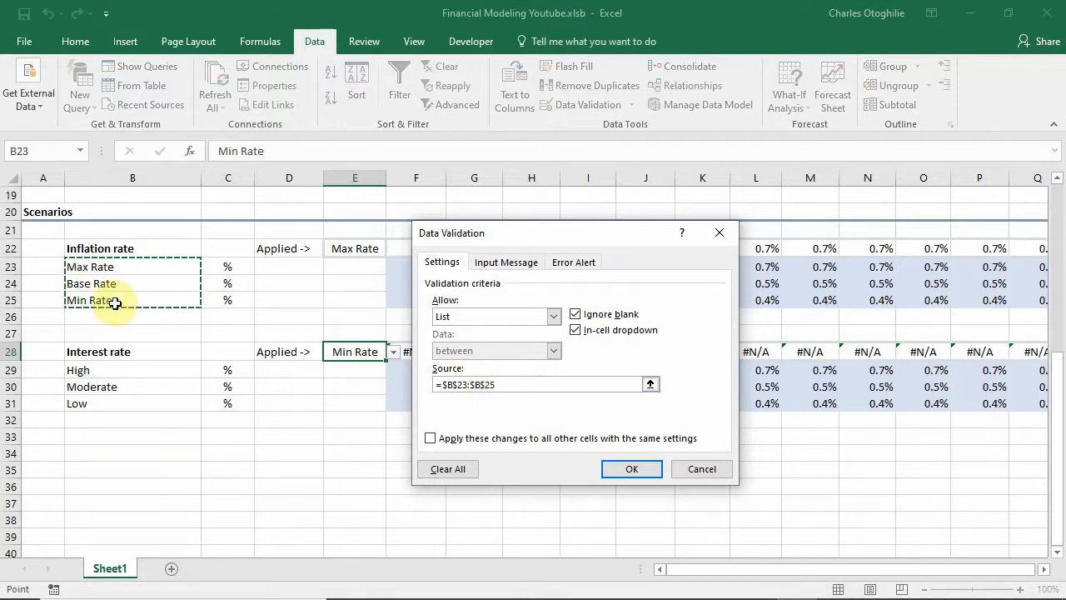
pyautogui.moveTo(496, 413)
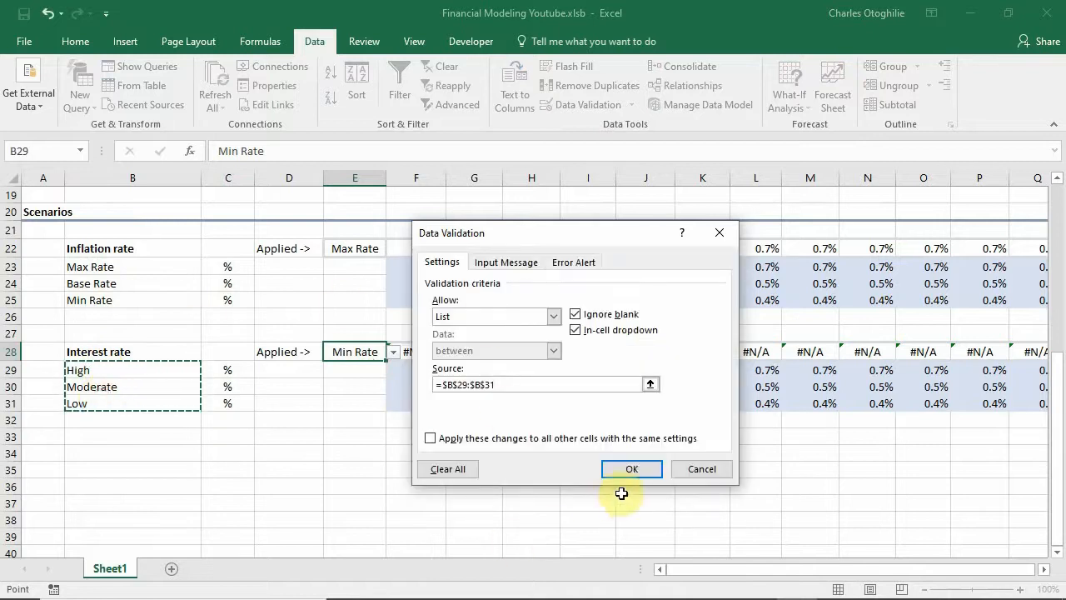
pyautogui.click(632, 468)
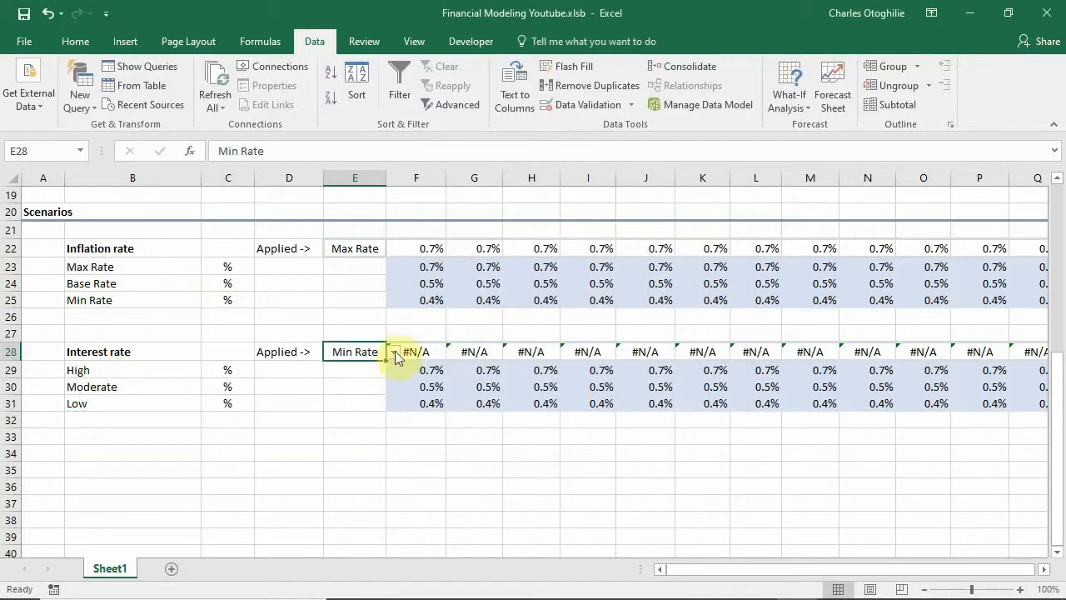
pyautogui.click(391, 350)
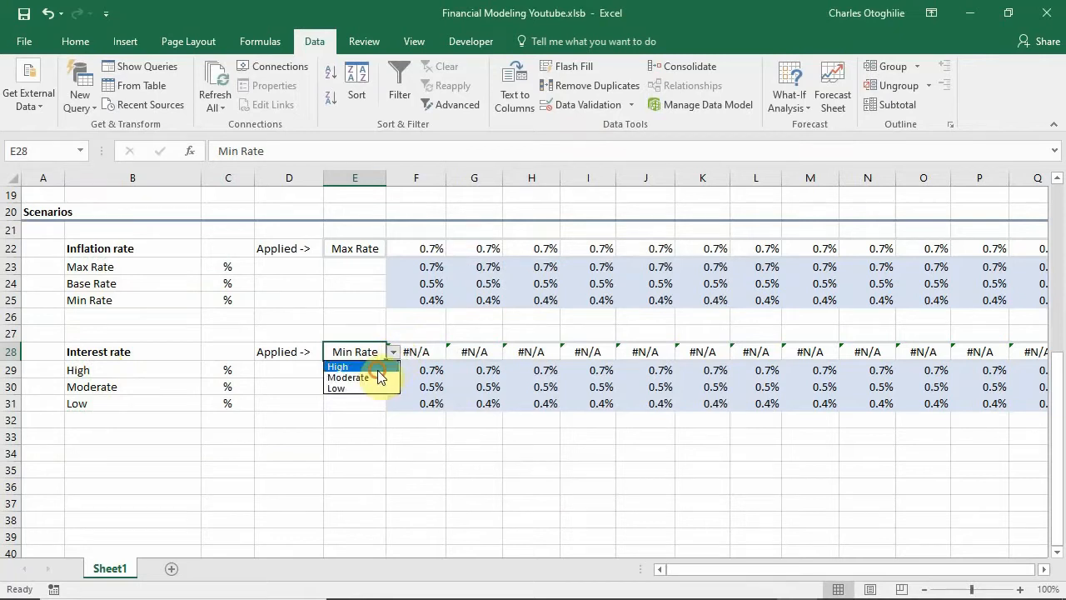
pyautogui.click(348, 376)
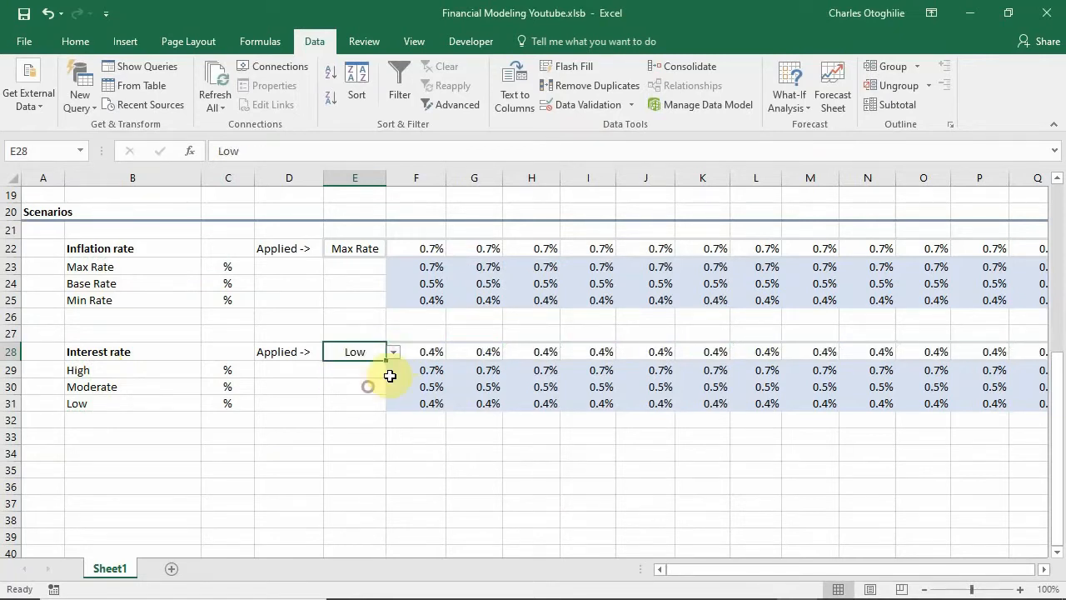
# Enter High 12% and Low 8%, with Moderate as =AVERAGE(F29,F31) giving 10%.
pyautogui.click(416, 370)
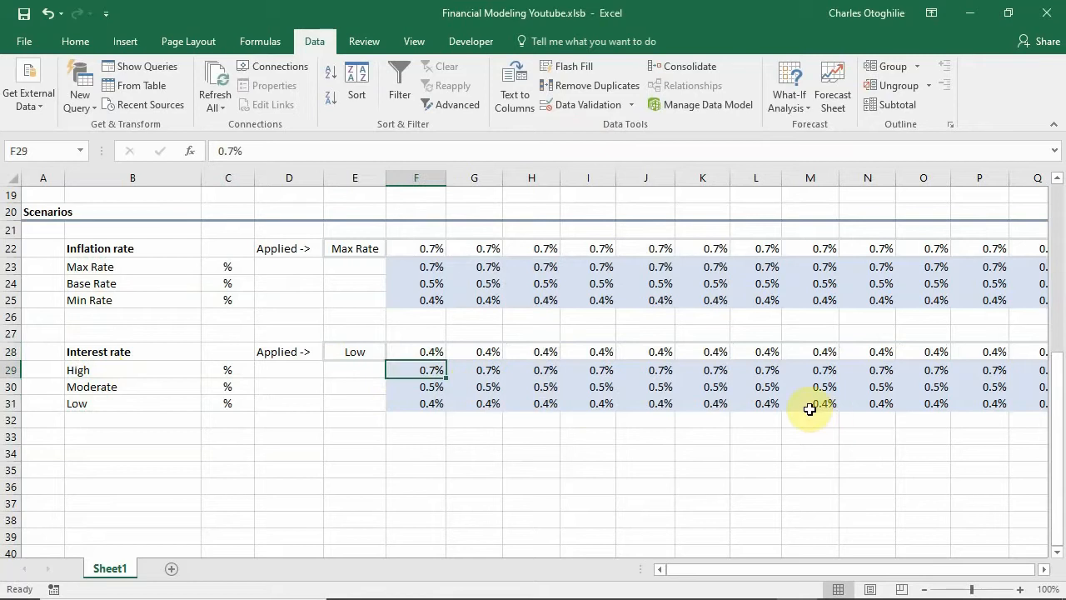
pyautogui.write('1%')
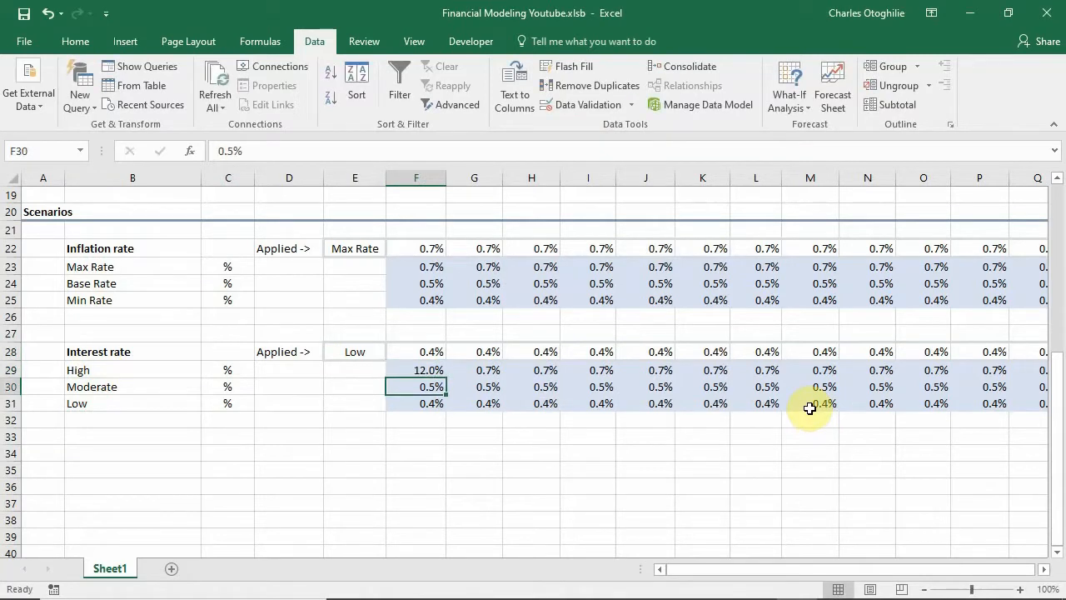
pyautogui.click(416, 403)
pyautogui.write('8')
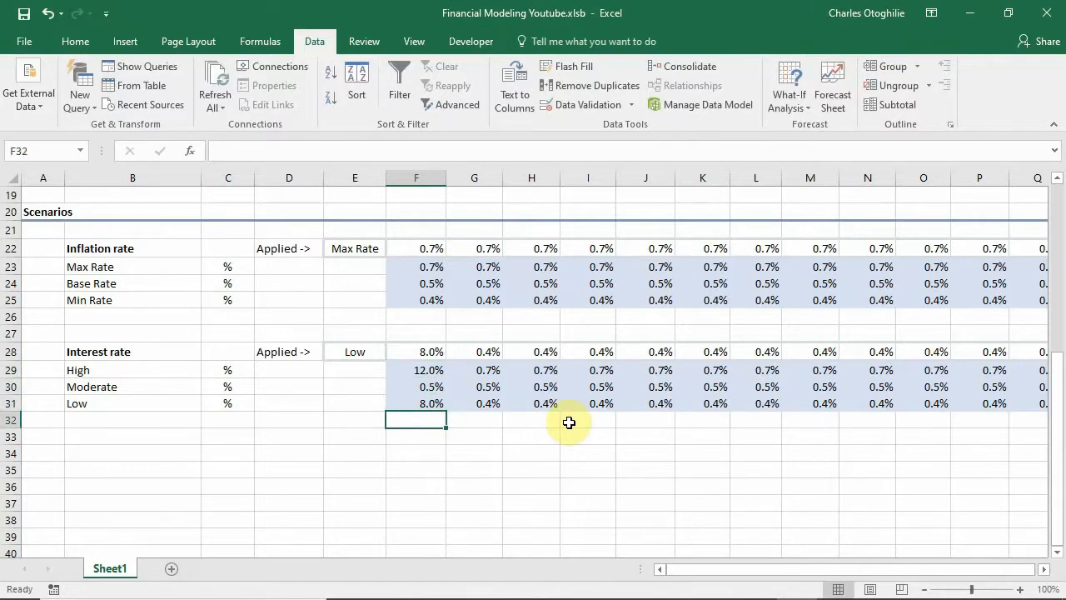
pyautogui.click(417, 386)
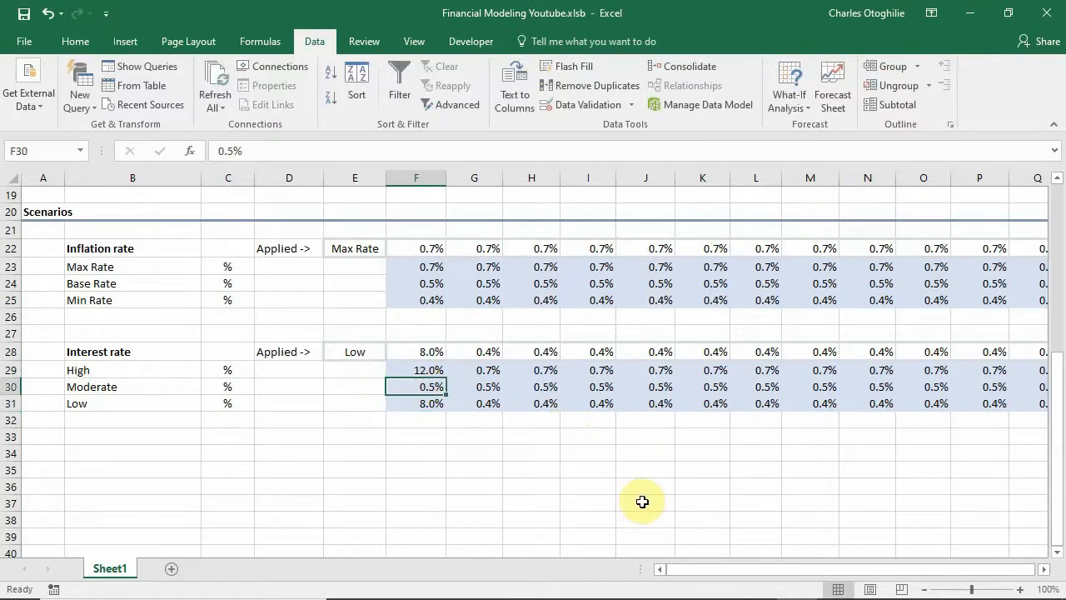
pyautogui.moveTo(637, 491)
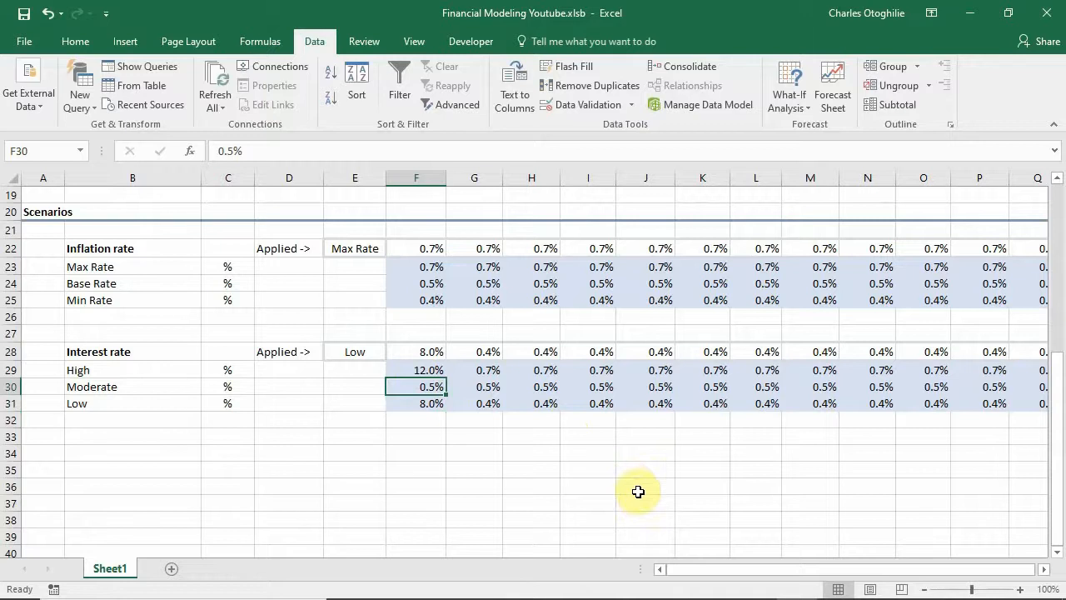
pyautogui.write('=av')
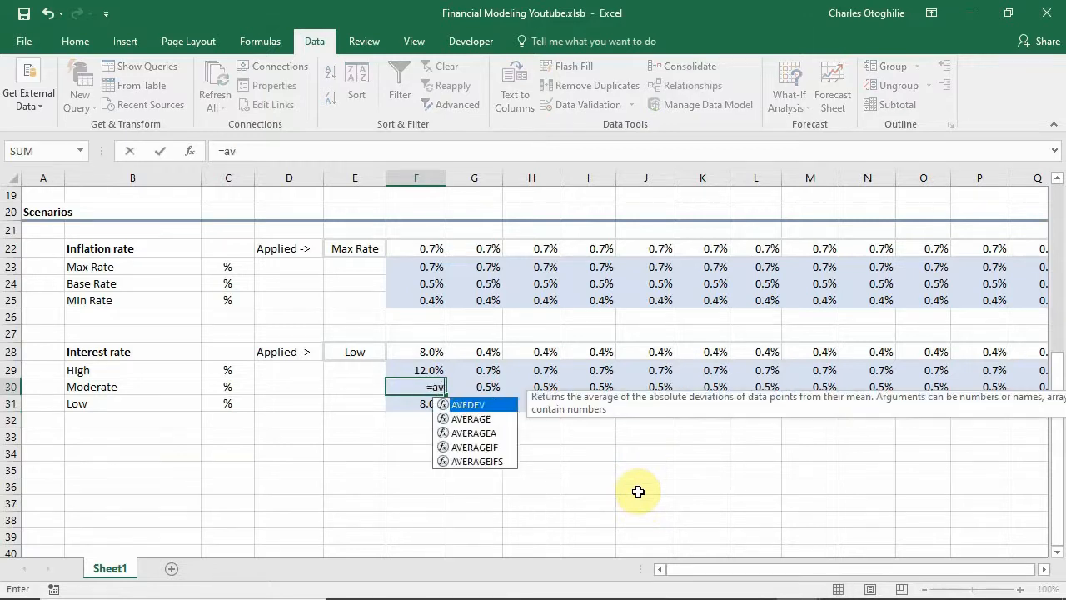
pyautogui.write('areg')
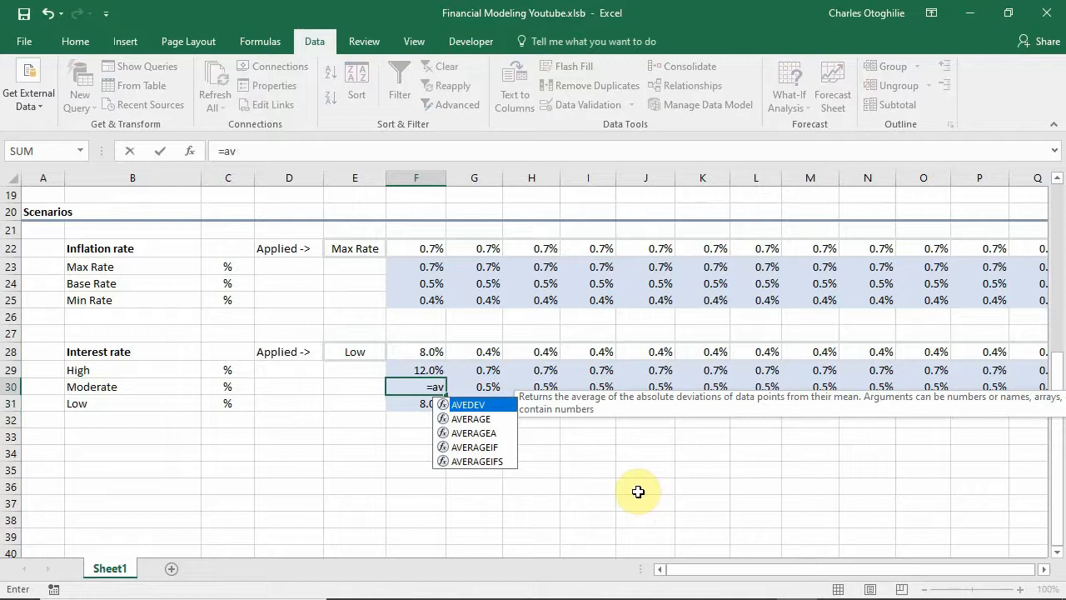
pyautogui.moveTo(469, 418)
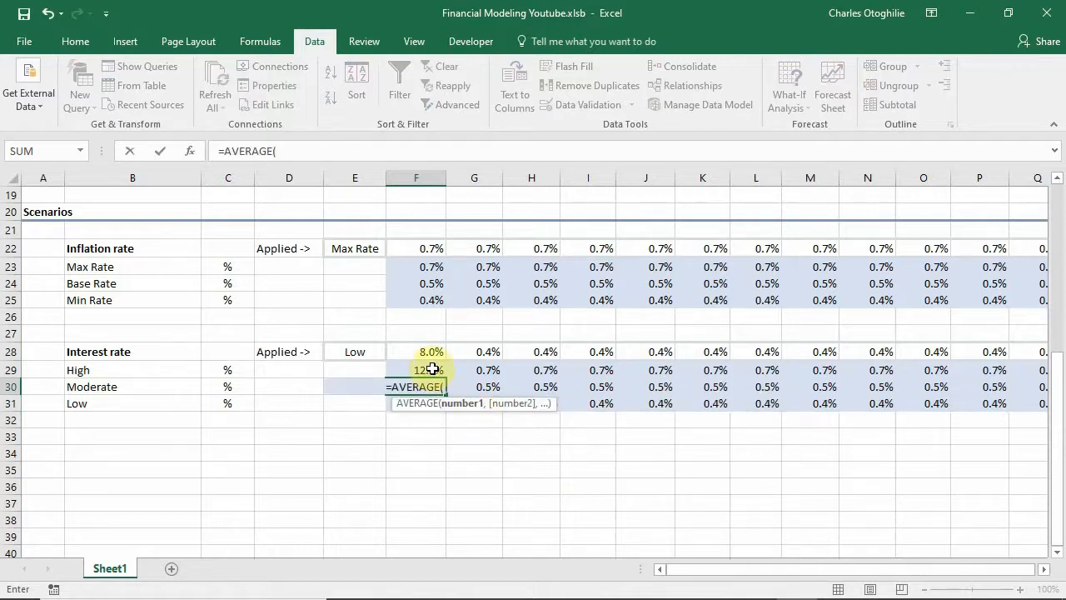
pyautogui.click(430, 369)
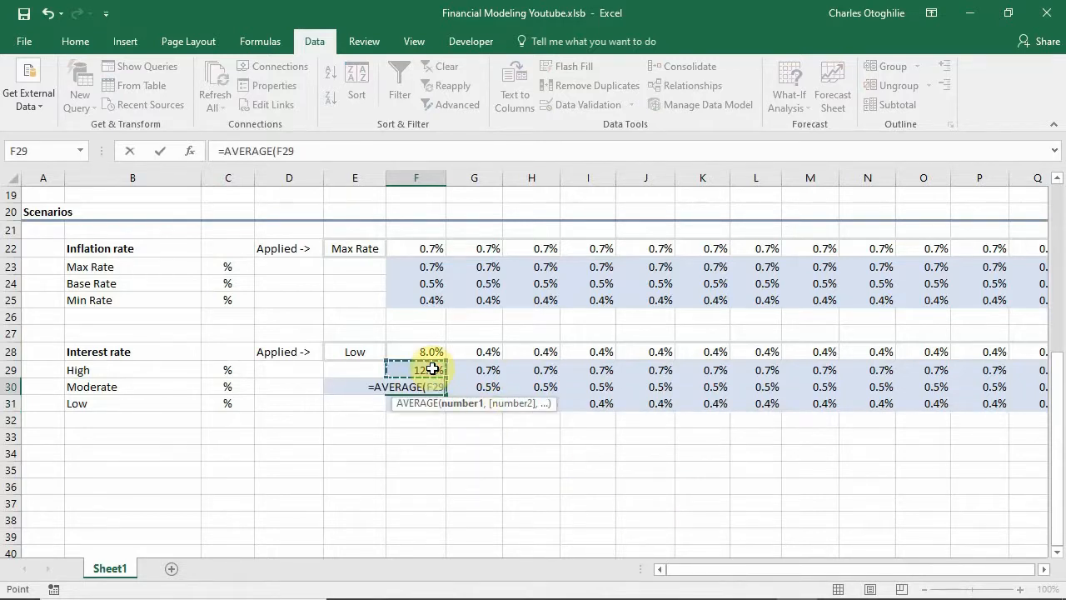
pyautogui.write(',')
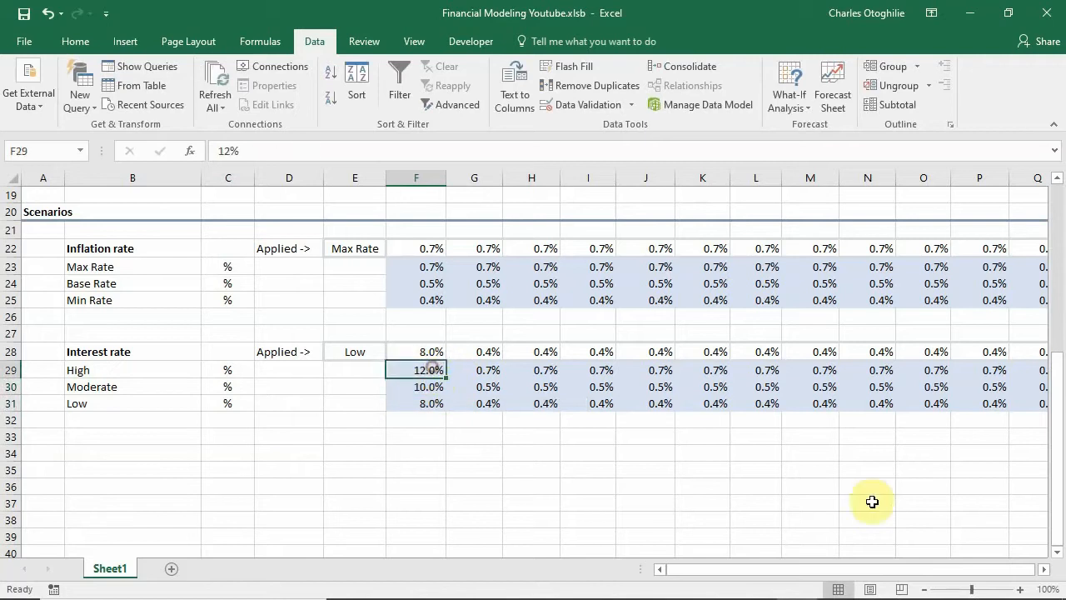
# Fill the three scenario rates across every period with Ctrl+R and check the applied rate formula.
pyautogui.moveTo(416, 370); pyautogui.dragTo(416, 403)
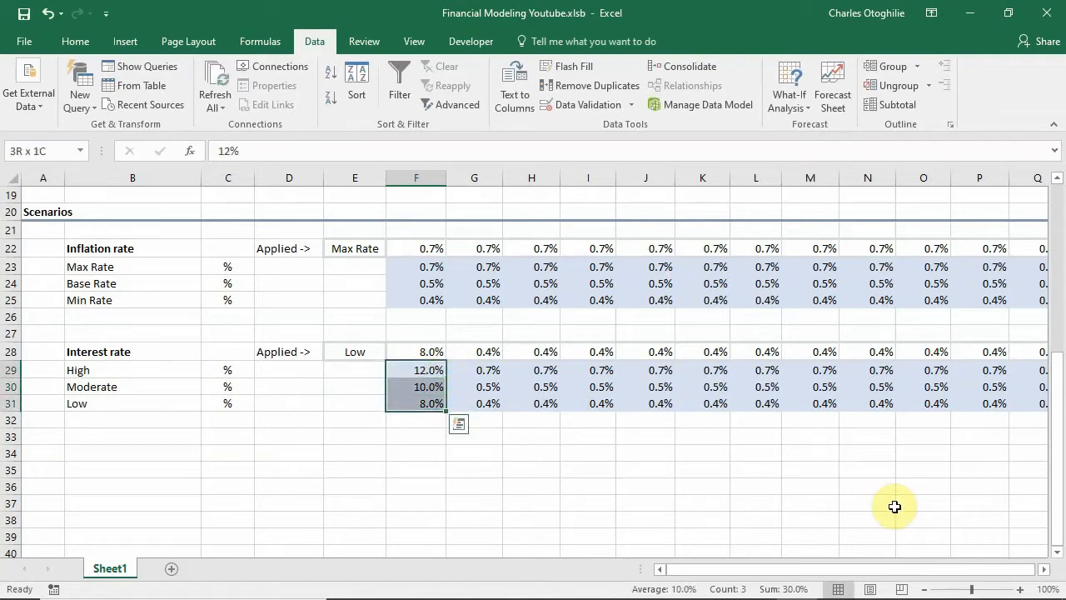
pyautogui.press('ctrl+r')
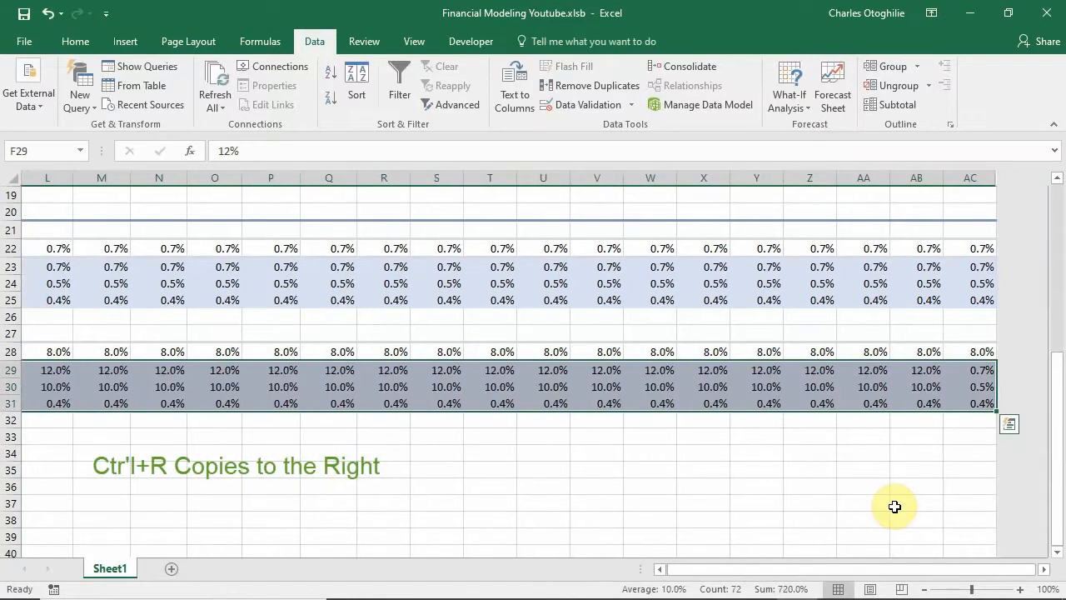
pyautogui.hscroll(-3)
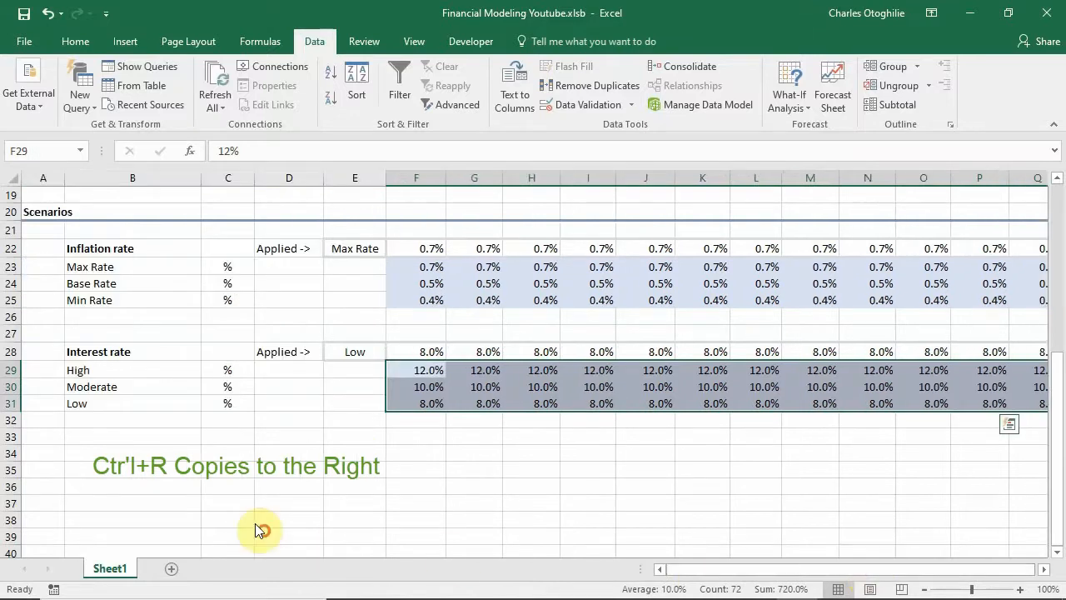
pyautogui.click(416, 350)
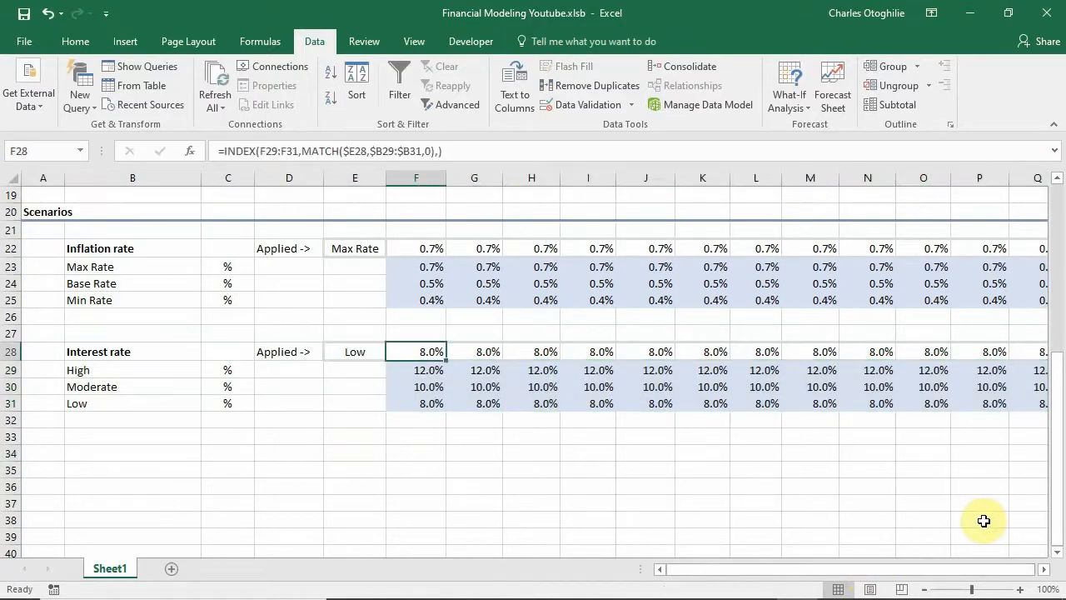
pyautogui.moveTo(988, 517)
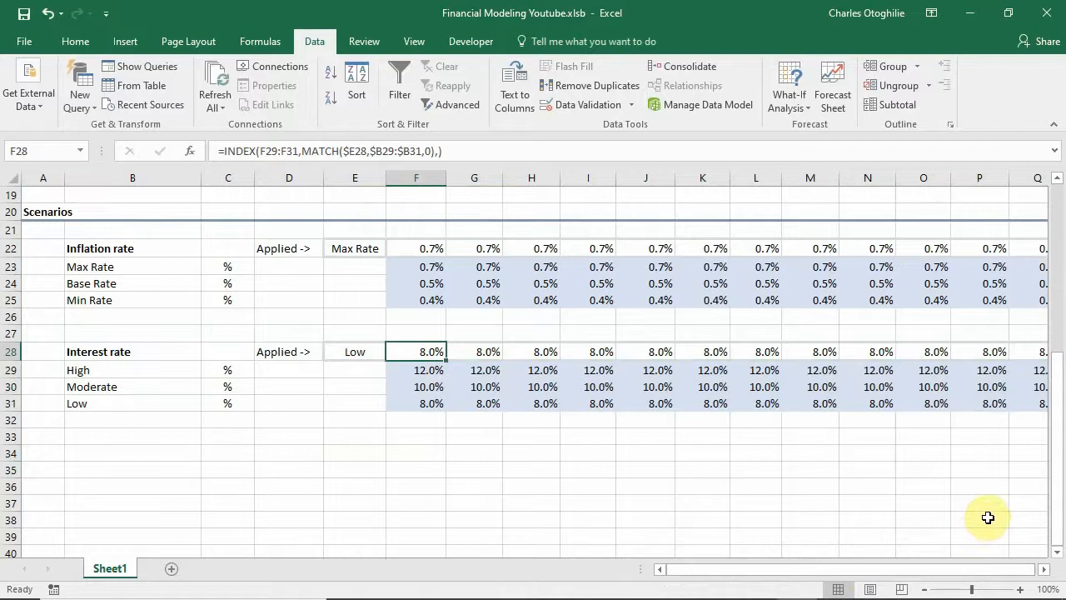
# Clear the applied interest rate formulas from row 28.
pyautogui.moveTo(417, 350); pyautogui.dragTo(416, 403)
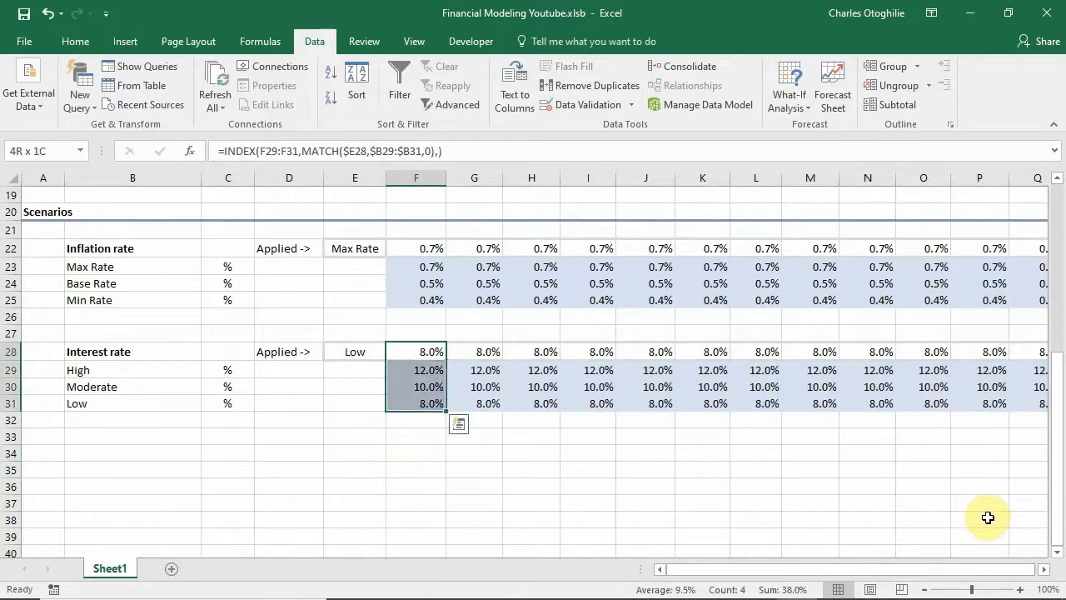
pyautogui.click(416, 350)
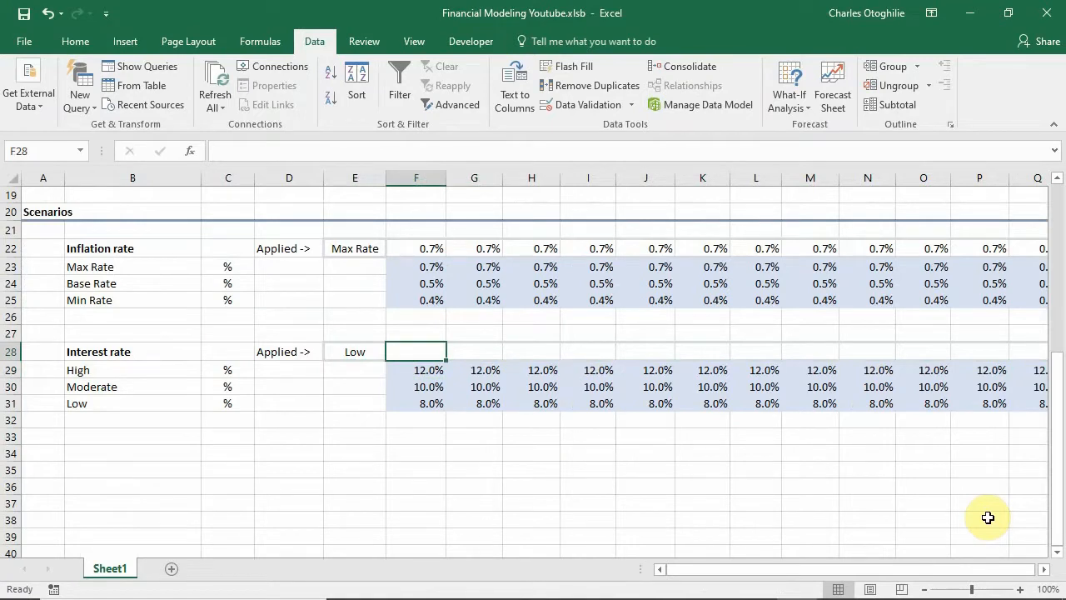
# Begin =CHOOSE( in F28 and reveal the function's description.
pyautogui.write('=c')
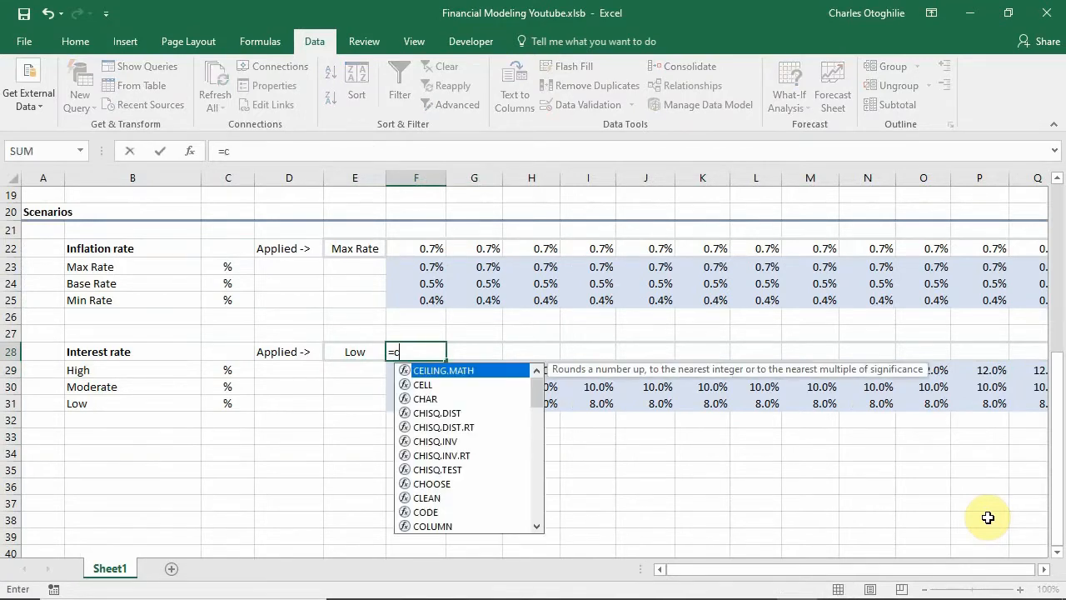
pyautogui.write('hoose')
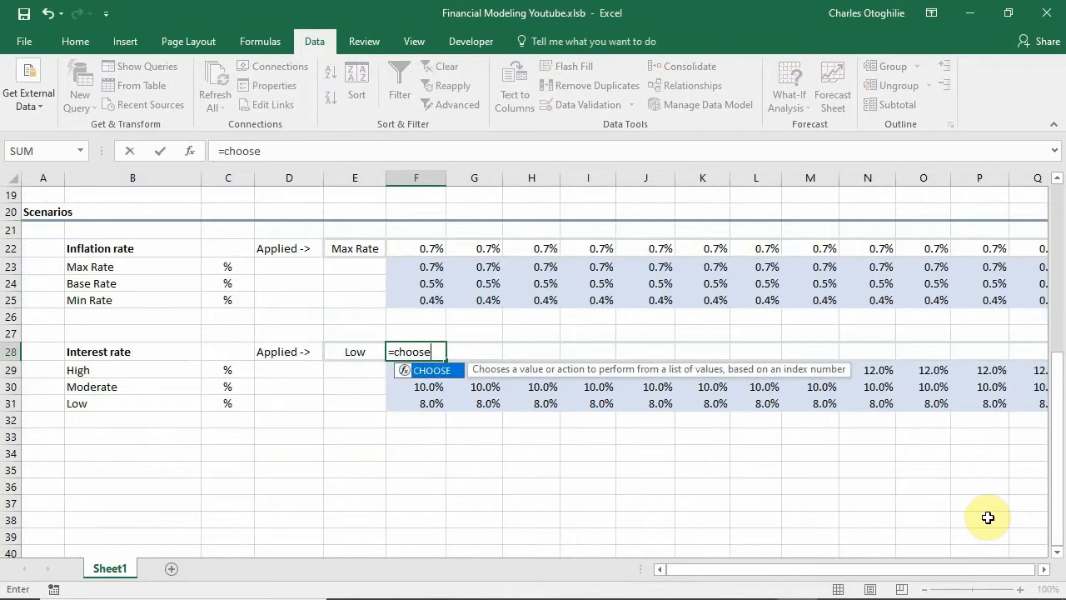
pyautogui.write('(')
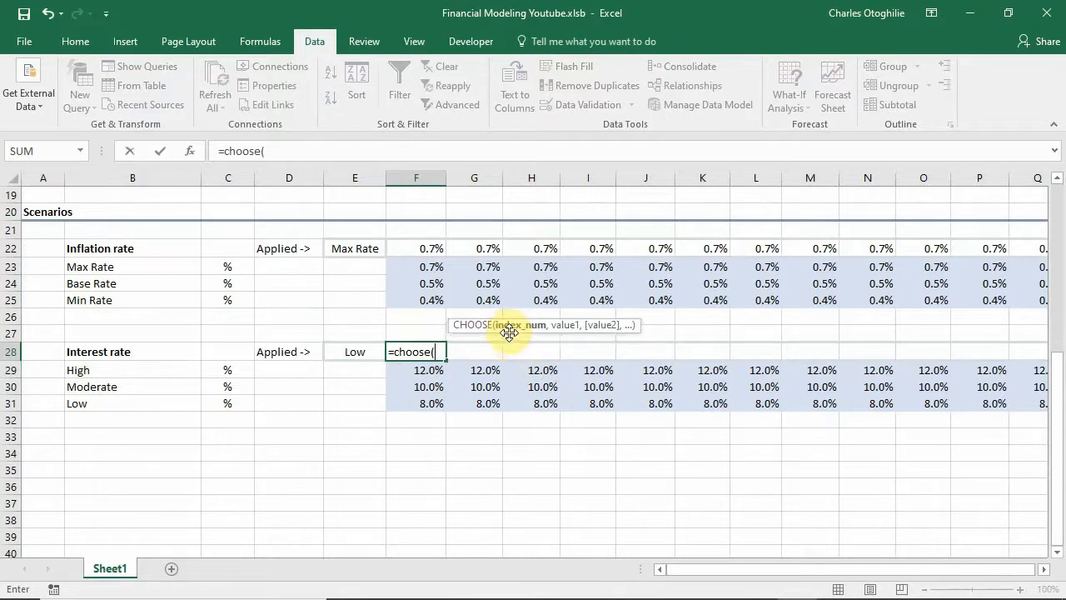
pyautogui.moveTo(458, 333)
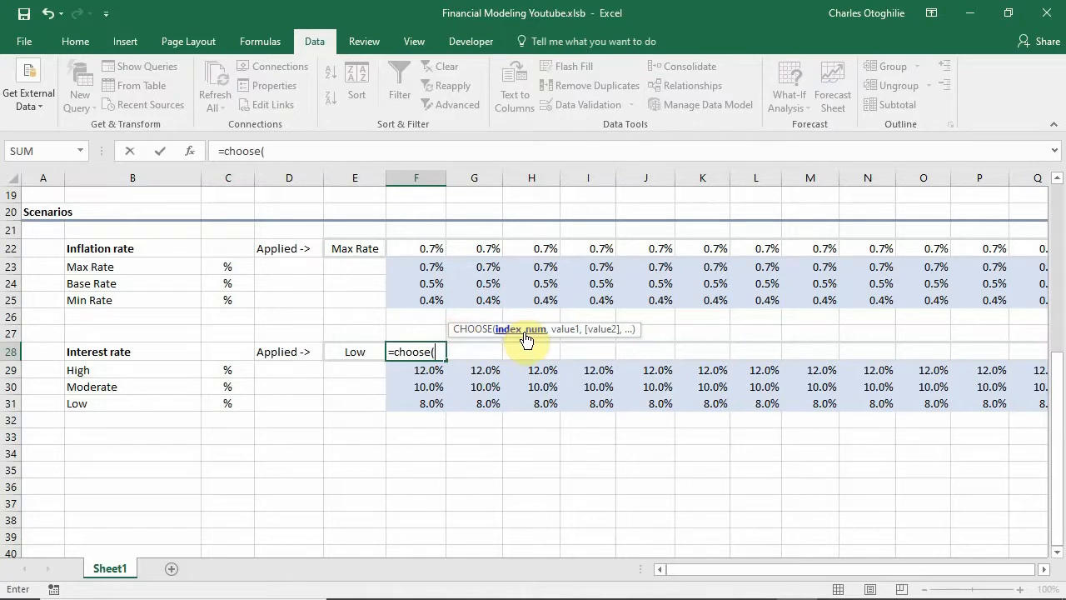
pyautogui.moveTo(539, 340)
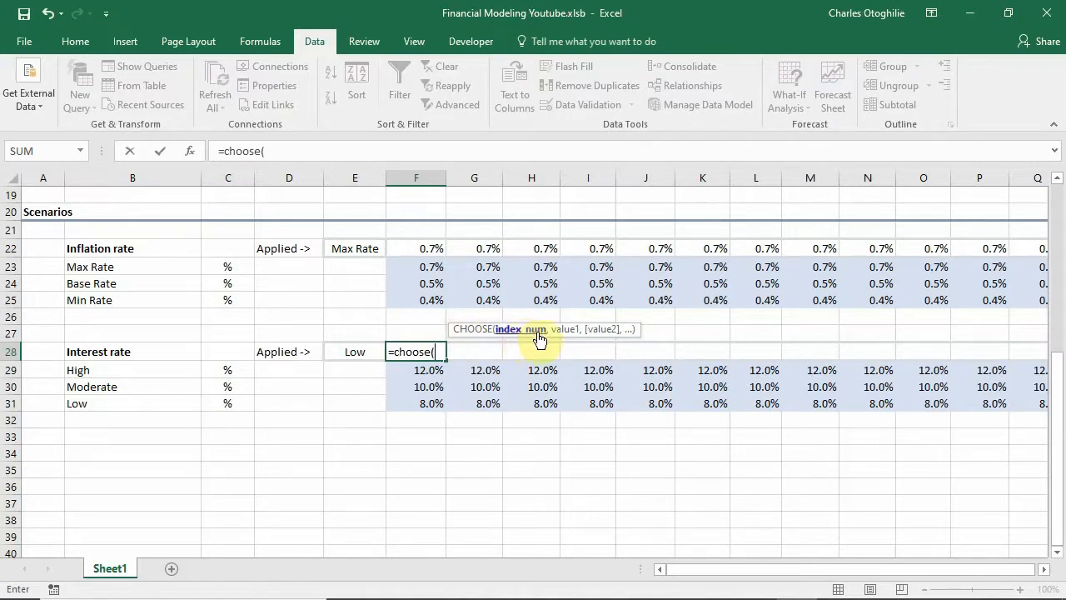
pyautogui.moveTo(566, 336)
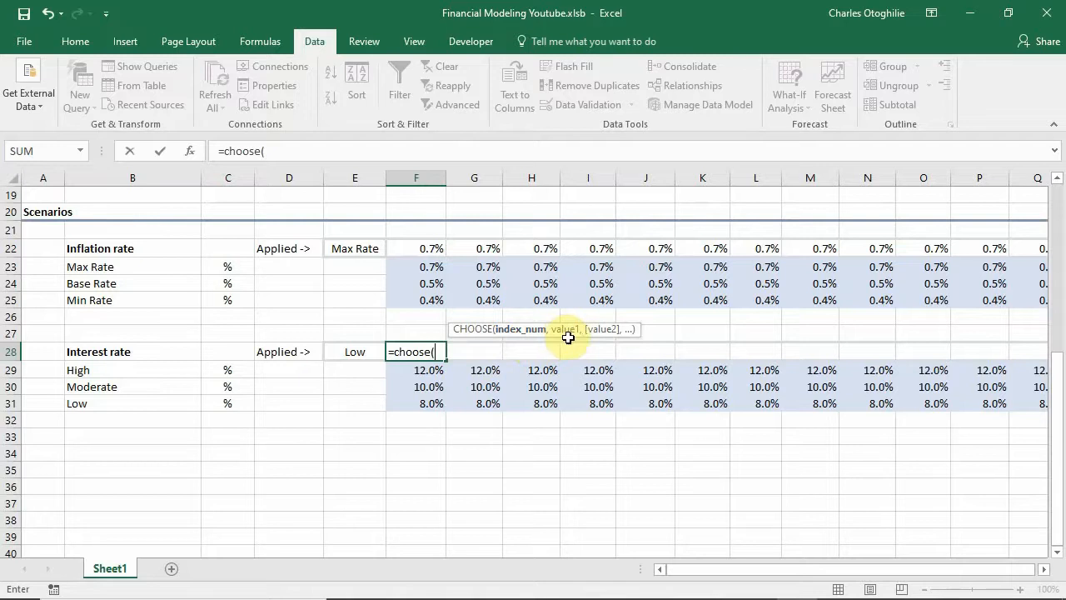
pyautogui.moveTo(624, 336)
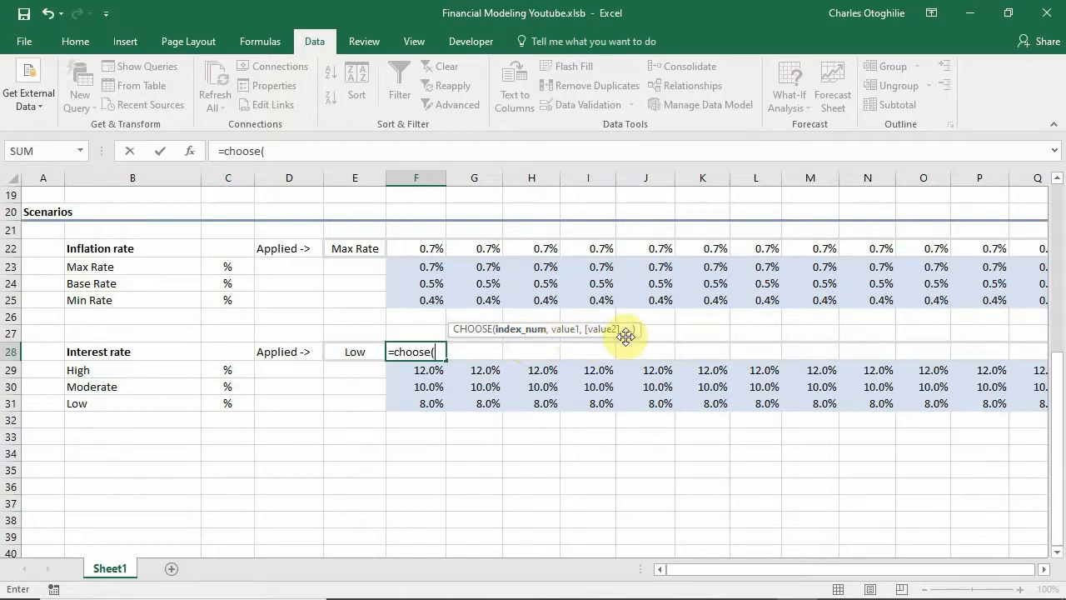
pyautogui.moveTo(583, 329)
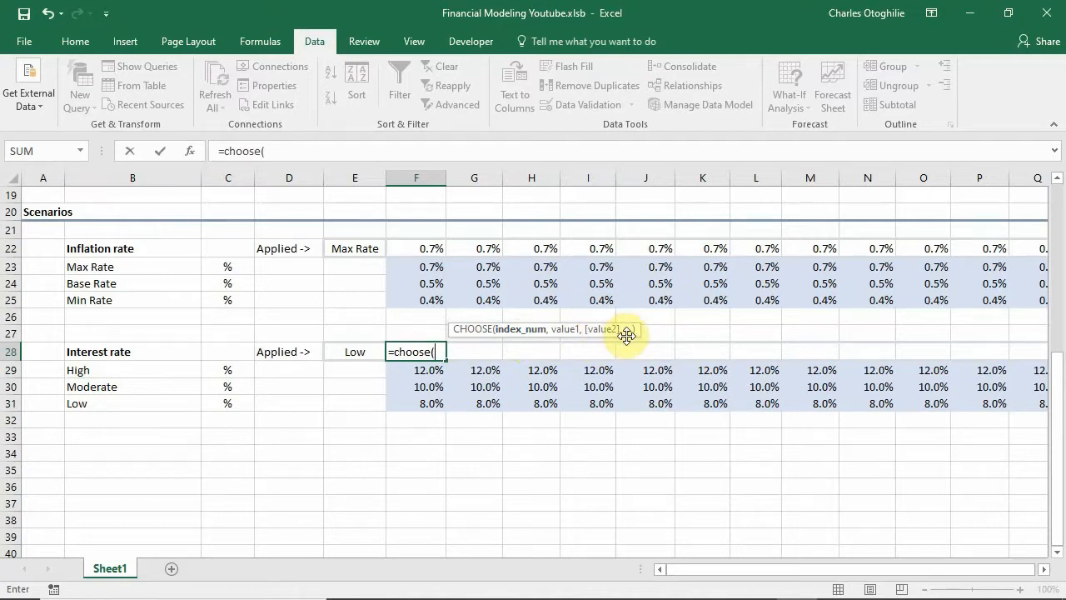
pyautogui.moveTo(633, 346)
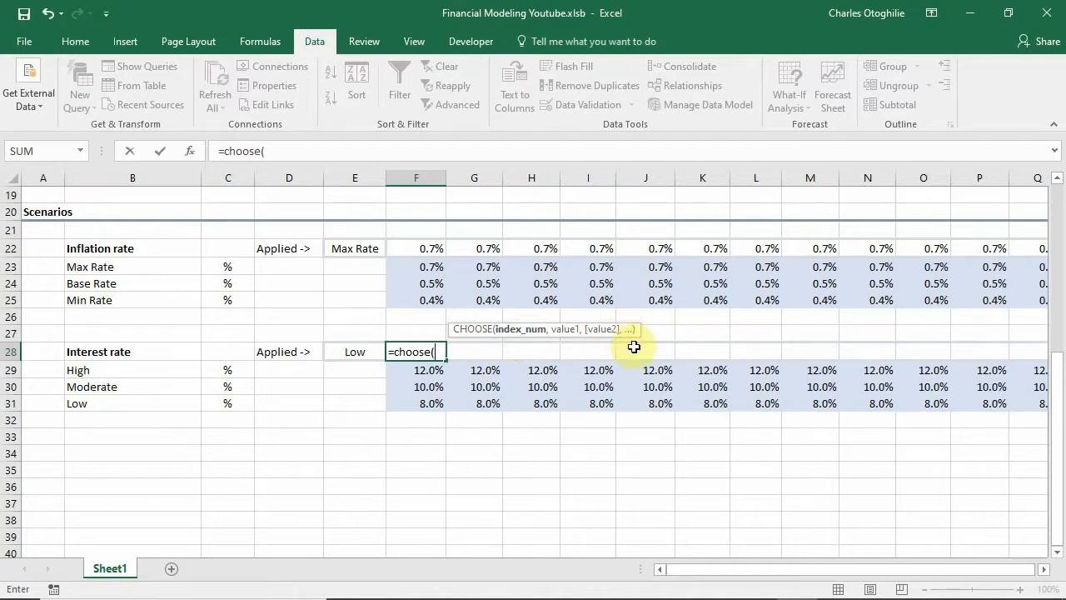
pyautogui.moveTo(579, 360)
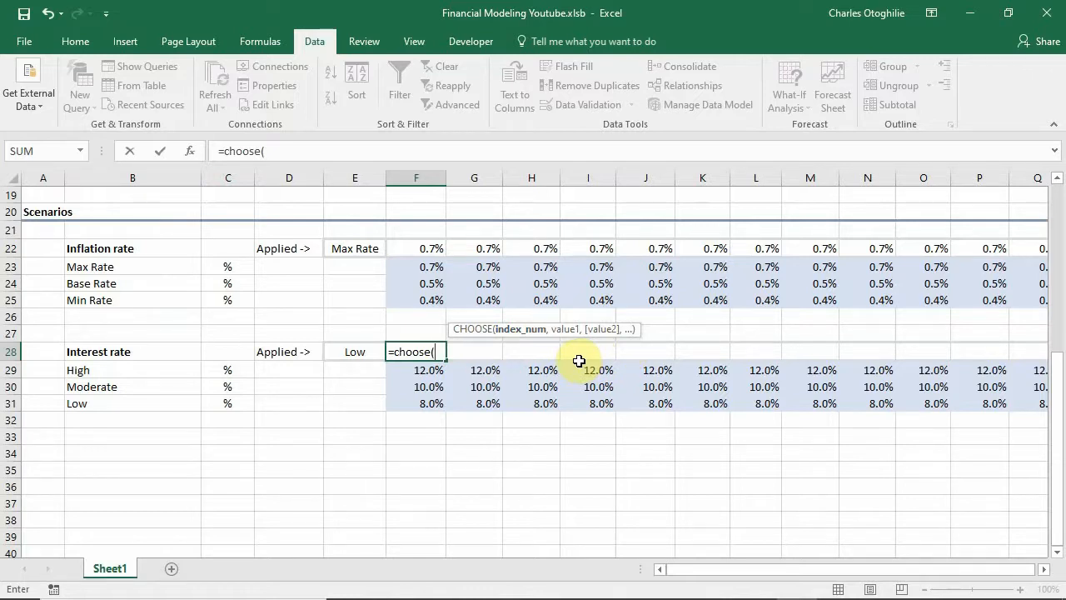
pyautogui.press('Backspace')
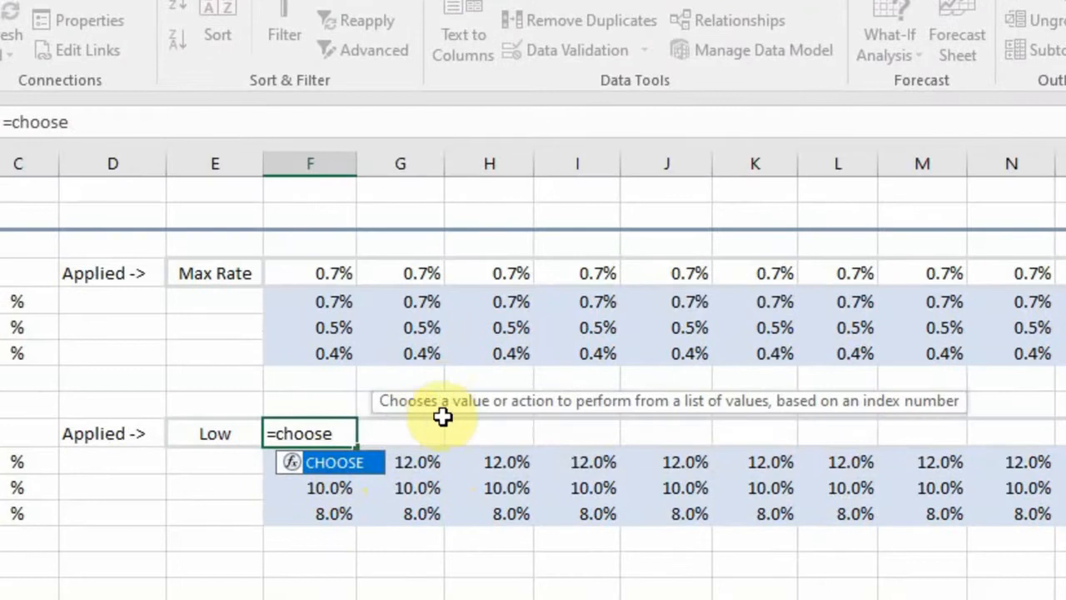
pyautogui.moveTo(493, 413)
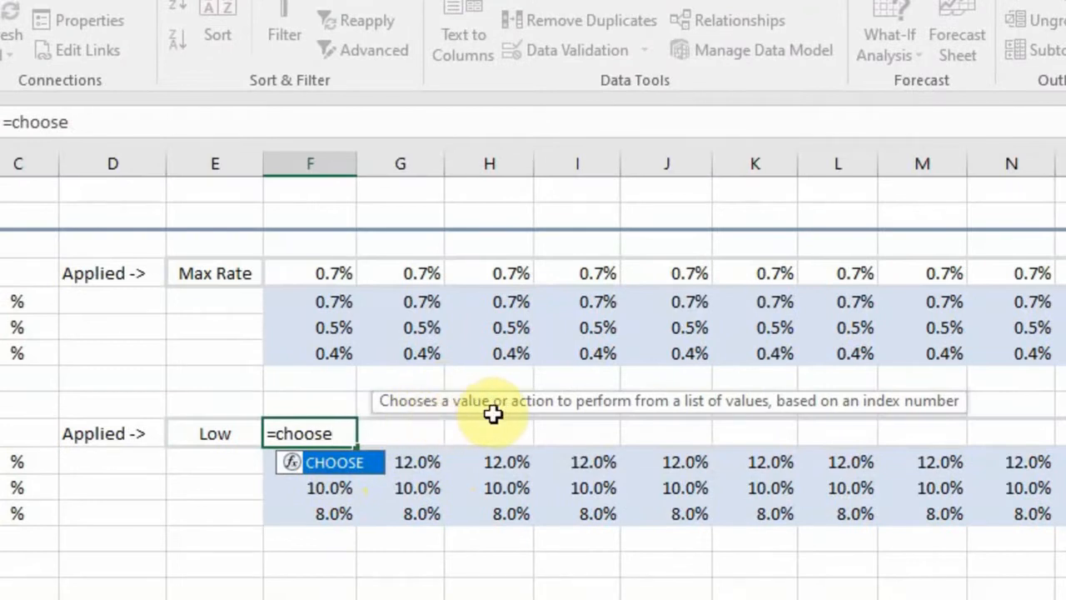
pyautogui.moveTo(571, 418)
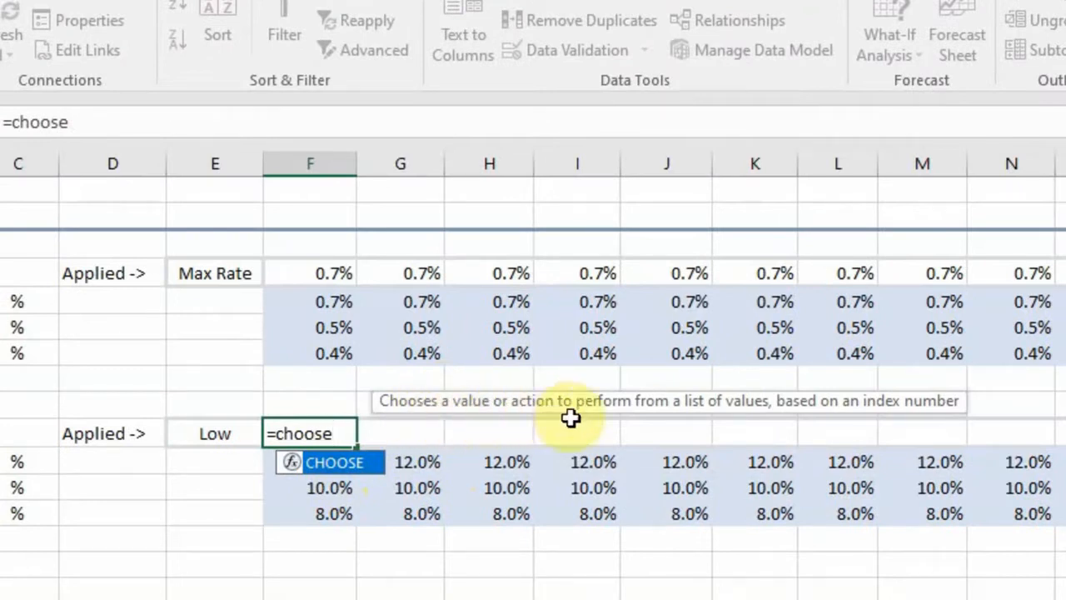
pyautogui.moveTo(658, 418)
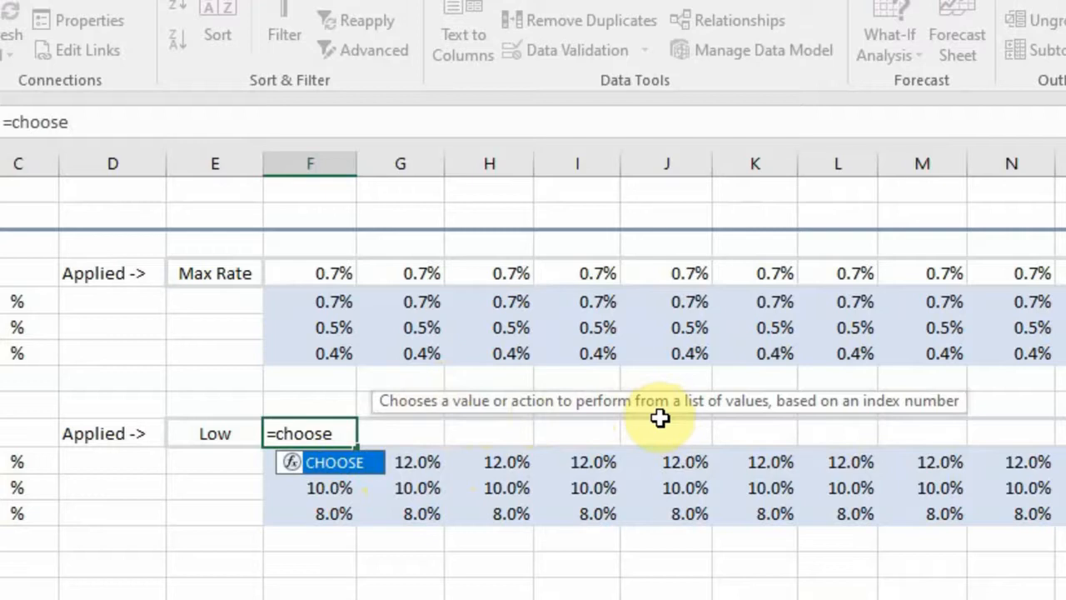
pyautogui.moveTo(772, 414)
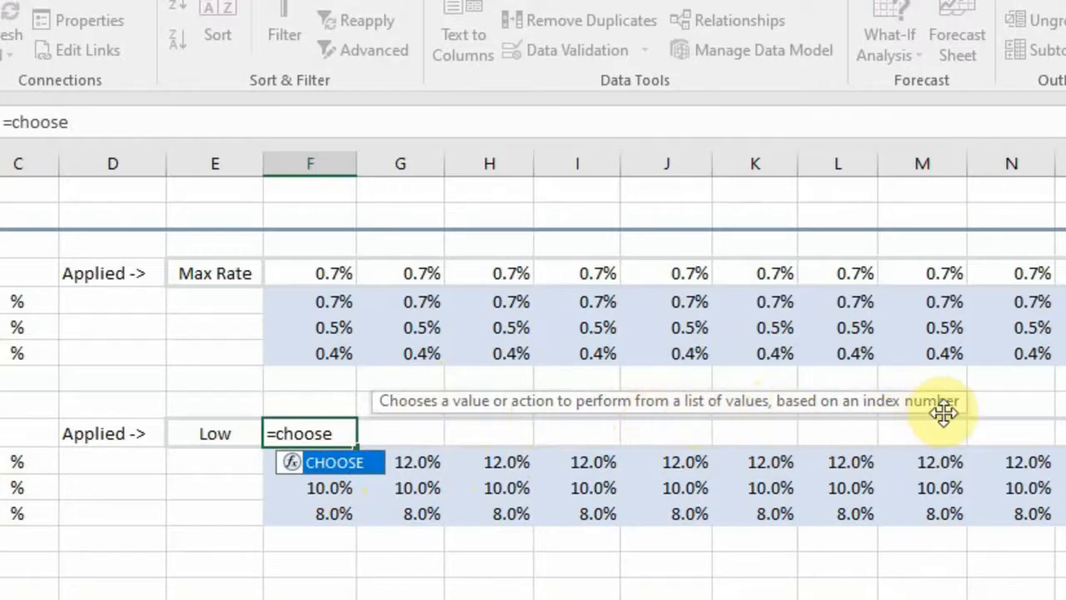
pyautogui.moveTo(819, 413)
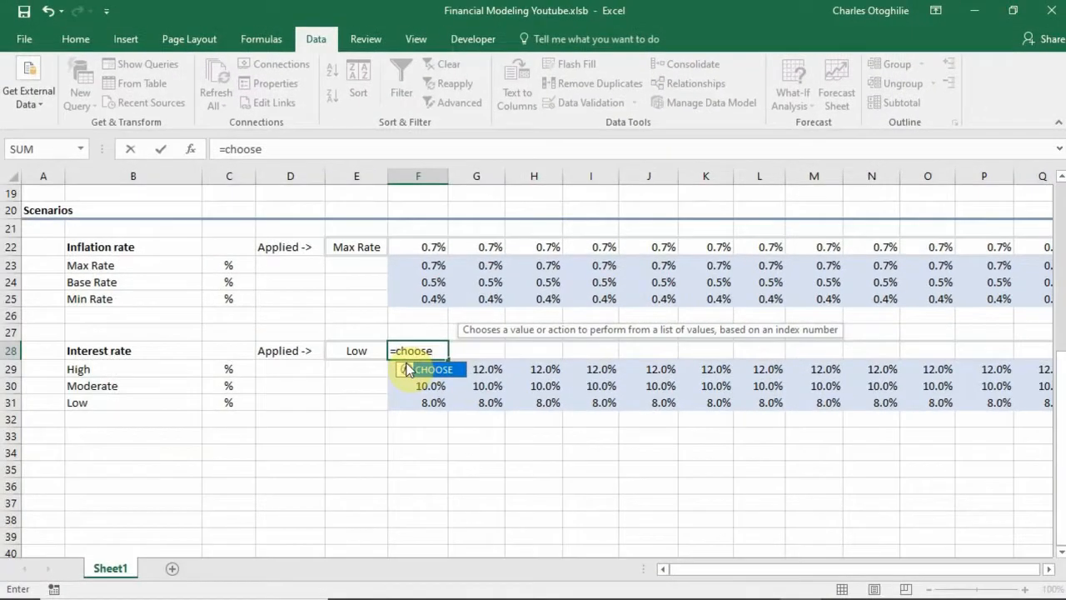
pyautogui.moveTo(591, 337)
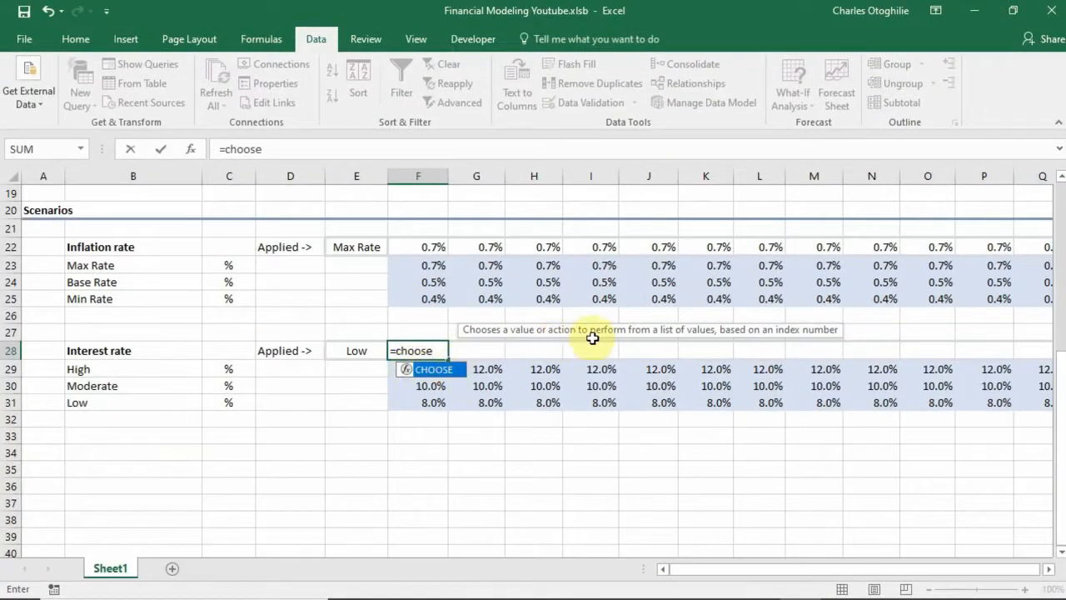
pyautogui.moveTo(619, 343)
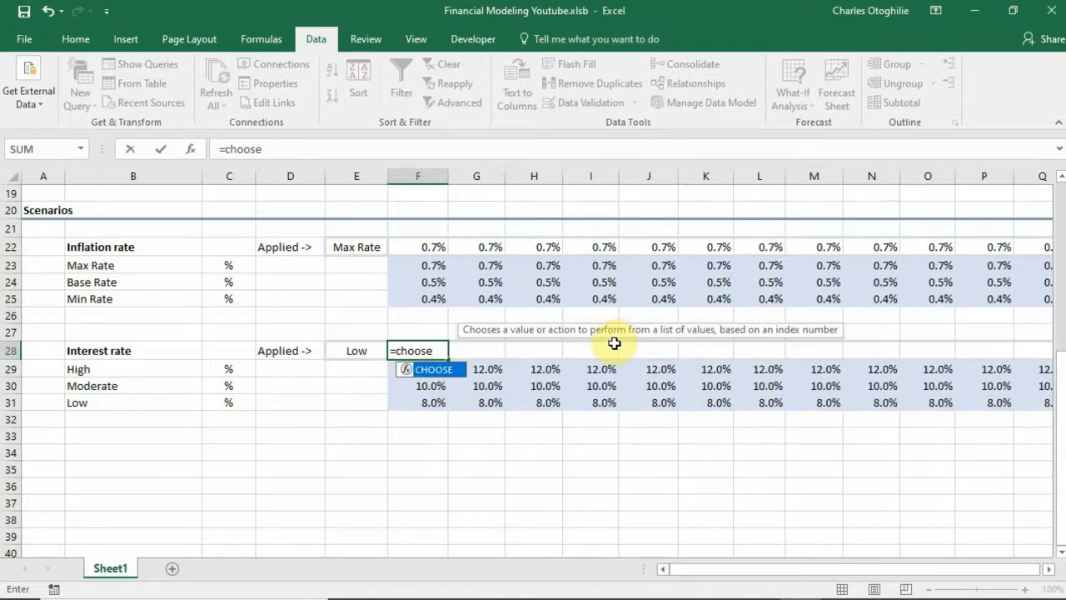
pyautogui.moveTo(460, 404)
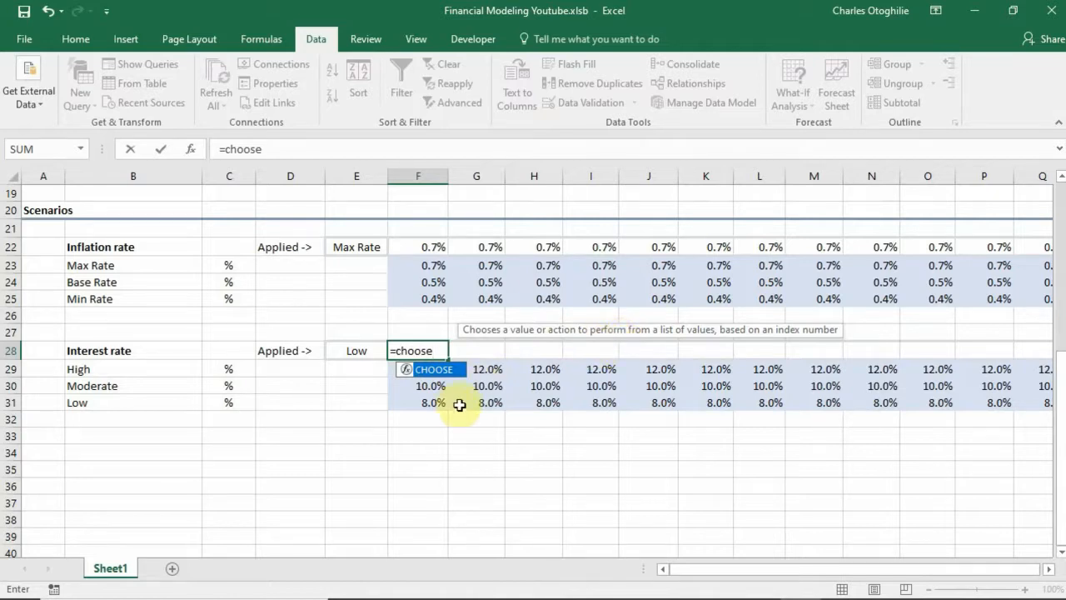
pyautogui.moveTo(450, 406)
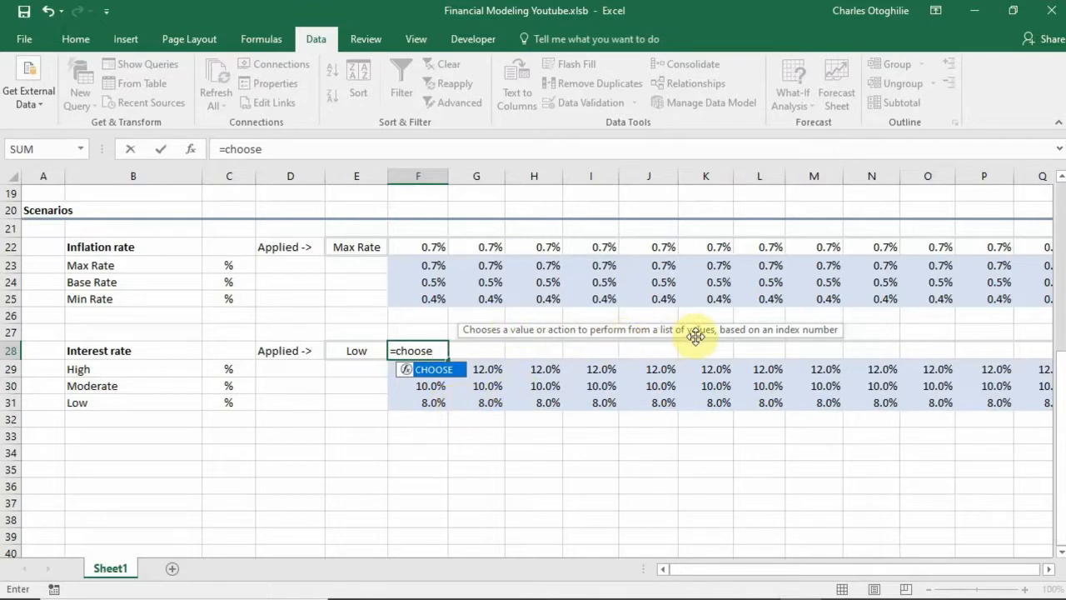
pyautogui.moveTo(826, 330)
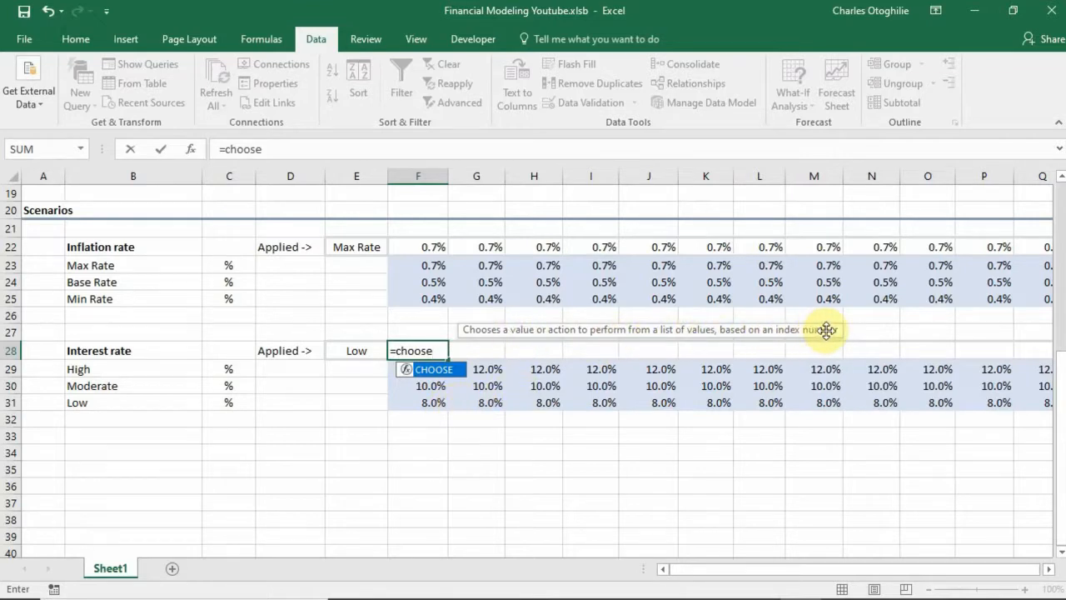
pyautogui.moveTo(813, 332)
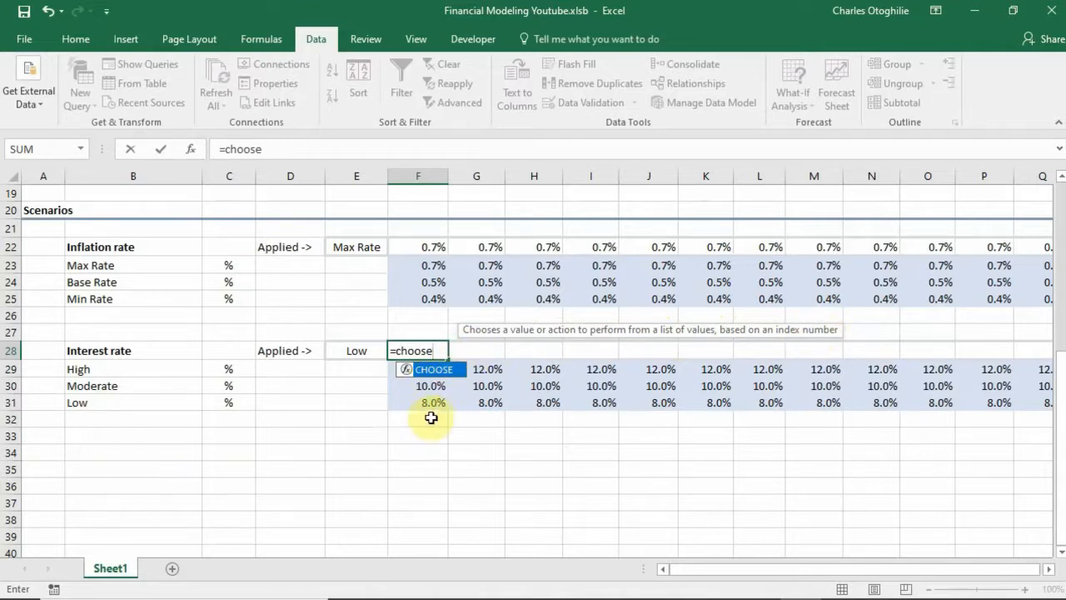
pyautogui.moveTo(431, 404)
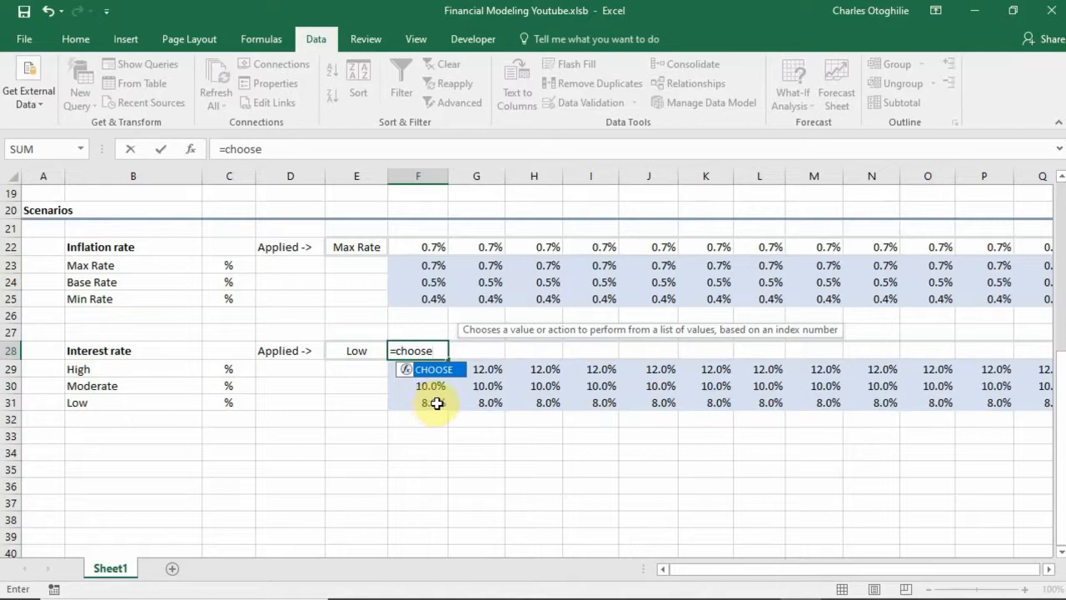
pyautogui.write('(')
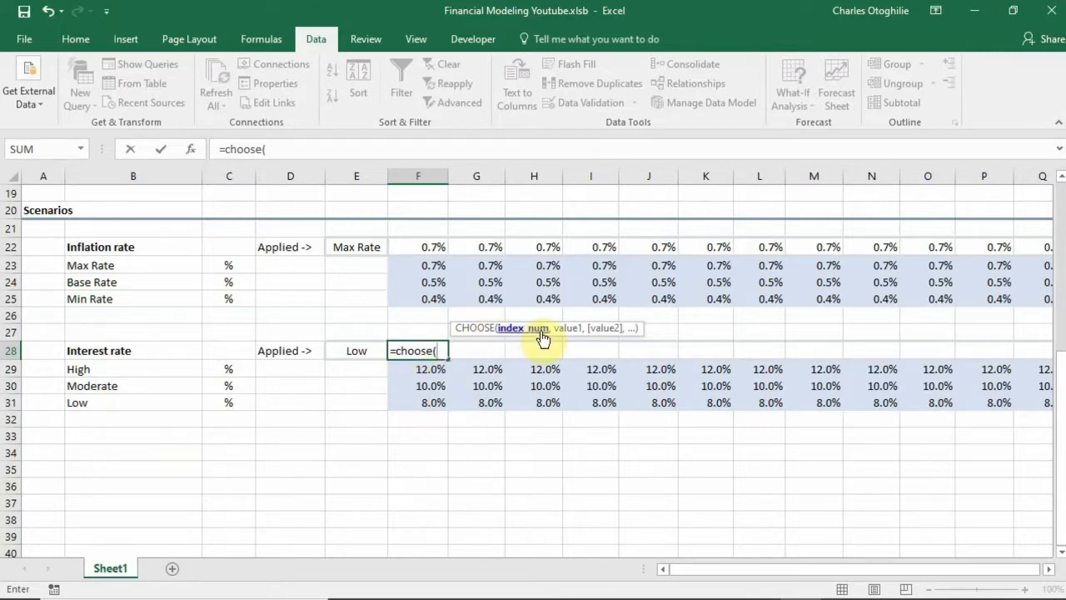
pyautogui.moveTo(531, 336)
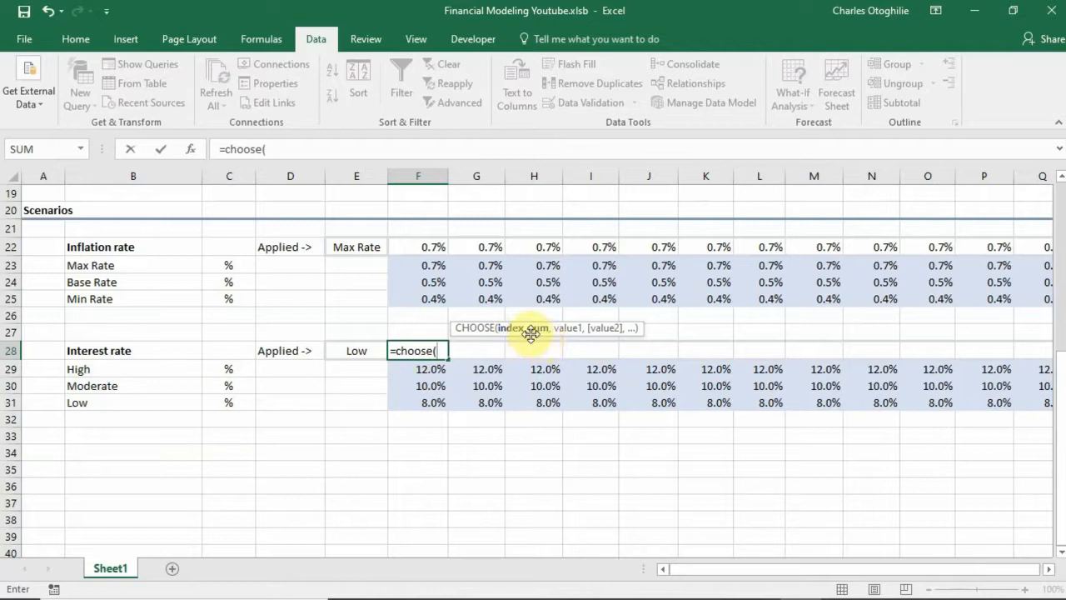
# List F29, F30 and F31 as the CHOOSE values in F28, leaving the index empty so it returns #VALUE!
pyautogui.write(',')
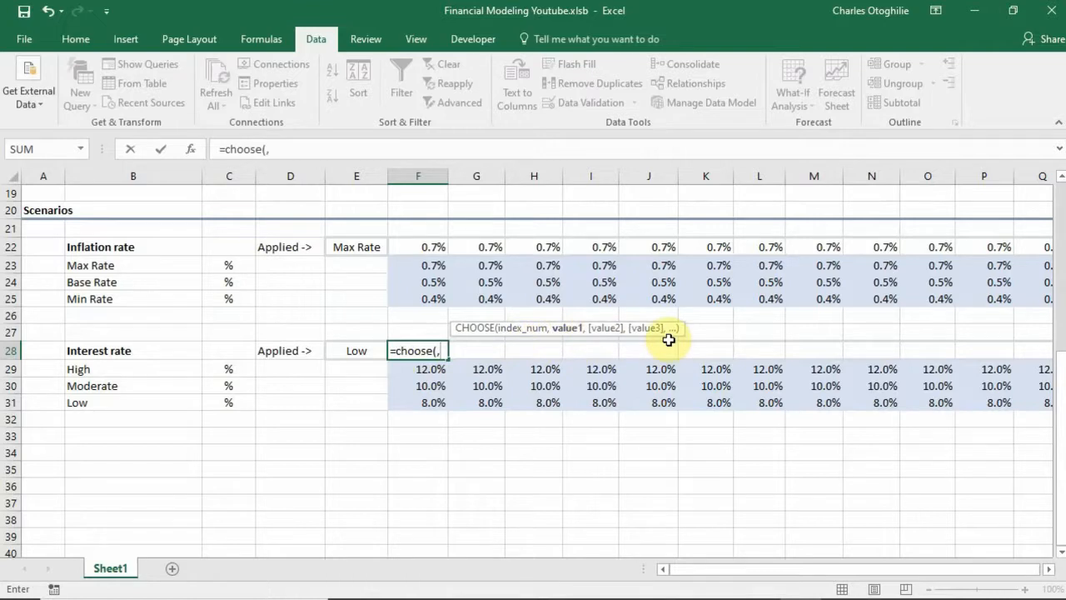
pyautogui.moveTo(520, 350)
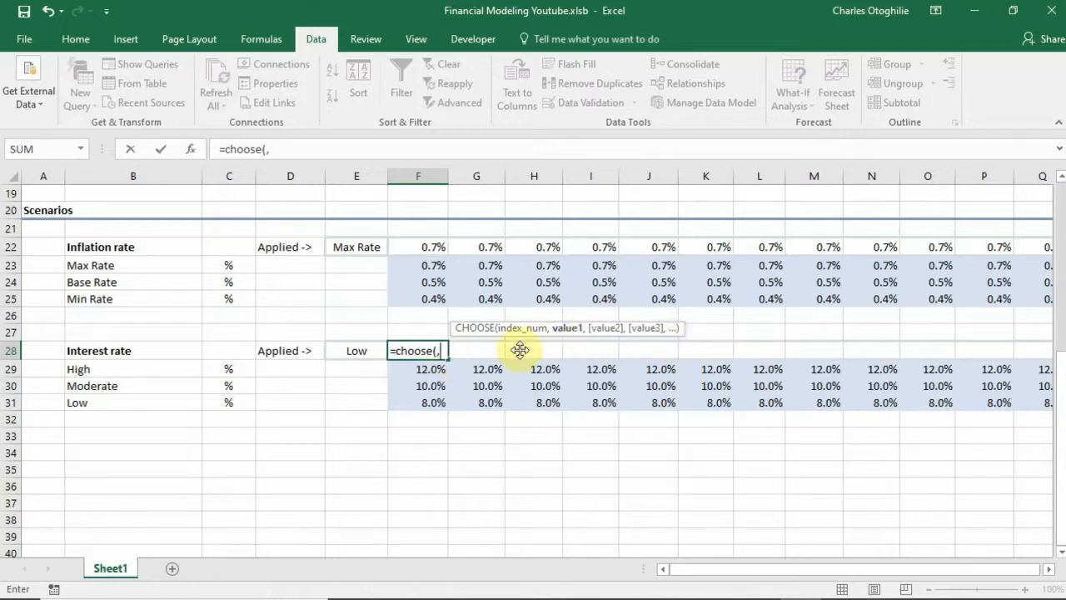
pyautogui.click(418, 369)
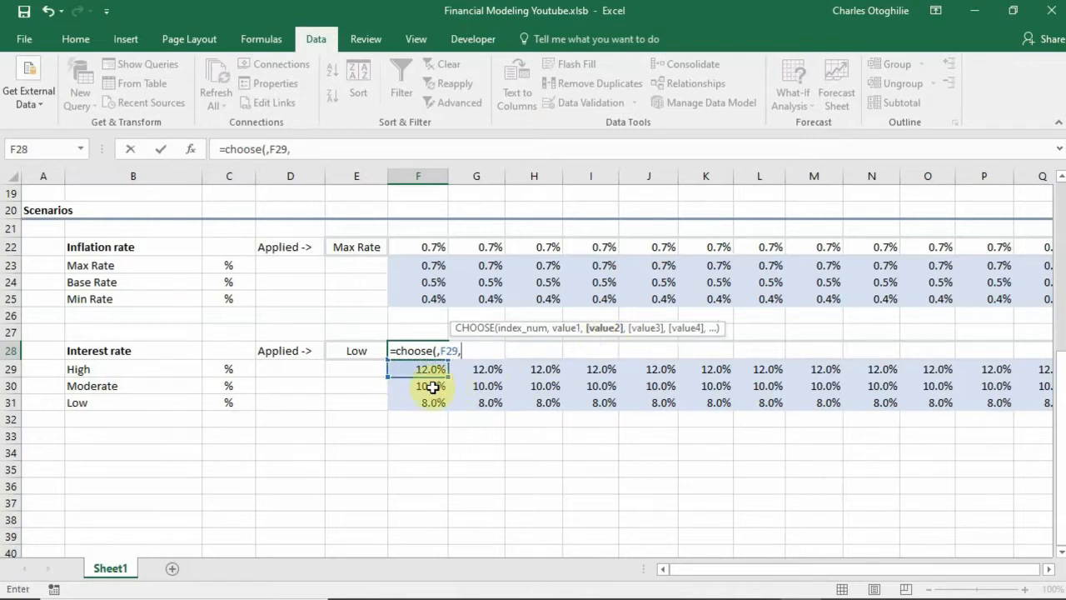
pyautogui.click(430, 386)
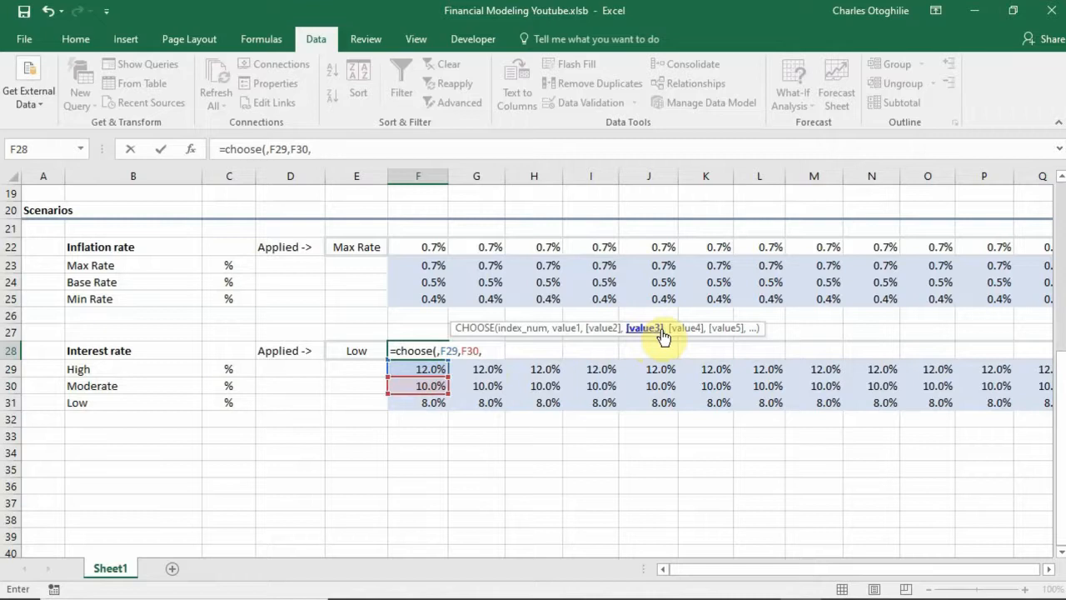
pyautogui.click(416, 402)
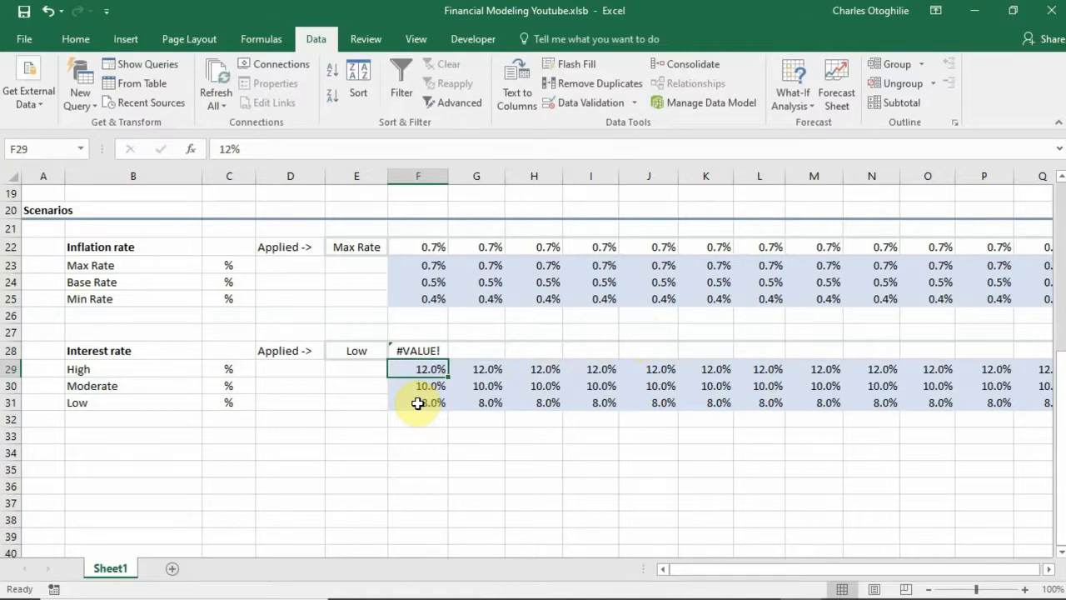
# Reopen the F28 CHOOSE formula at its empty index argument.
pyautogui.click(418, 350)
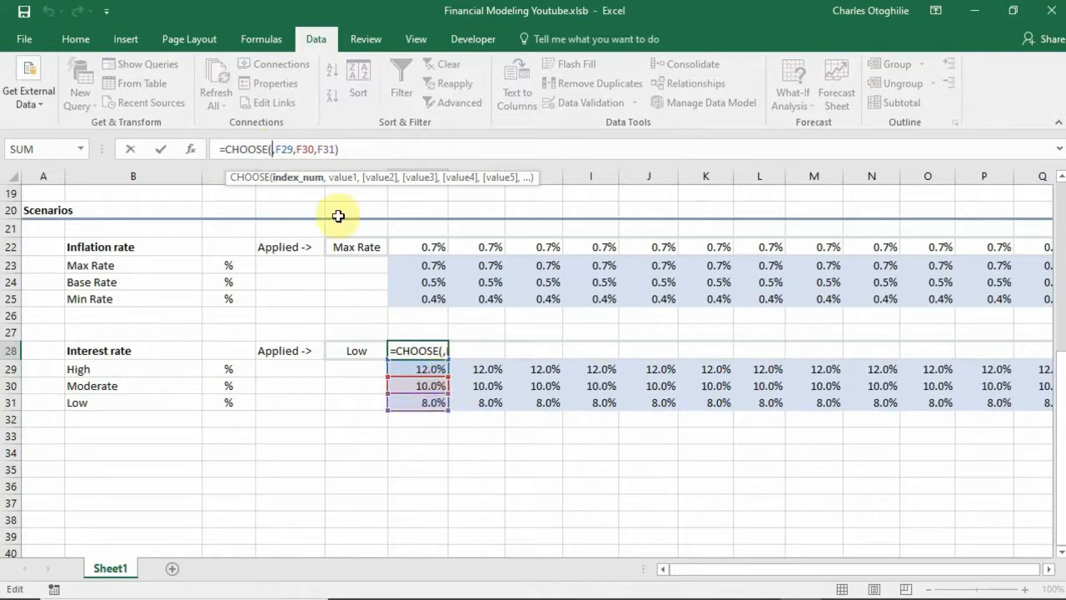
pyautogui.write('1')
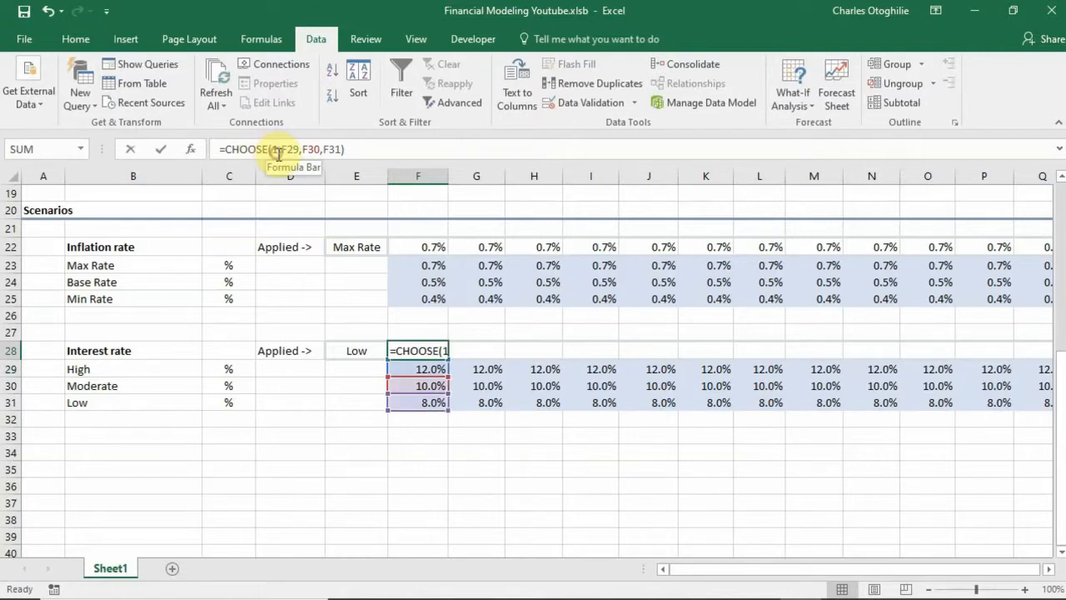
pyautogui.write('2')
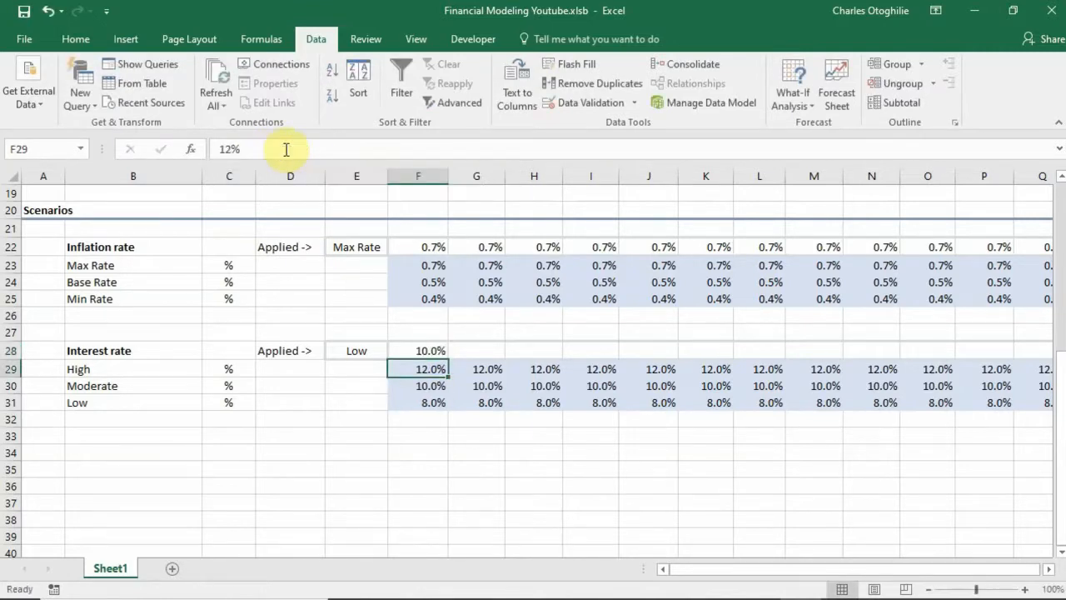
pyautogui.click(418, 387)
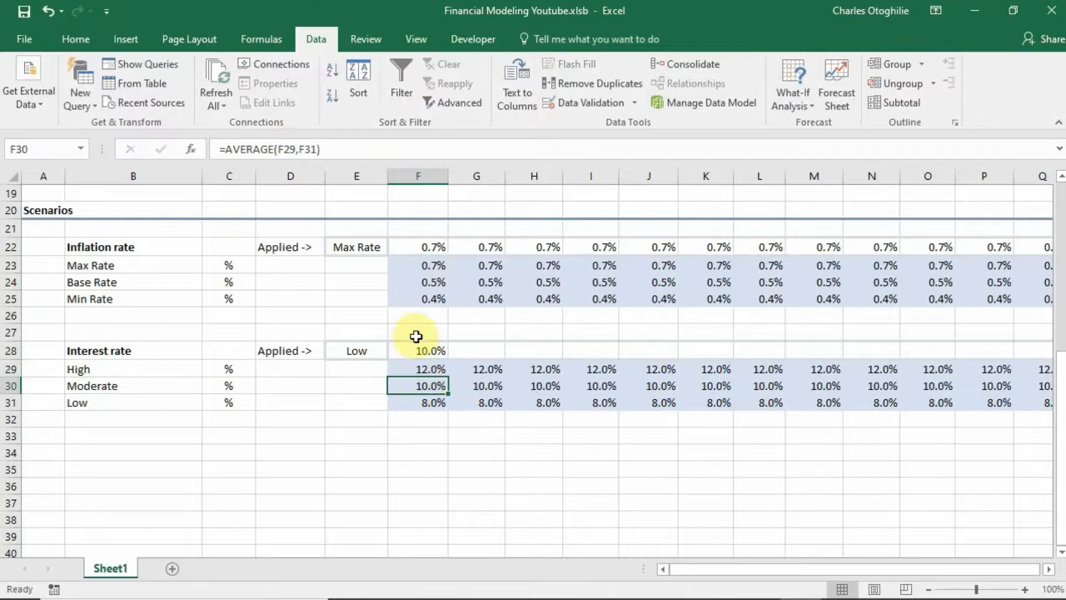
pyautogui.click(416, 350)
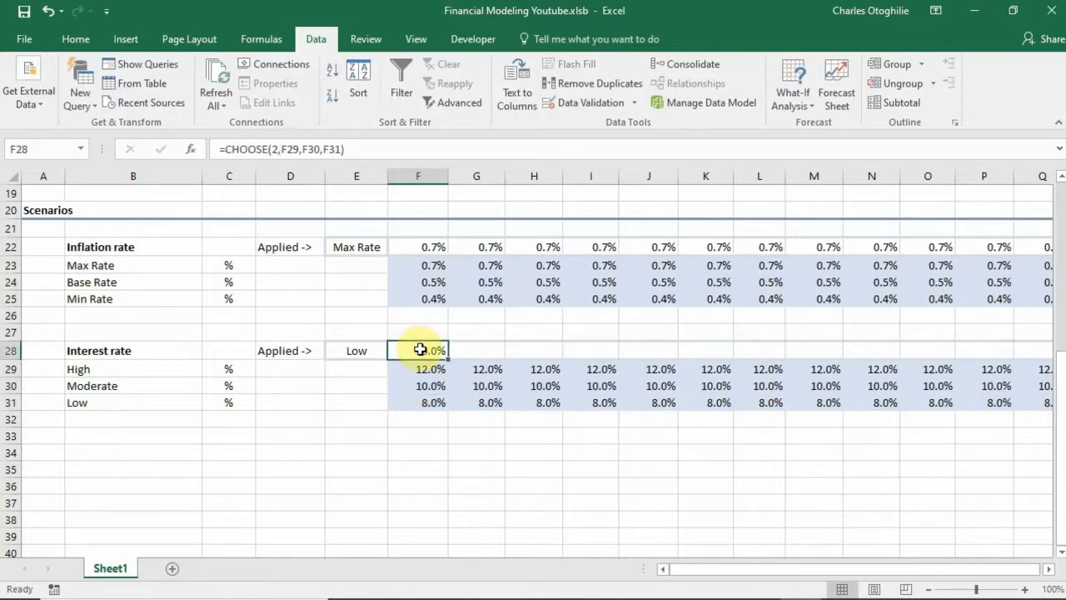
pyautogui.click(418, 387)
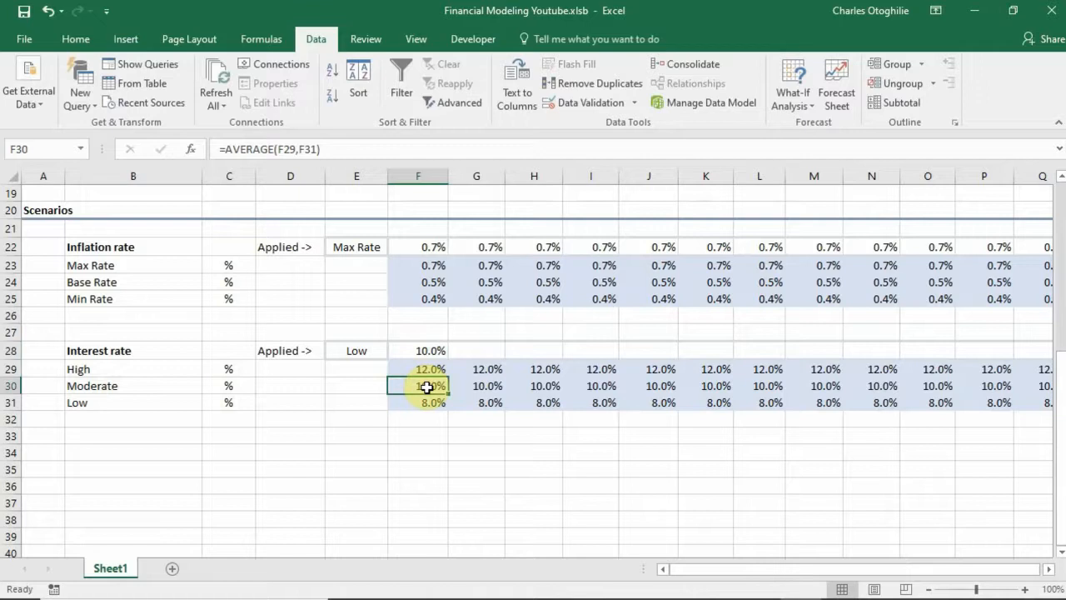
pyautogui.moveTo(356, 276)
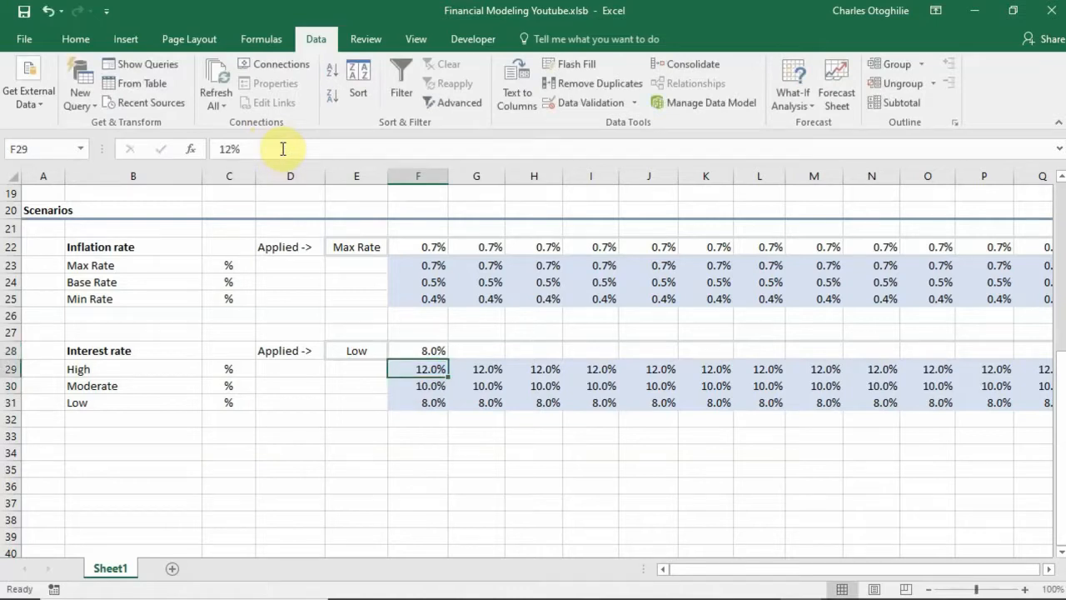
pyautogui.click(416, 401)
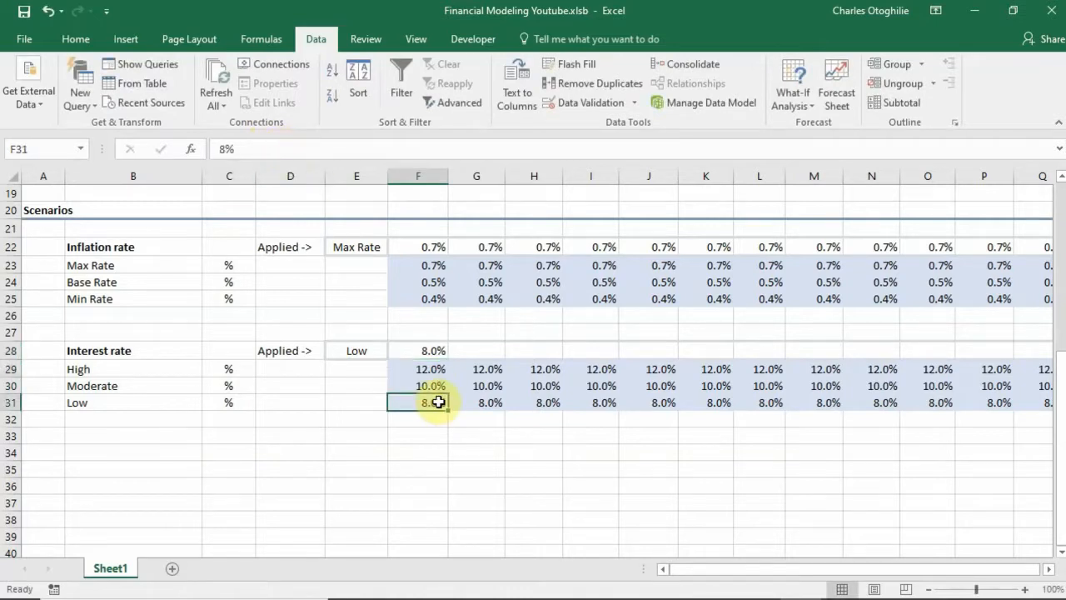
pyautogui.click(429, 370)
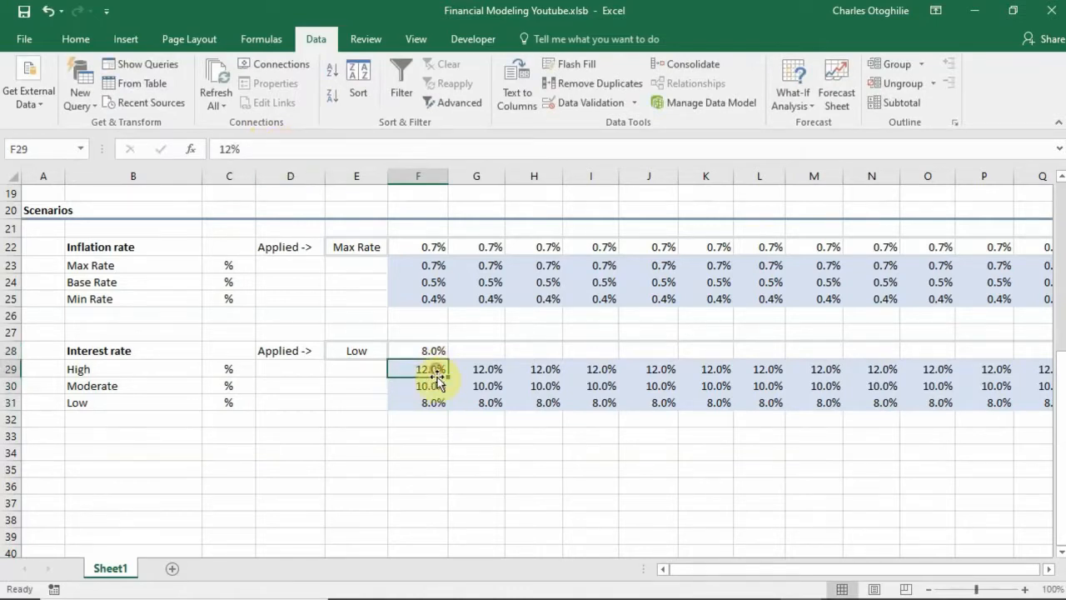
pyautogui.click(418, 350)
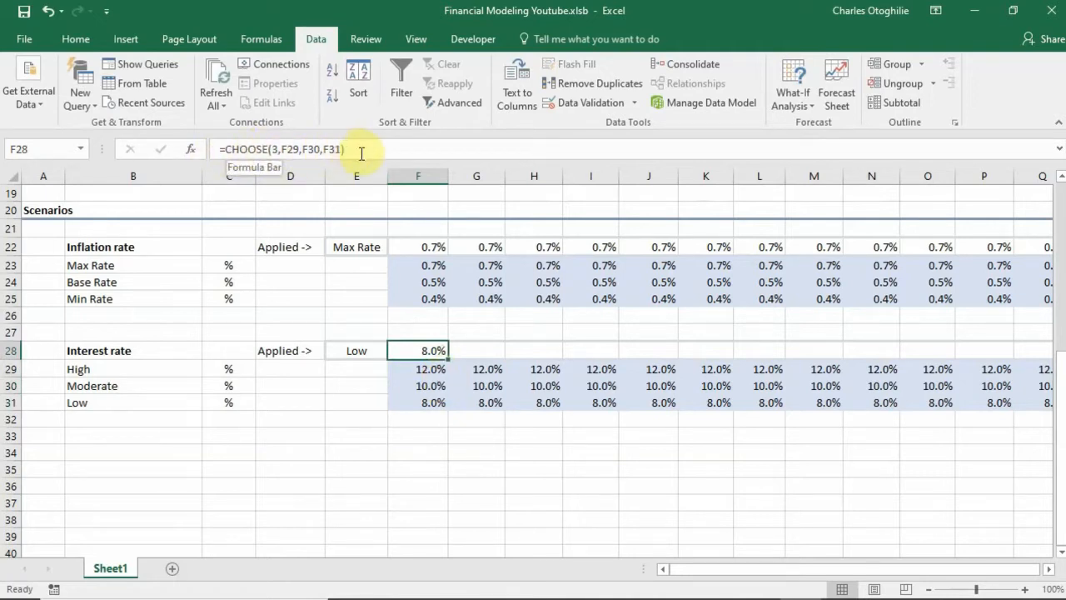
pyautogui.moveTo(433, 370)
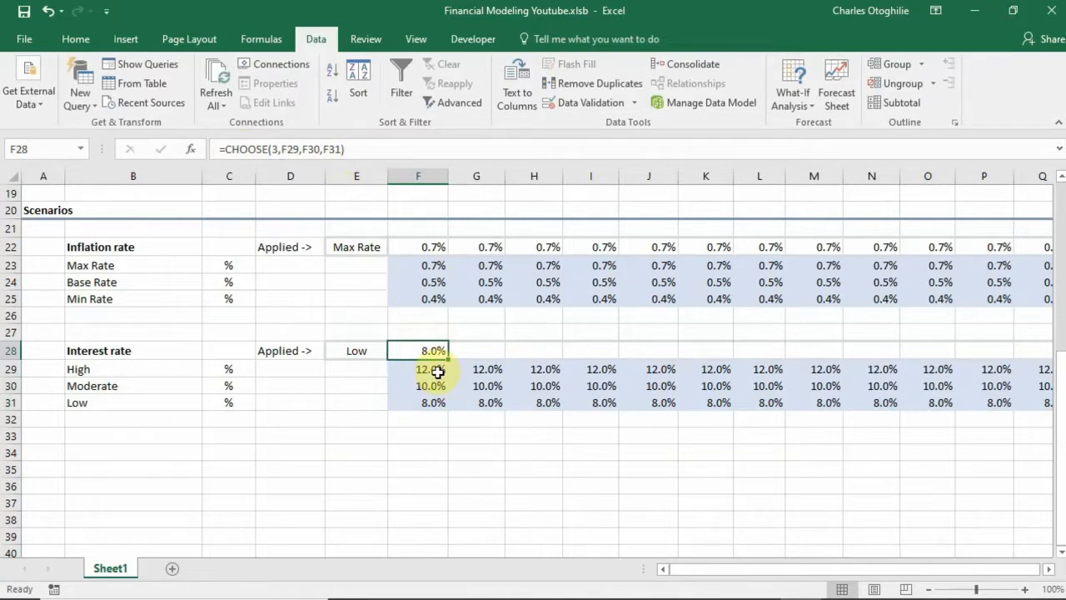
pyautogui.click(418, 369)
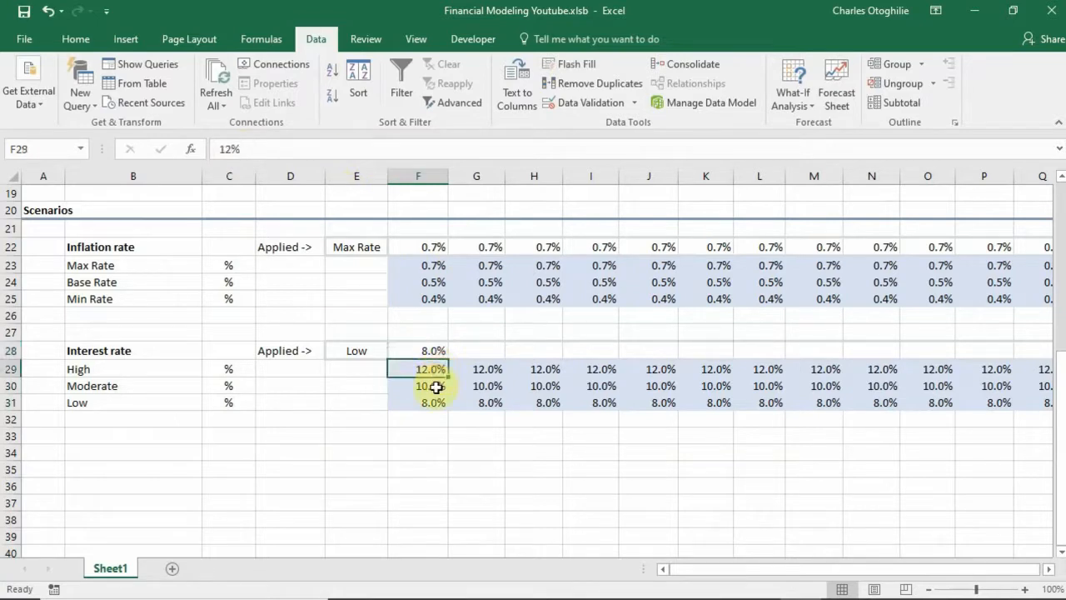
pyautogui.click(418, 402)
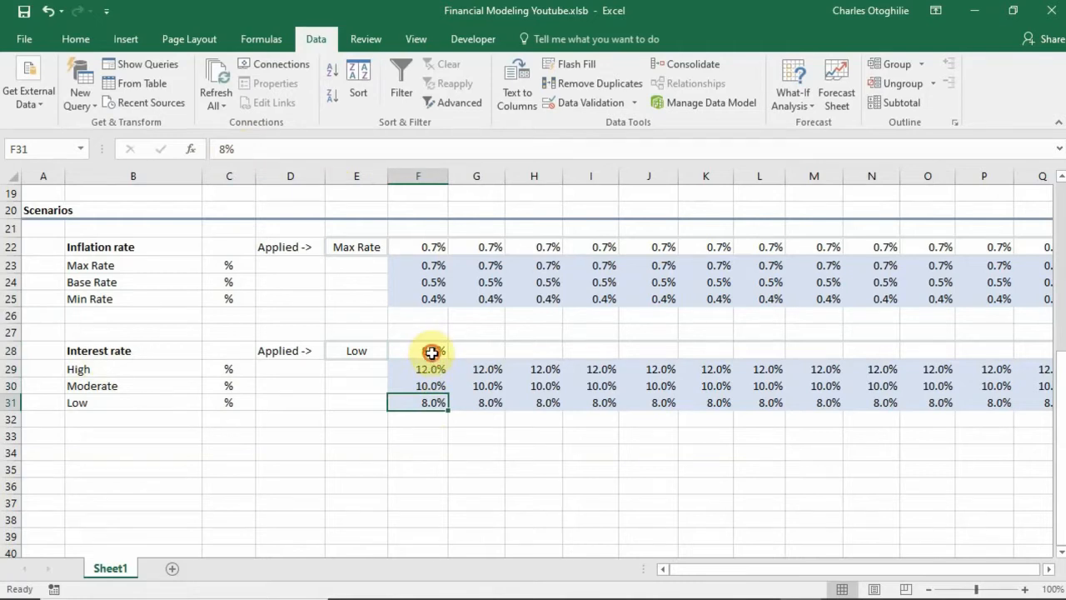
pyautogui.click(418, 350)
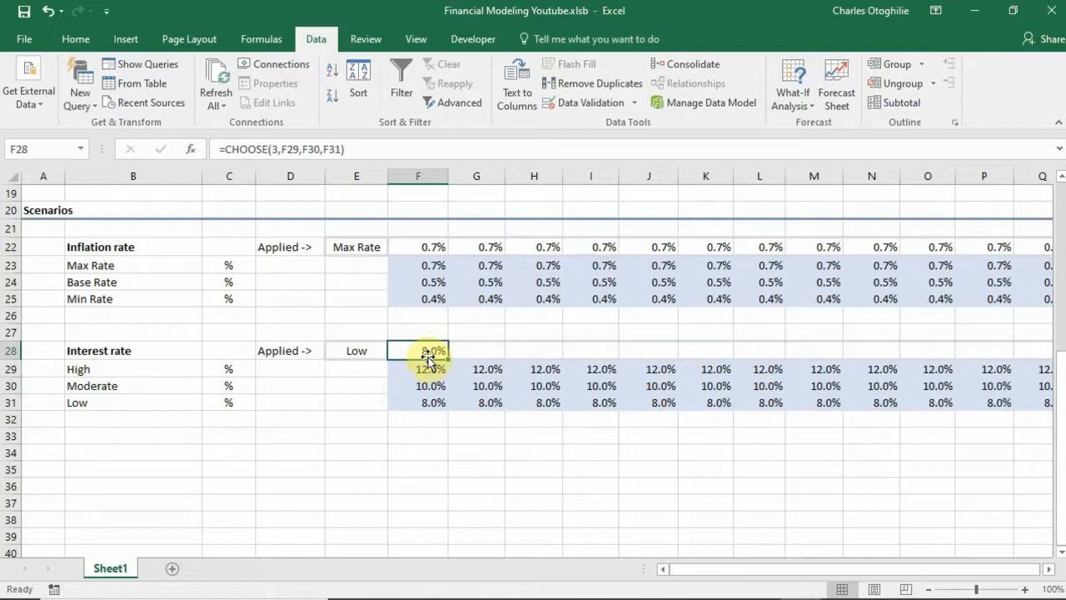
pyautogui.click(418, 246)
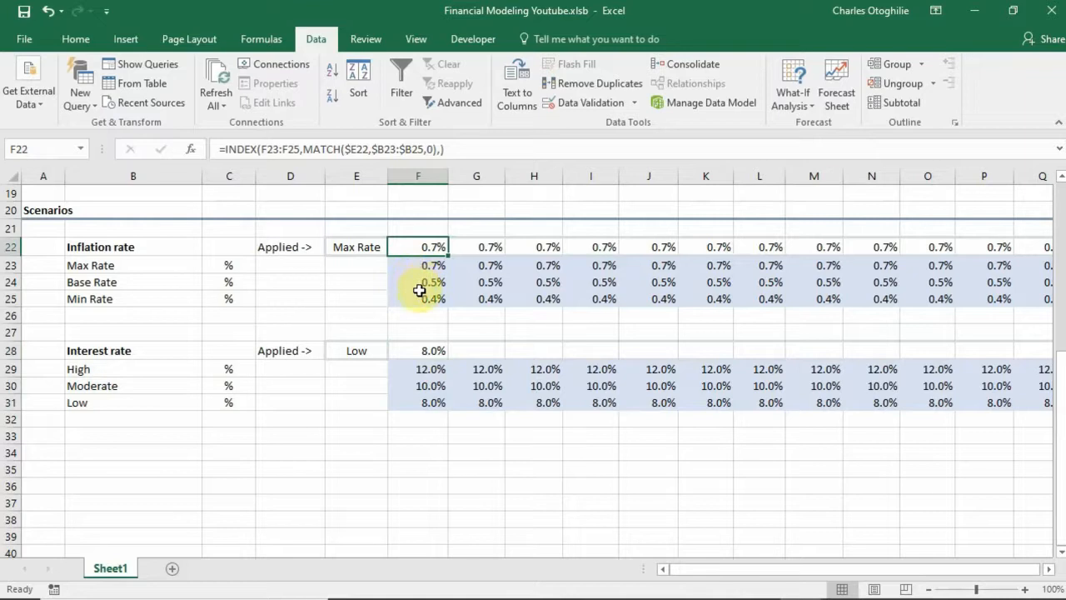
pyautogui.click(418, 349)
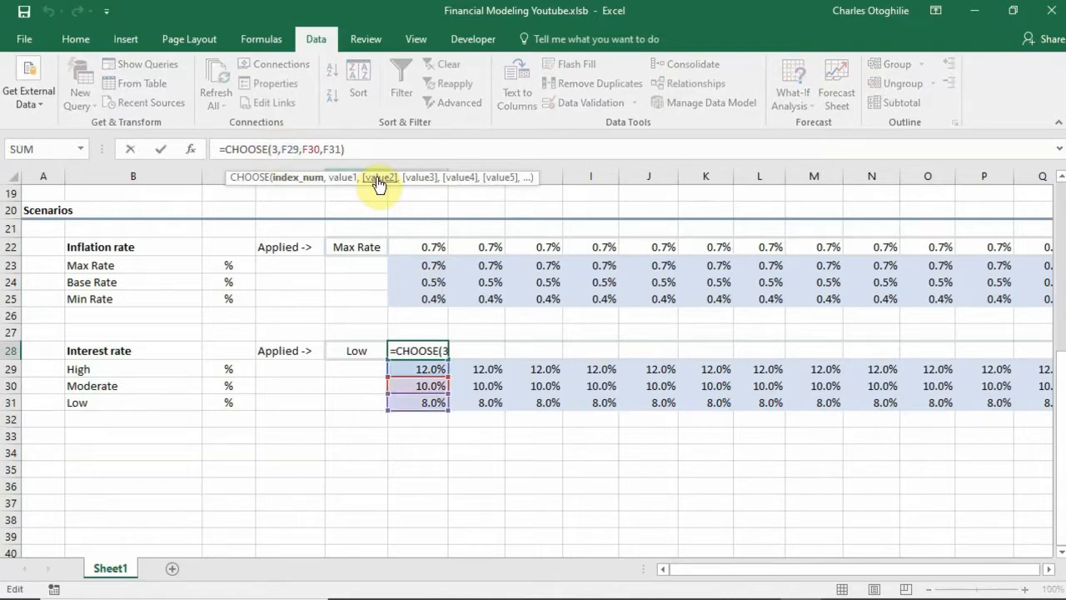
pyautogui.write('1')
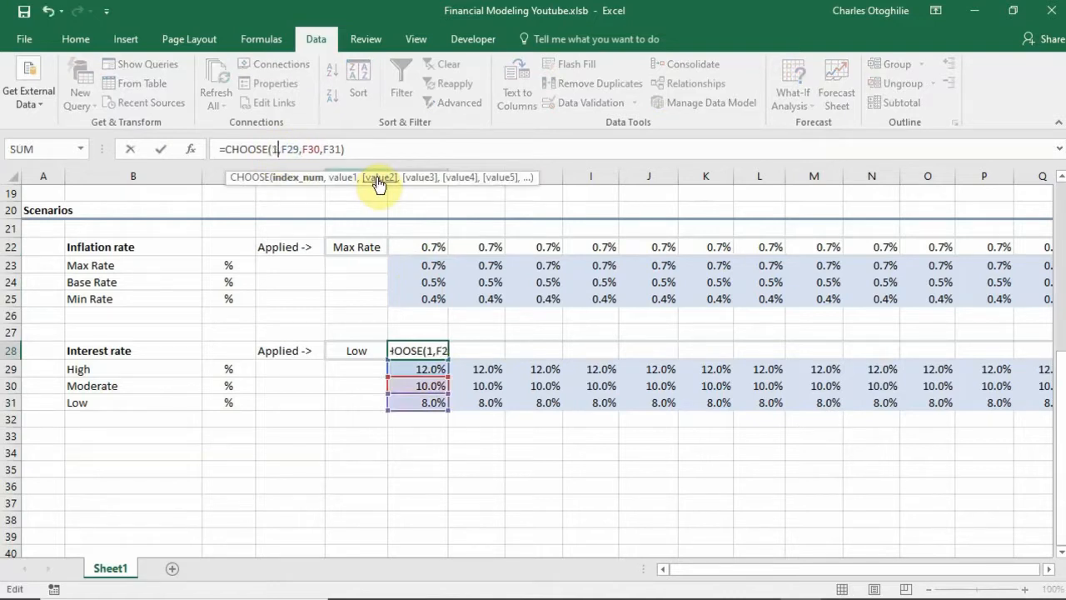
pyautogui.press('Backspace')
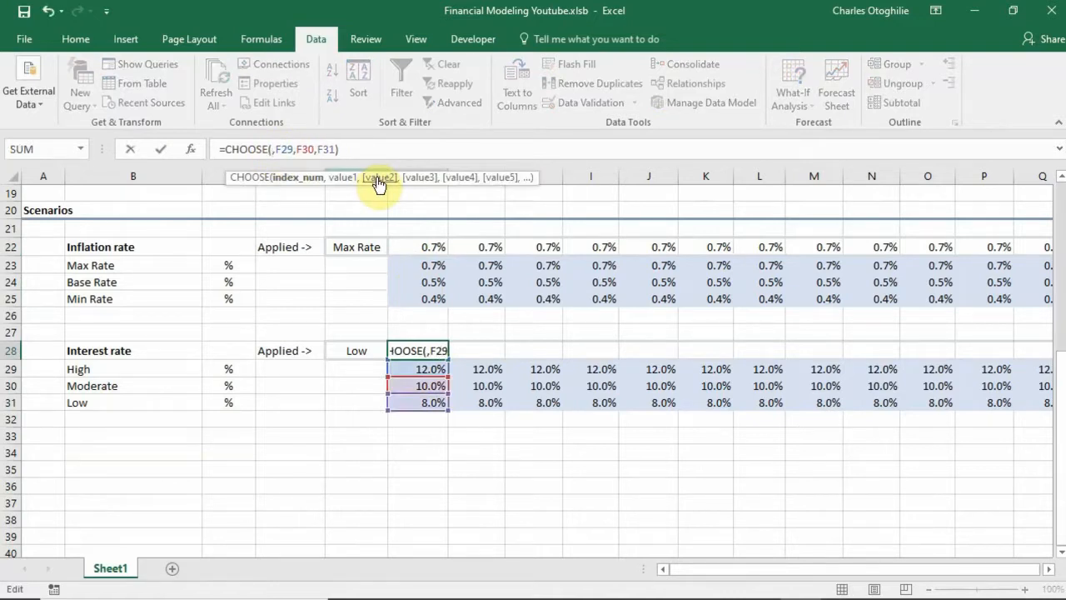
pyautogui.write('3')
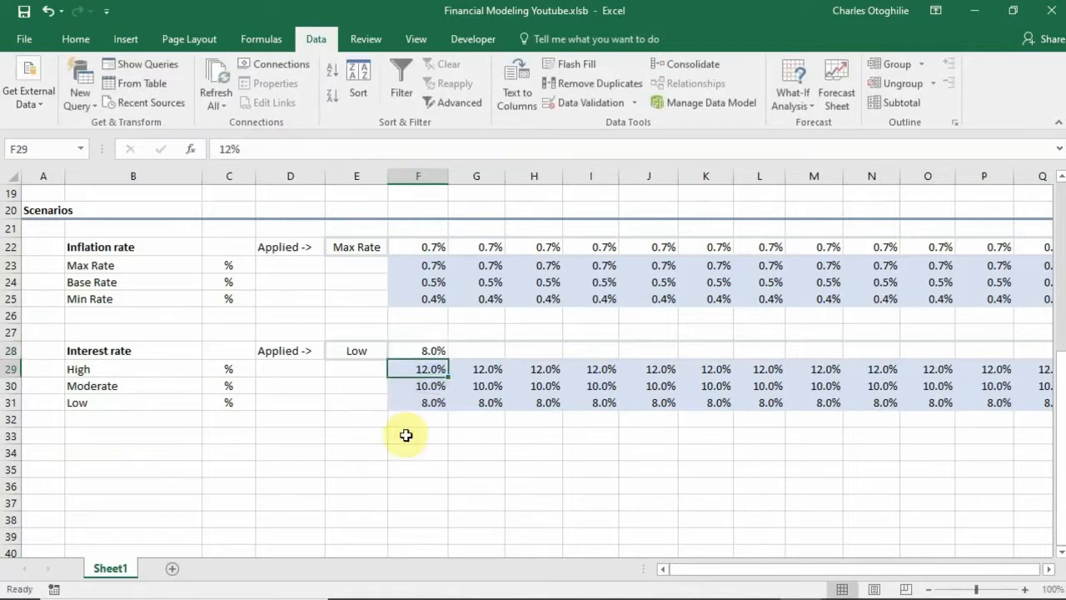
pyautogui.click(356, 350)
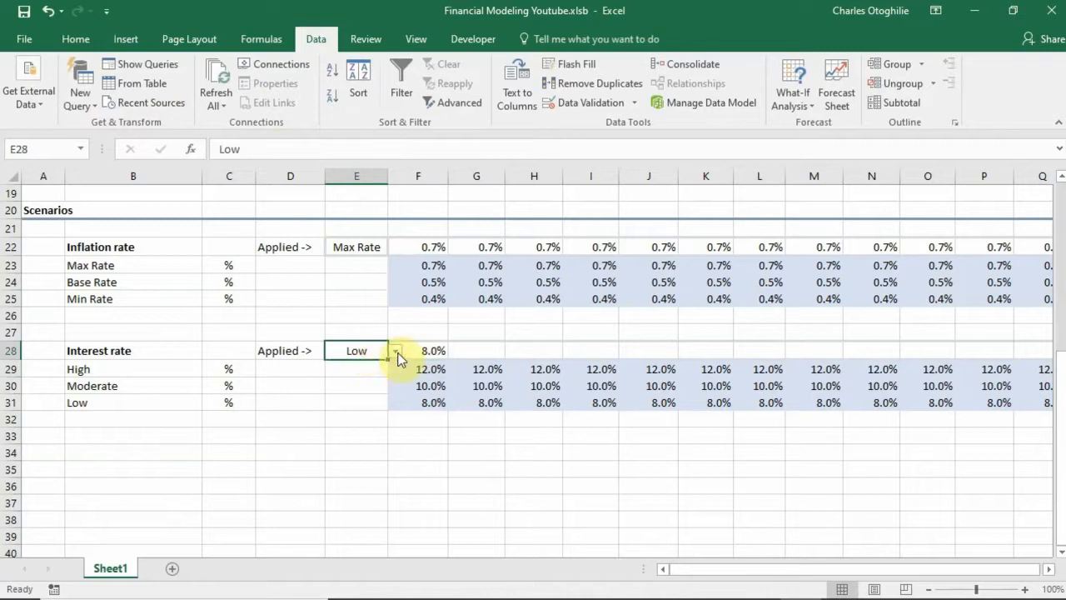
pyautogui.click(396, 350)
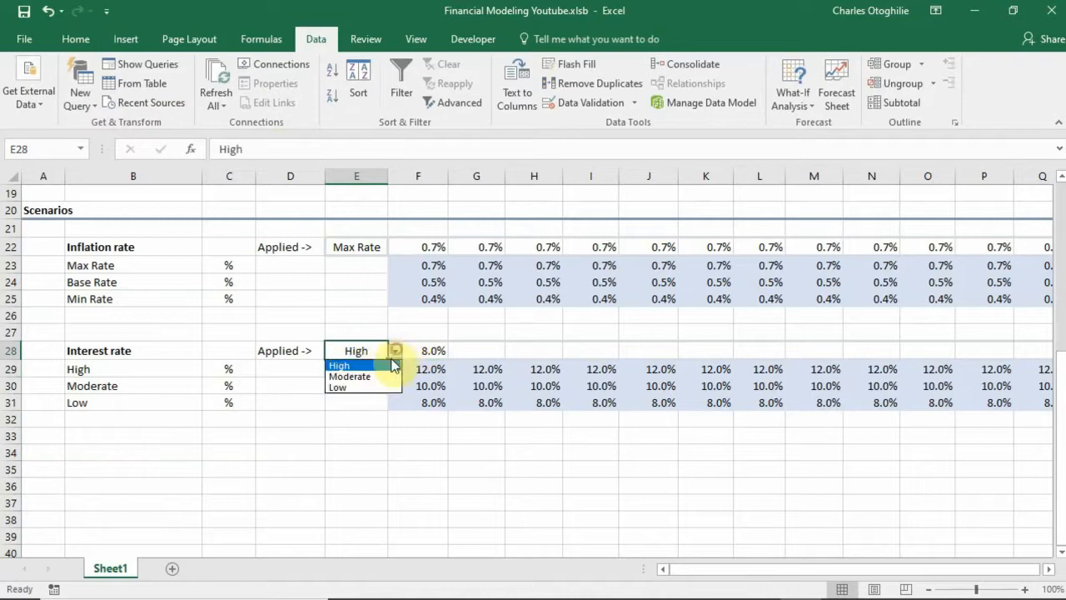
pyautogui.click(349, 376)
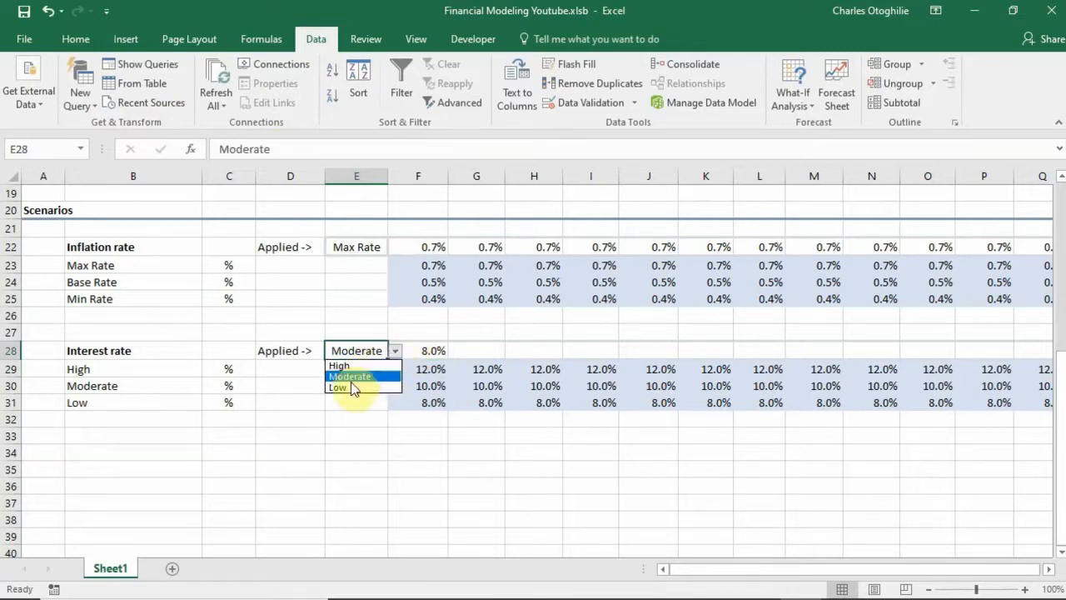
pyautogui.click(339, 387)
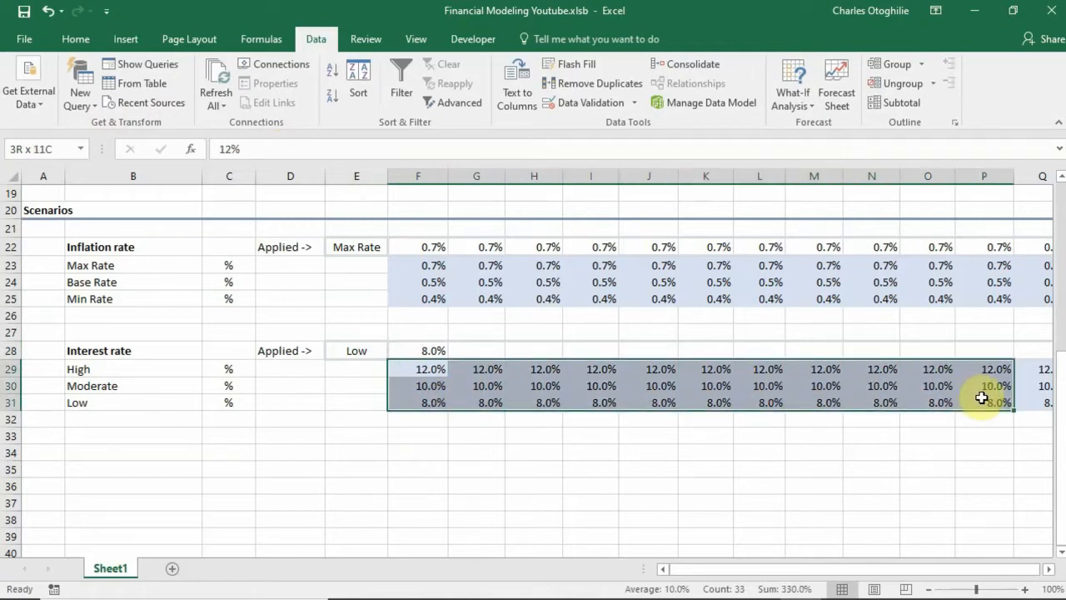
pyautogui.click(433, 350)
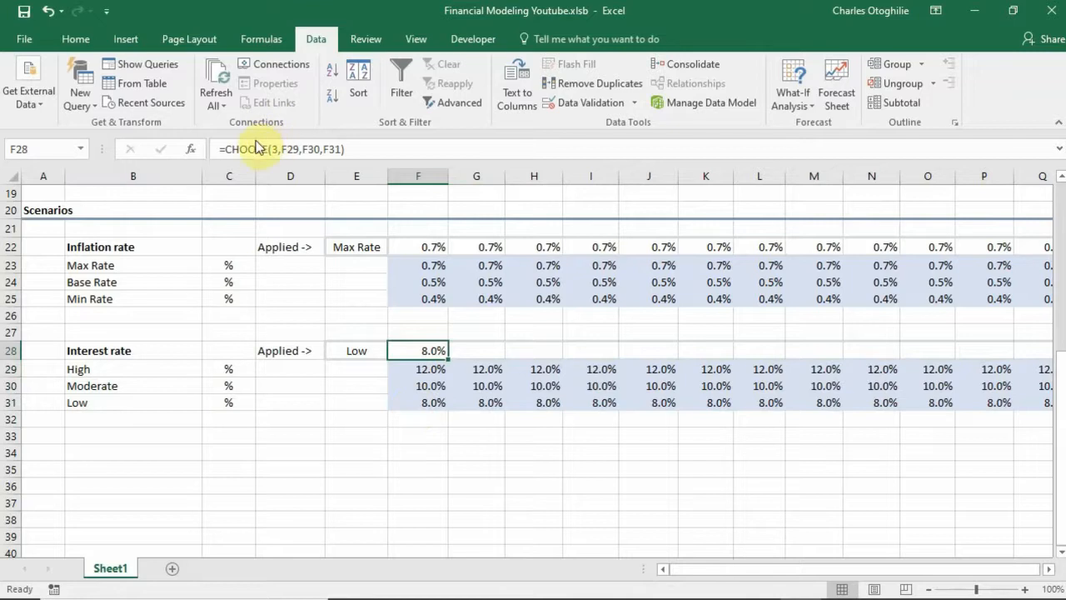
pyautogui.doubleClick(416, 350)
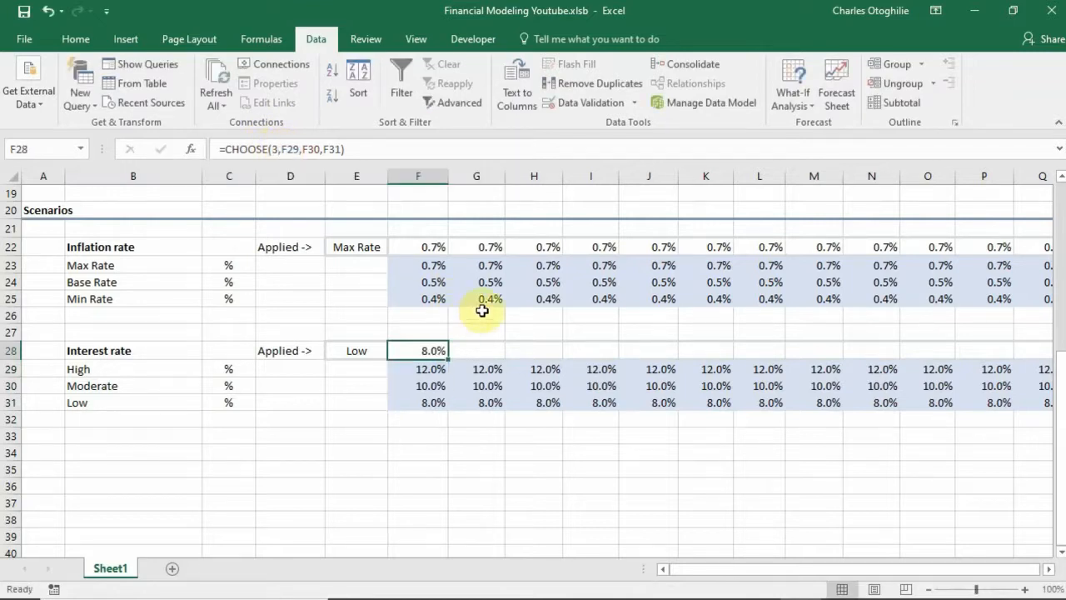
pyautogui.moveTo(426, 247)
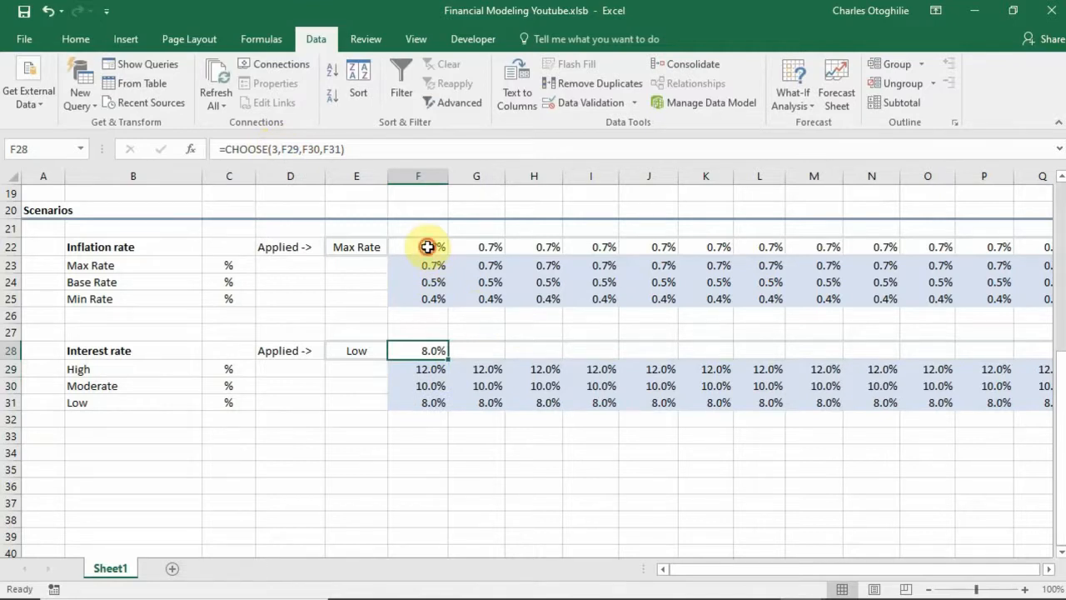
pyautogui.click(418, 247)
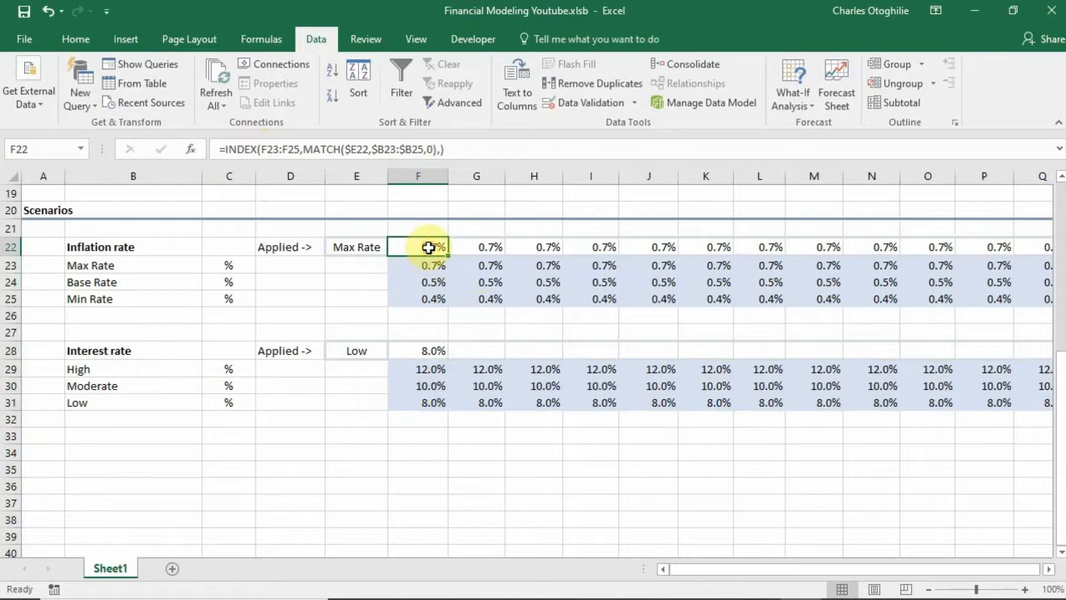
pyautogui.doubleClick(418, 246)
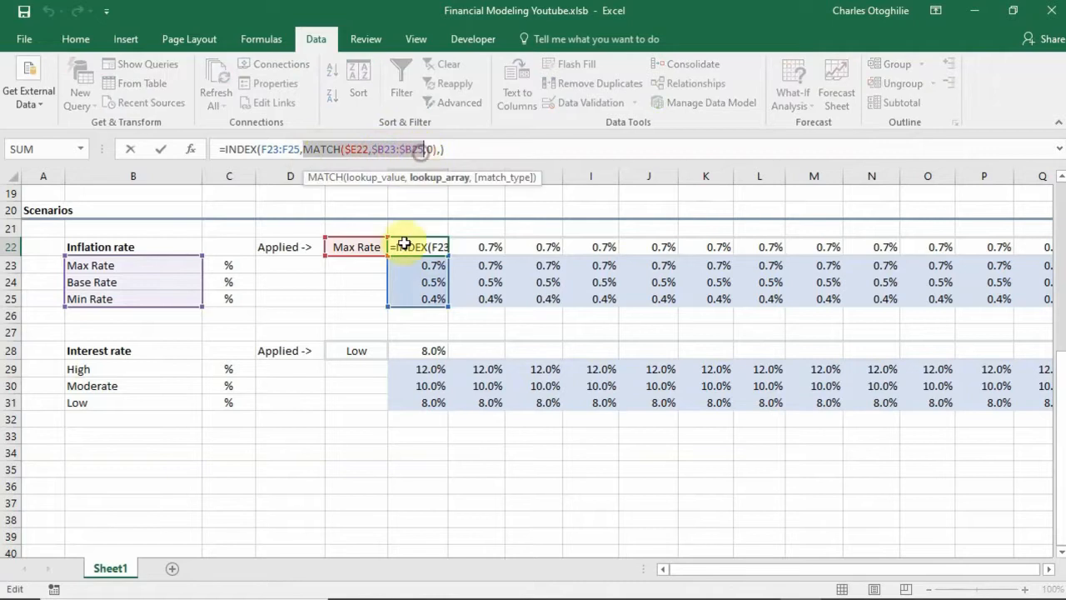
pyautogui.moveTo(400, 253)
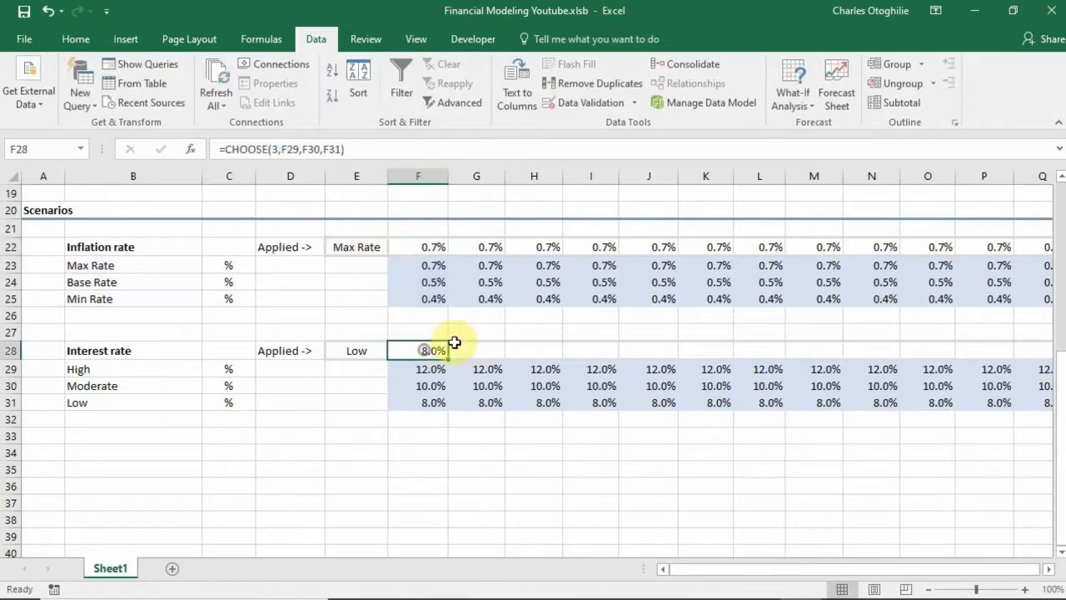
# Replace the fixed index 3 in F28 with a MATCH of the scenario label against the name list.
pyautogui.doubleClick(417, 350)
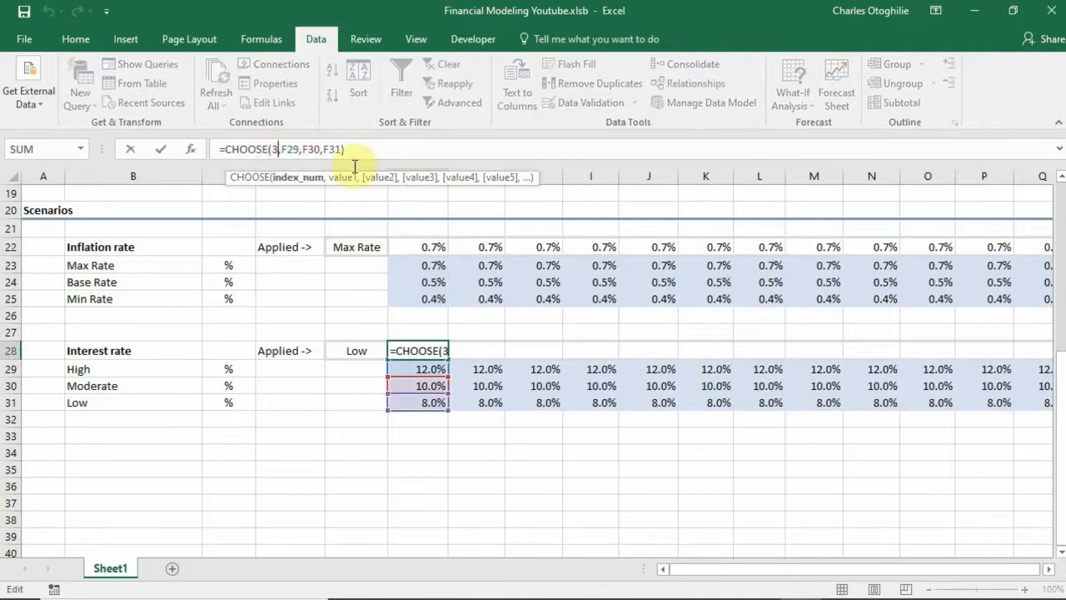
pyautogui.press('Backspace')
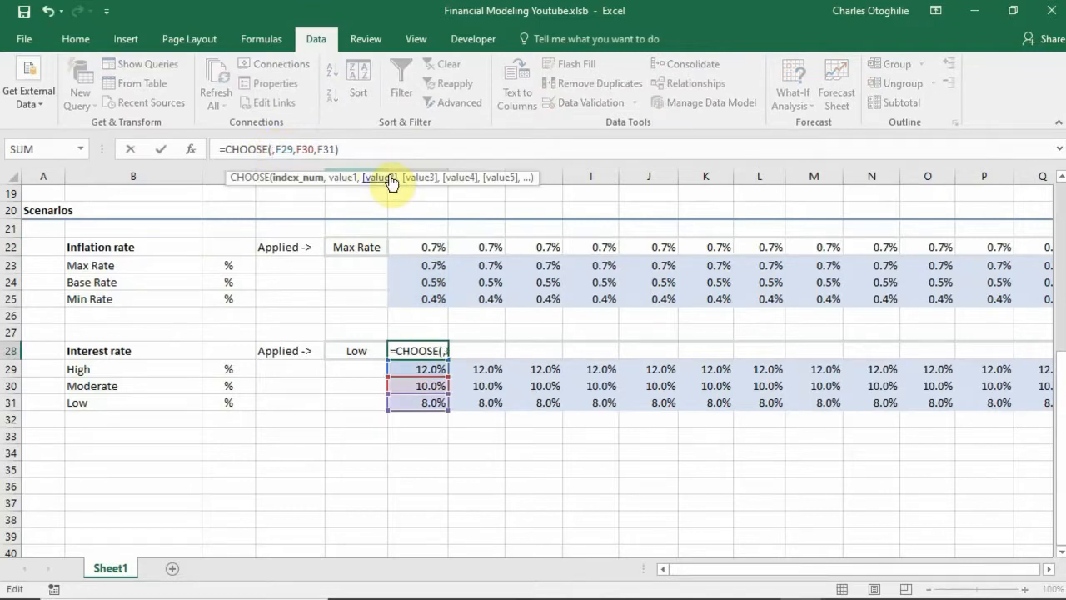
pyautogui.write('MATCH($E22,$B23:$B25,0)')
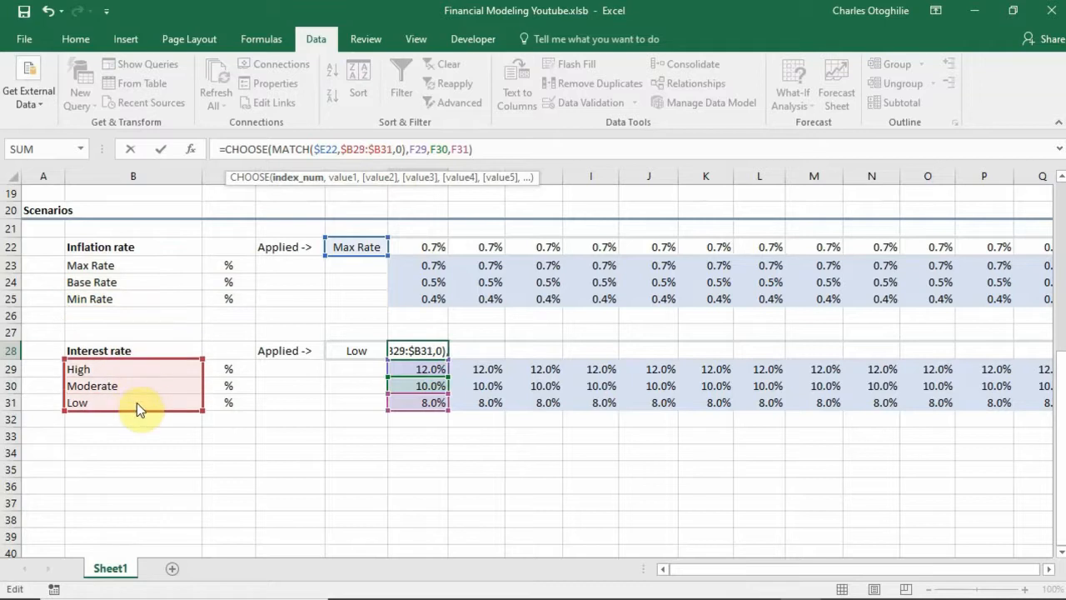
pyautogui.moveTo(808, 333)
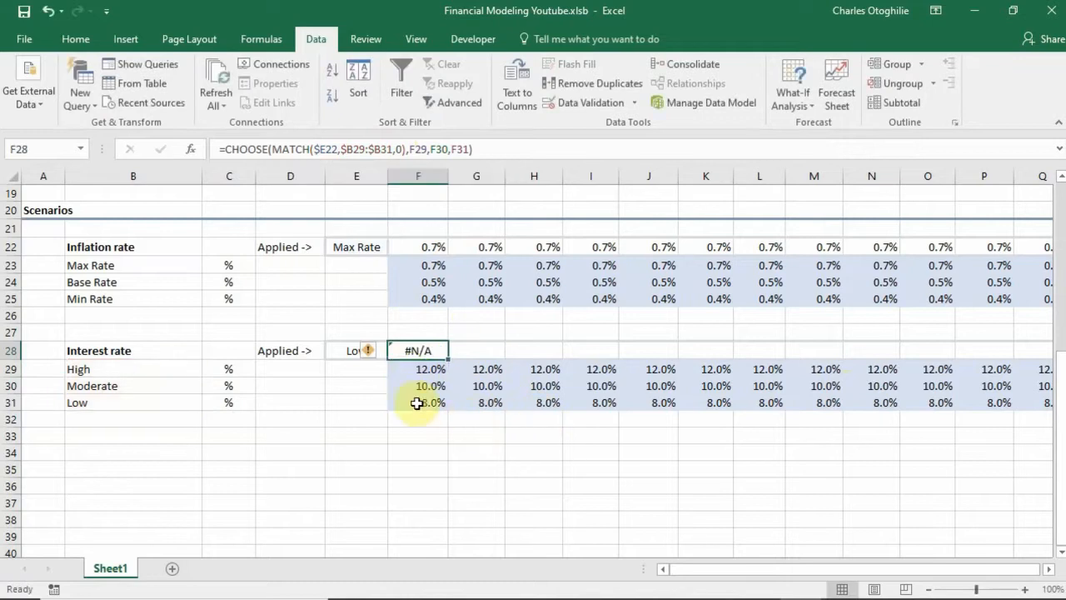
# Repoint the MATCH to $E28 and $B29:$B31 so F28 returns the Low rate 8.0%.
pyautogui.click(416, 350)
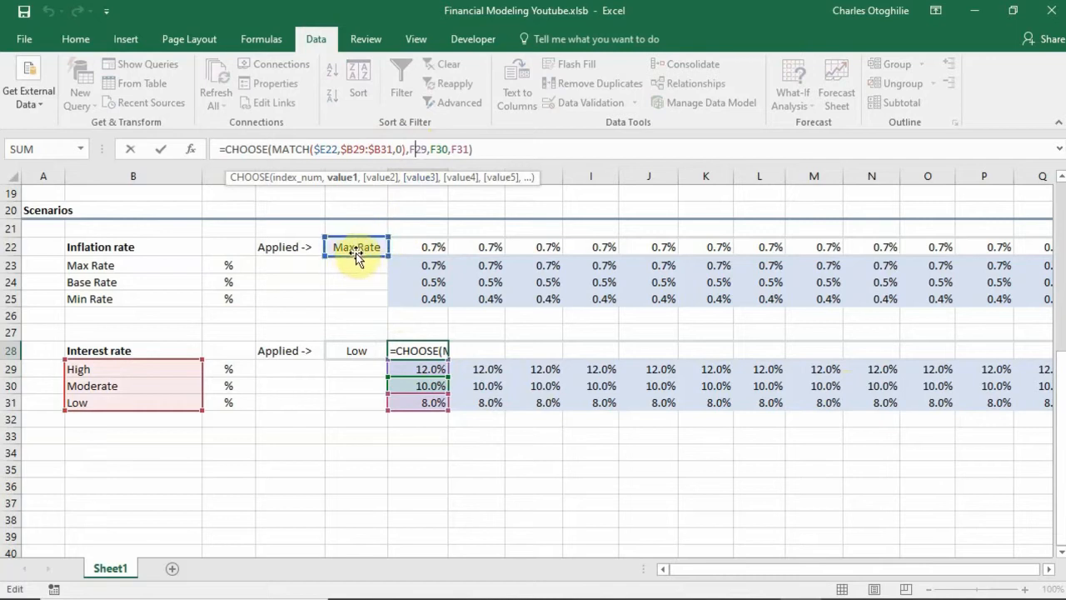
pyautogui.click(357, 273)
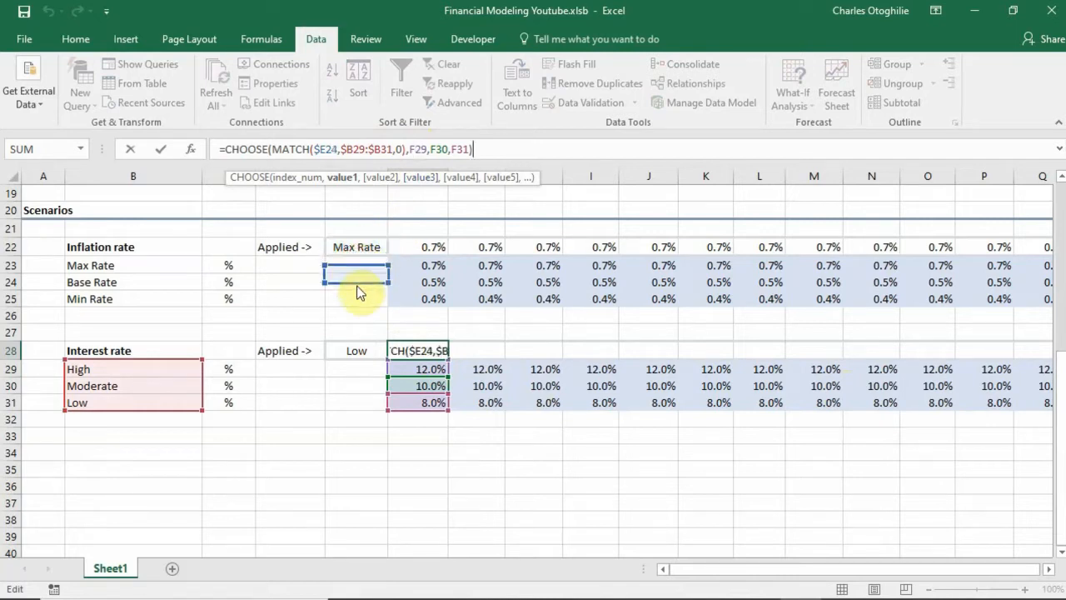
pyautogui.click(356, 350)
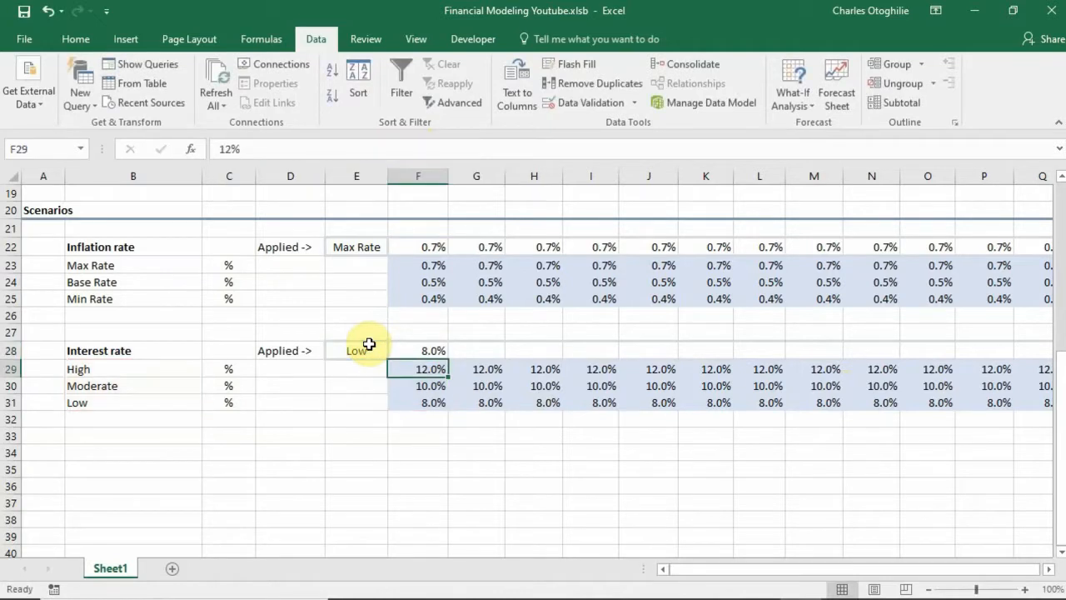
pyautogui.click(418, 350)
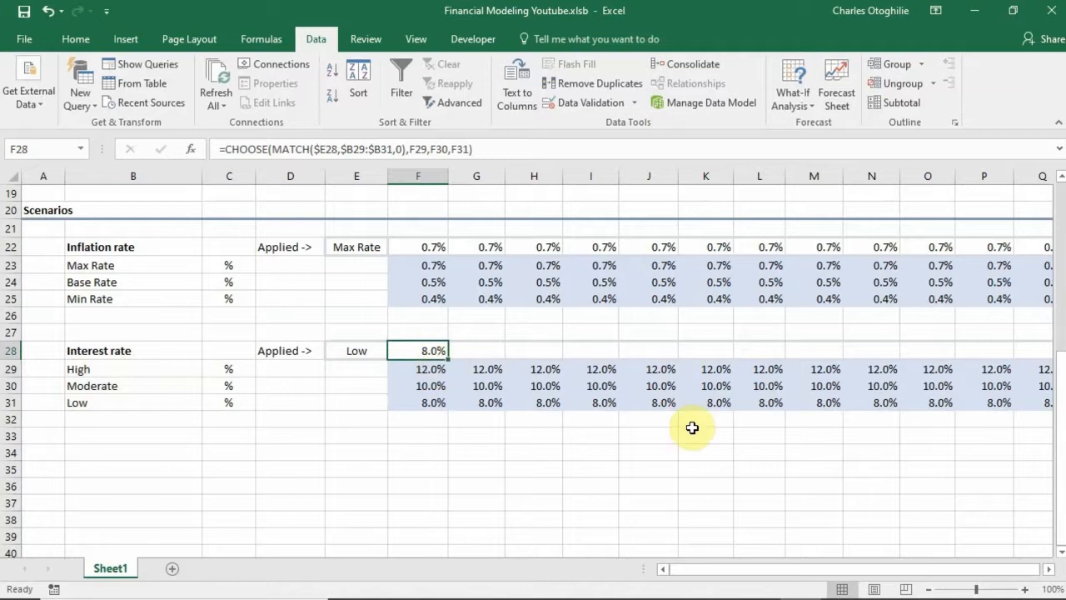
# Copy F28 across row 28 and verify the row follows the selector by switching to Moderate, then back to Low.
pyautogui.hscroll(3)
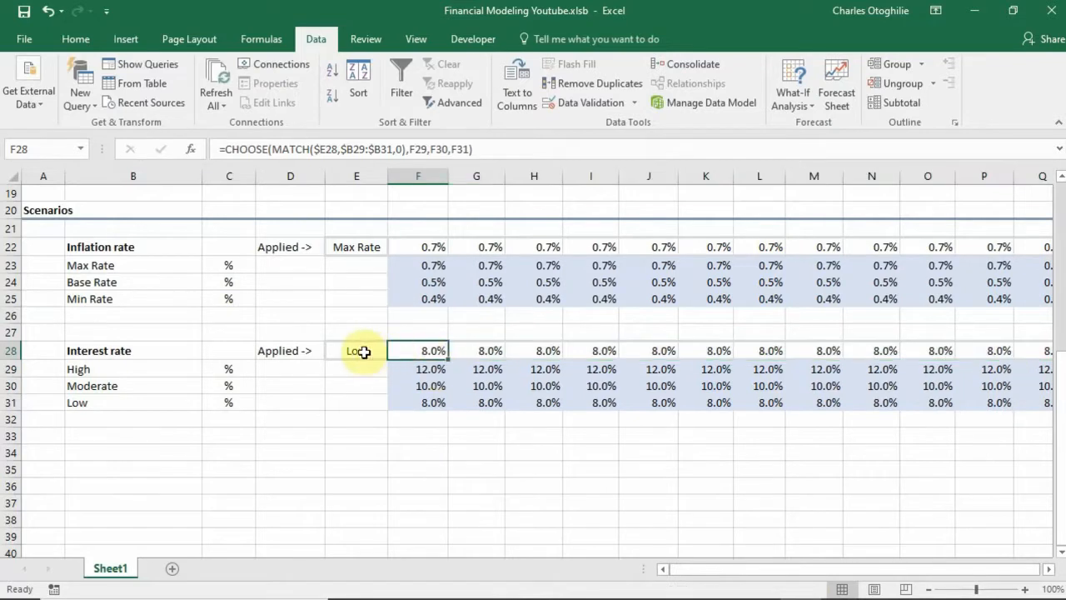
pyautogui.click(393, 350)
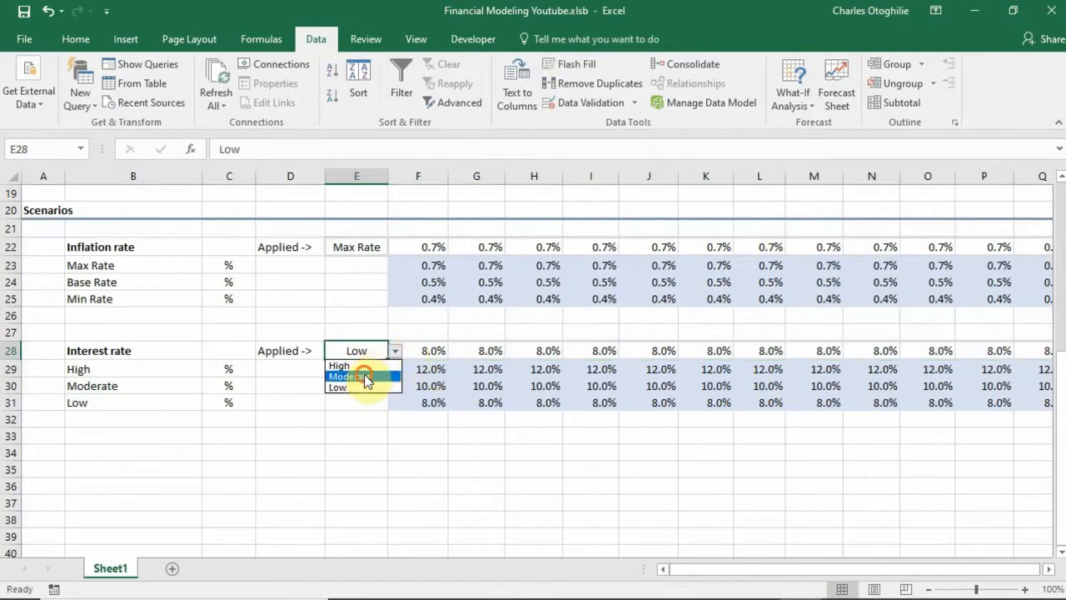
pyautogui.click(346, 376)
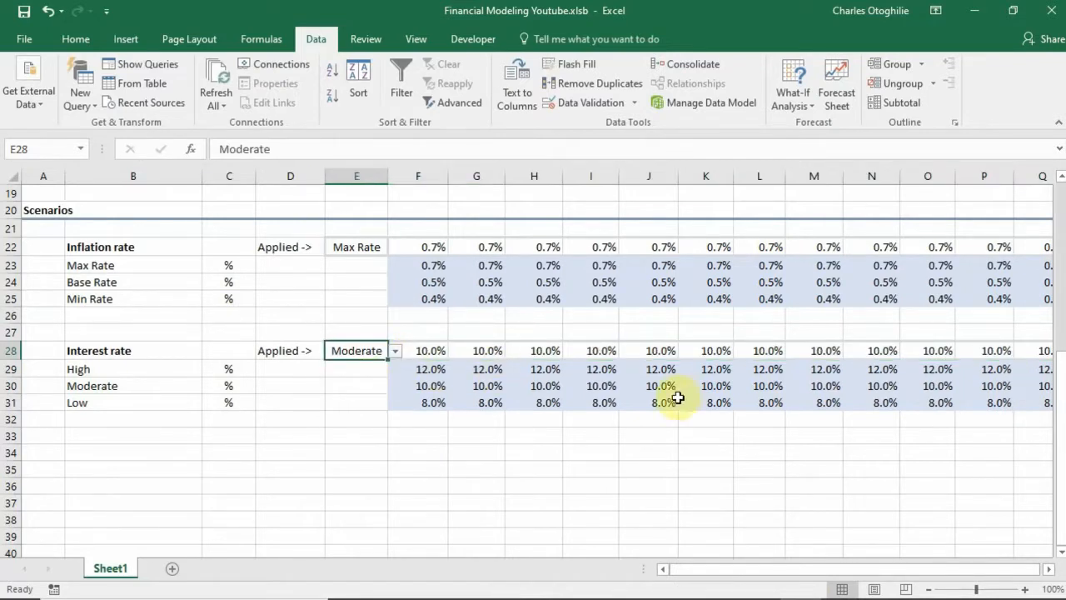
pyautogui.click(394, 350)
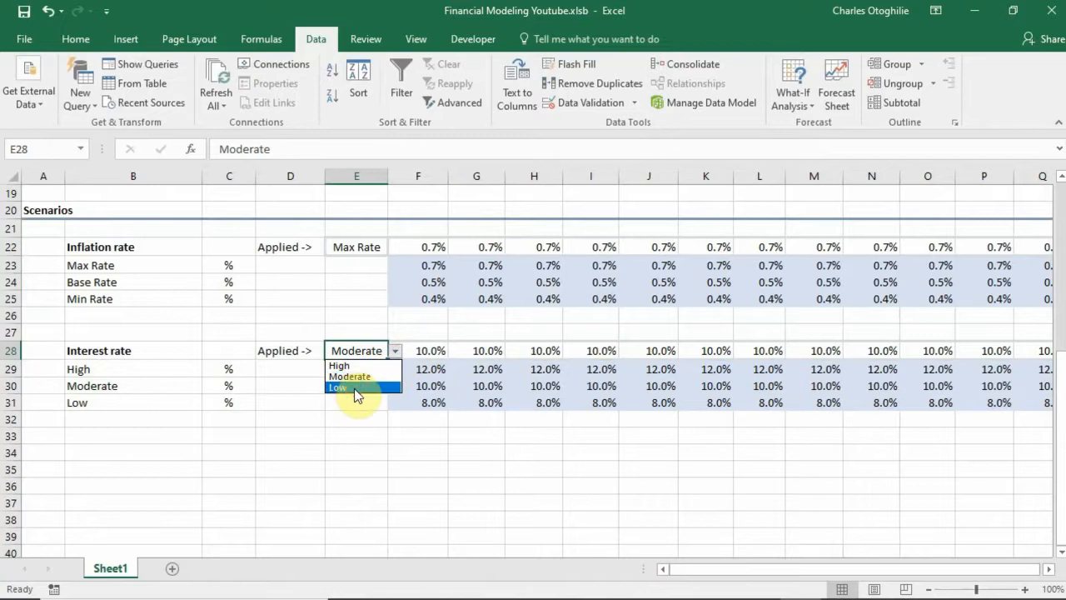
pyautogui.click(338, 386)
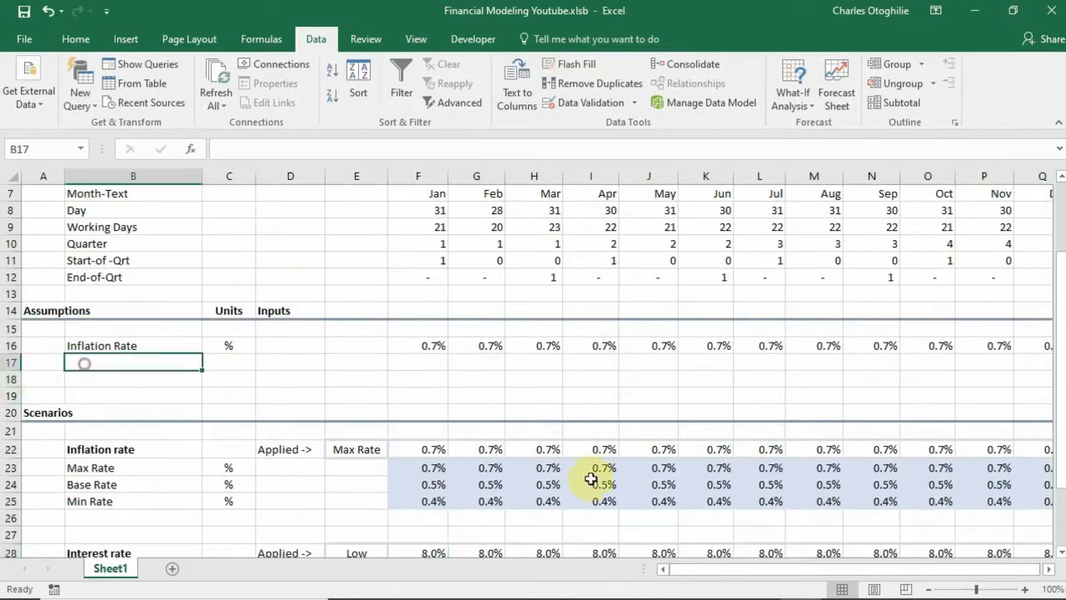
# Label row 17 Interest Rate and link F17 to the scenario interest rate row.
pyautogui.write('Inflation Rate')
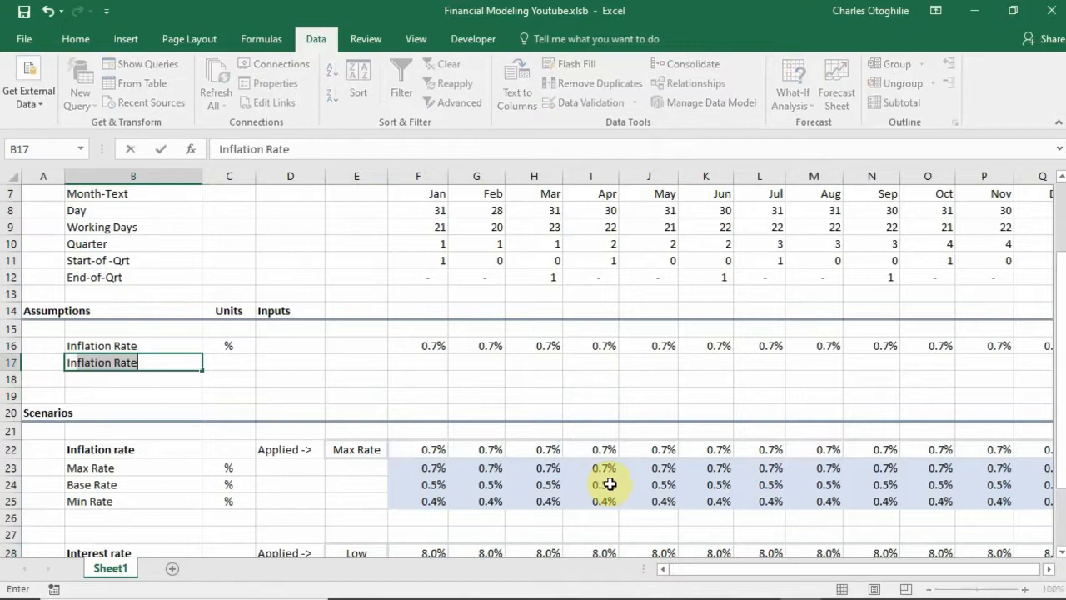
pyautogui.write('Interest')
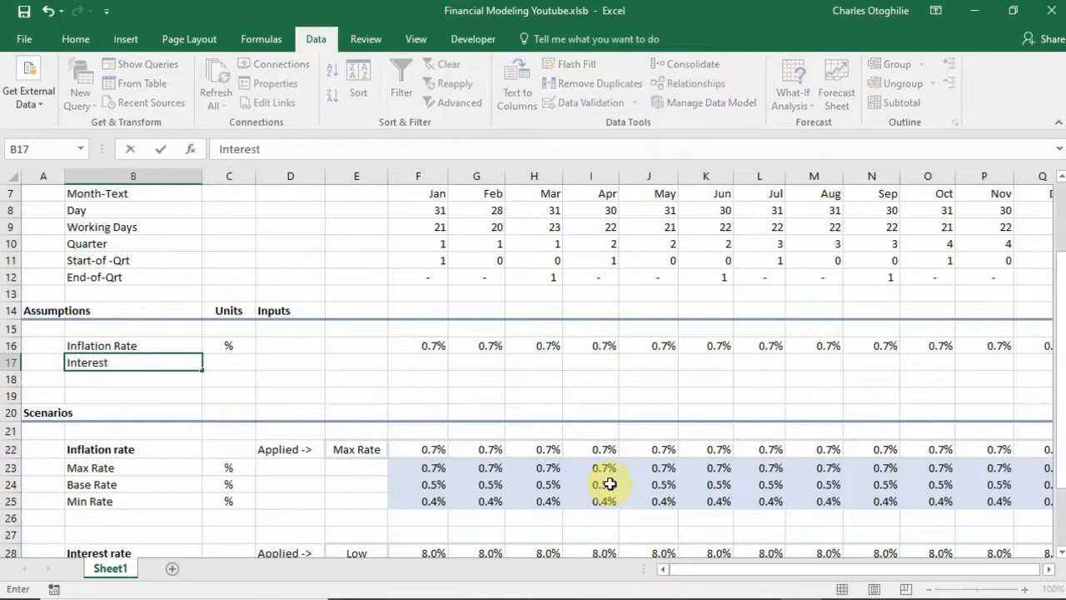
pyautogui.write('Rate')
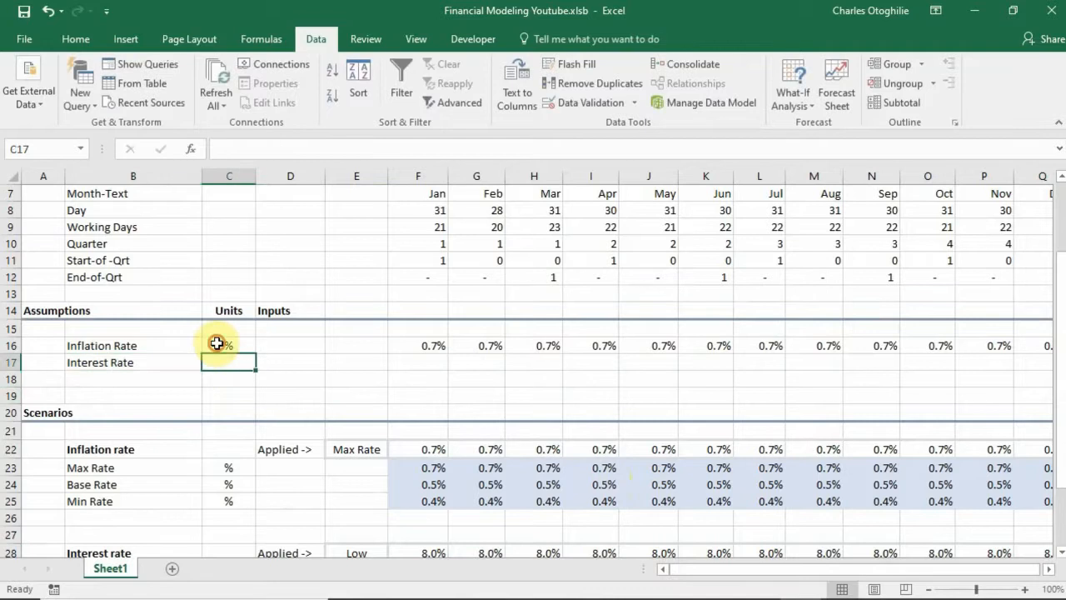
pyautogui.click(230, 344)
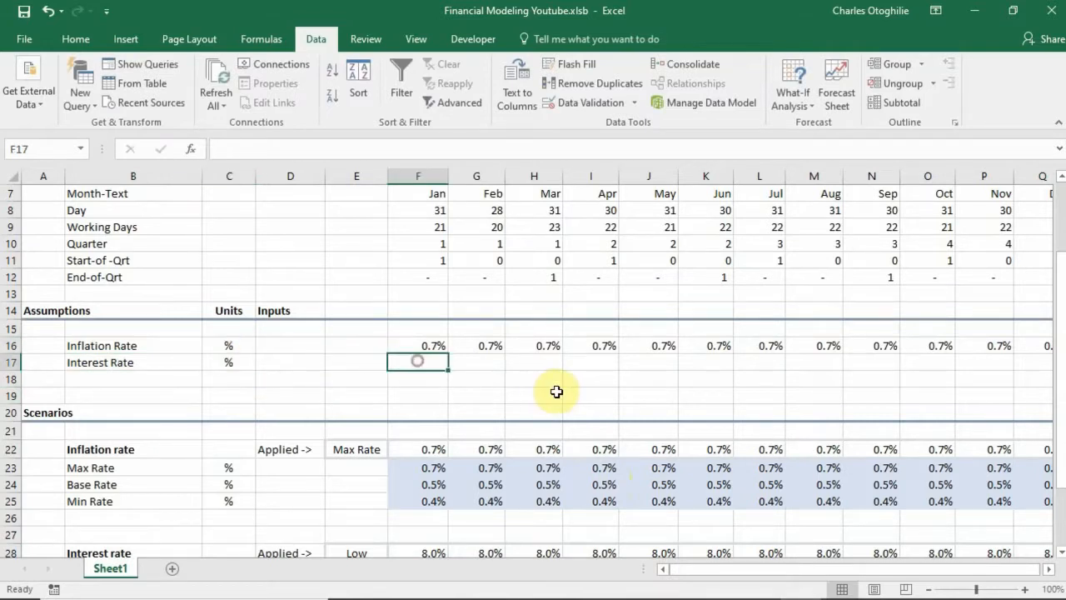
pyautogui.write('=F19')
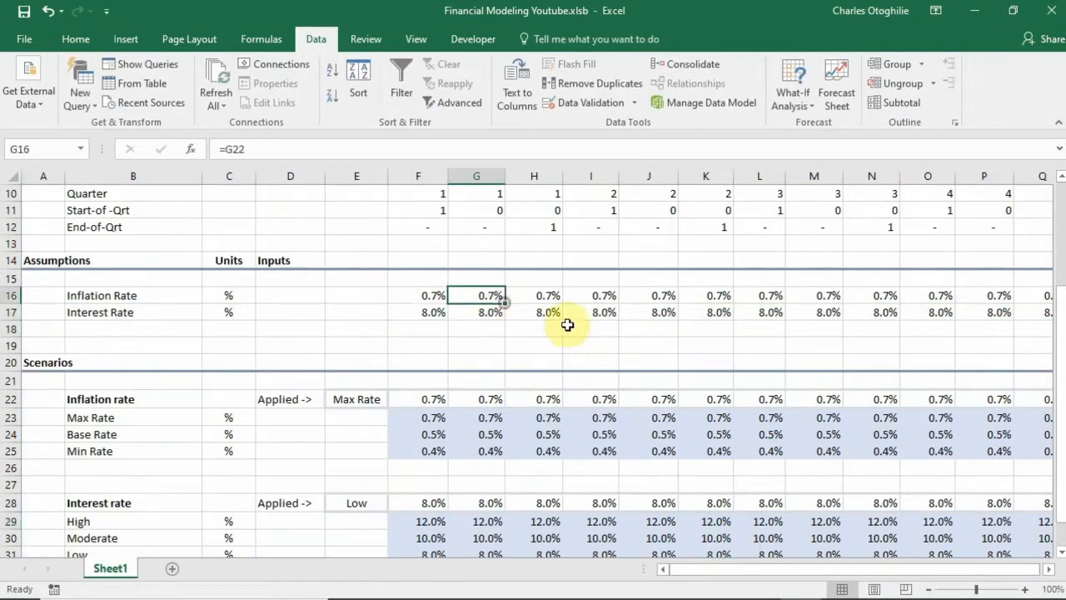
# Set the interest scenario dropdown in E28 to High and confirm row 17 follows it.
pyautogui.click(533, 313)
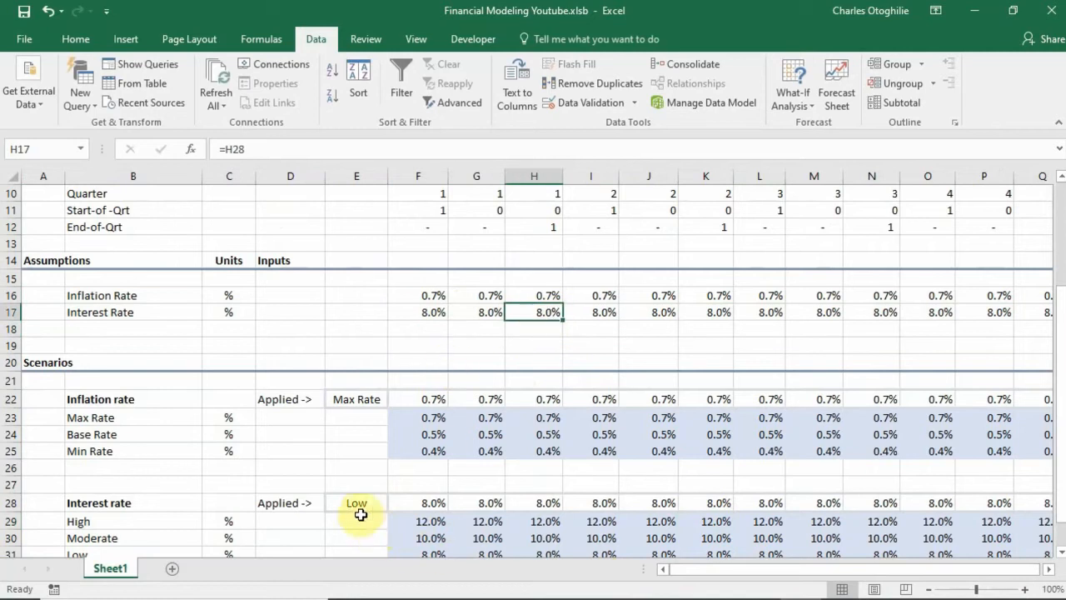
pyautogui.click(357, 502)
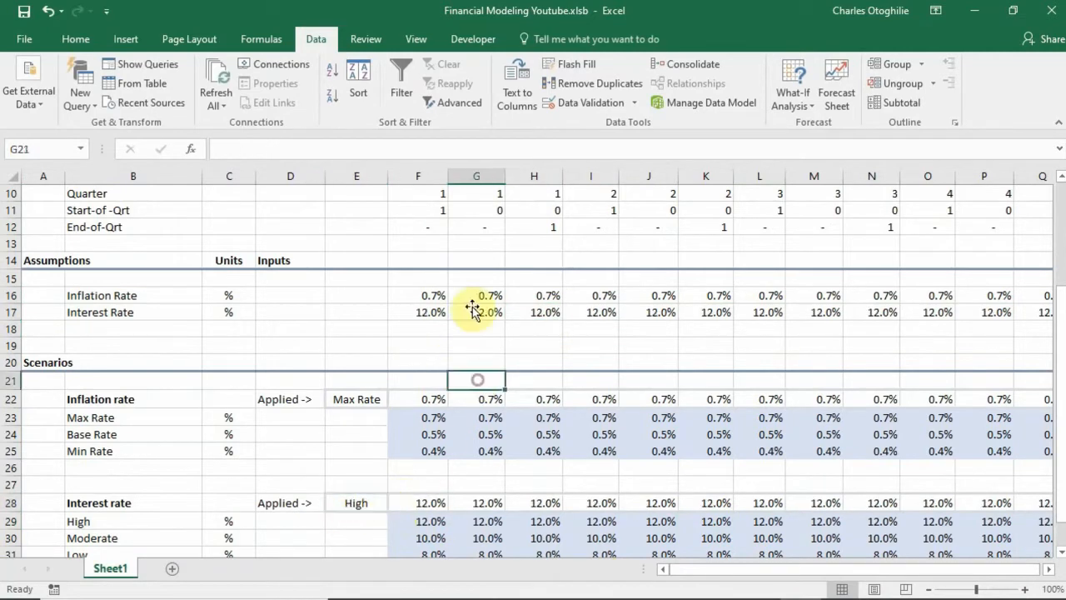
pyautogui.click(533, 380)
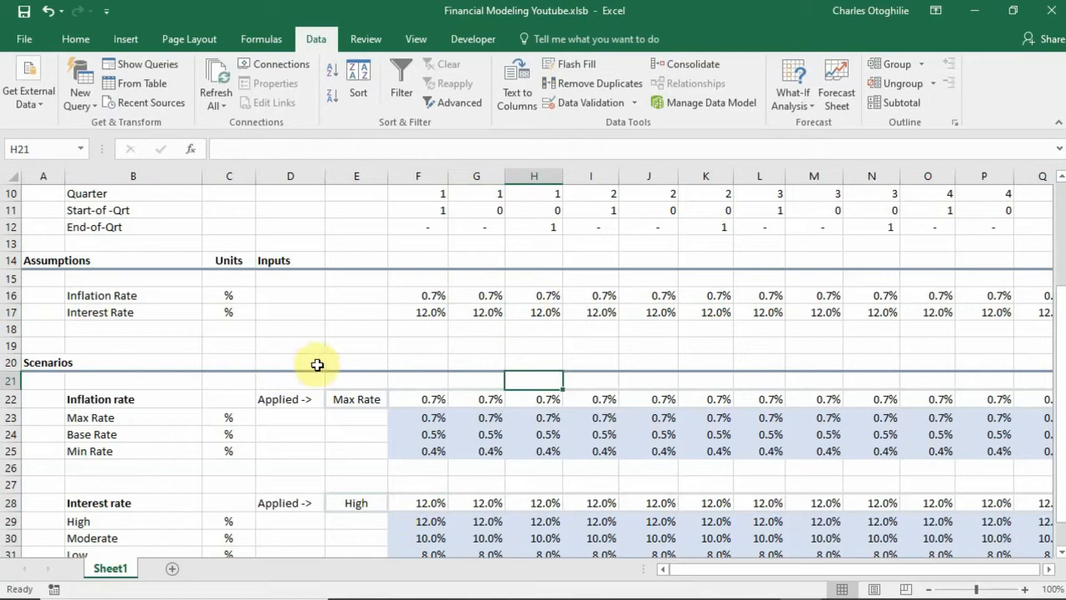
pyautogui.click(416, 311)
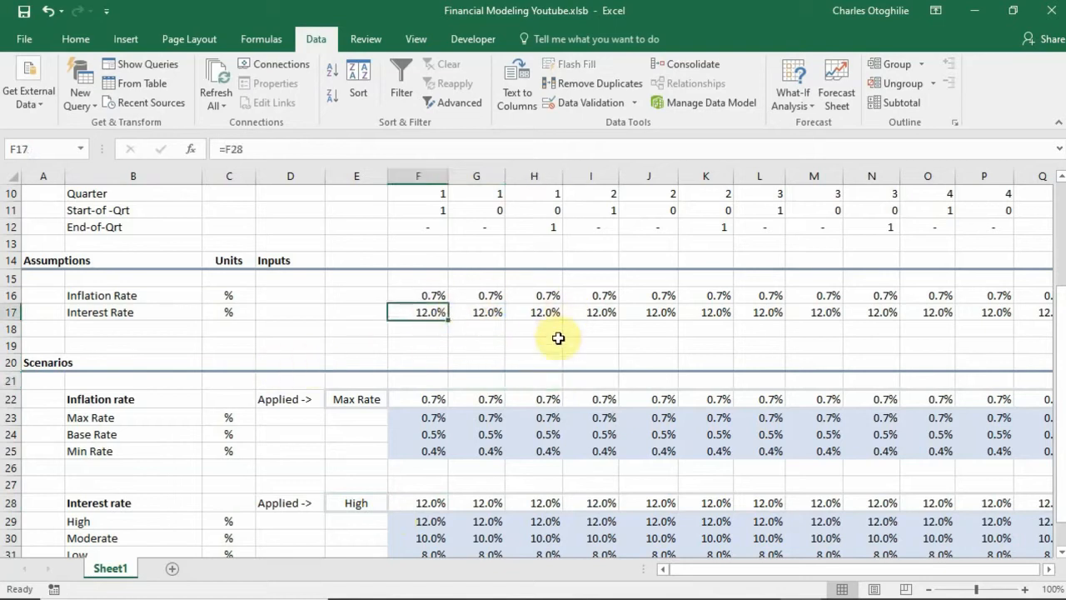
pyautogui.scroll(-3)
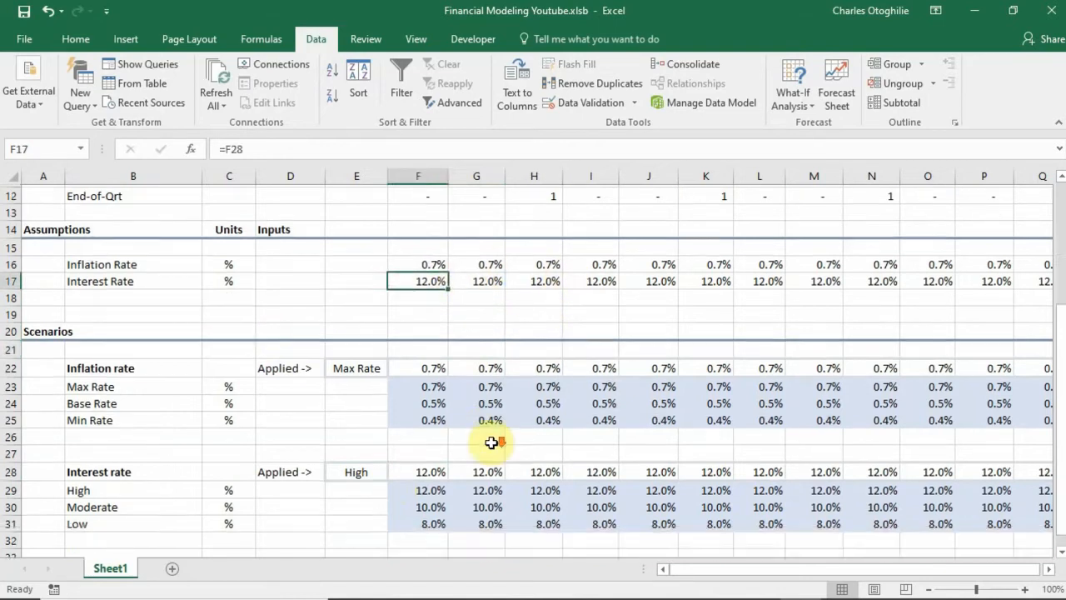
pyautogui.scroll(-3)
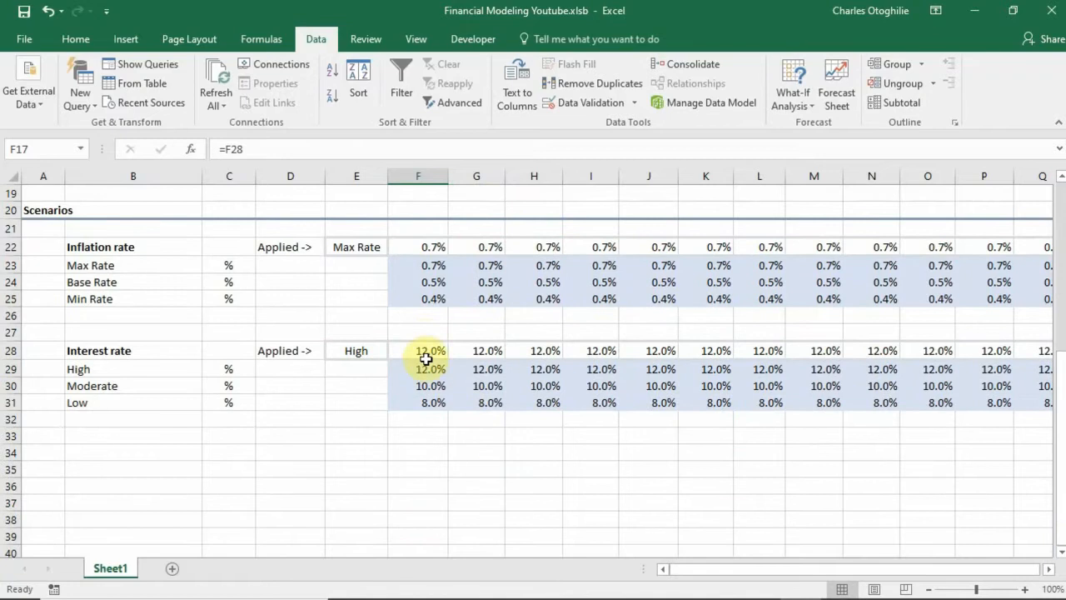
pyautogui.click(418, 350)
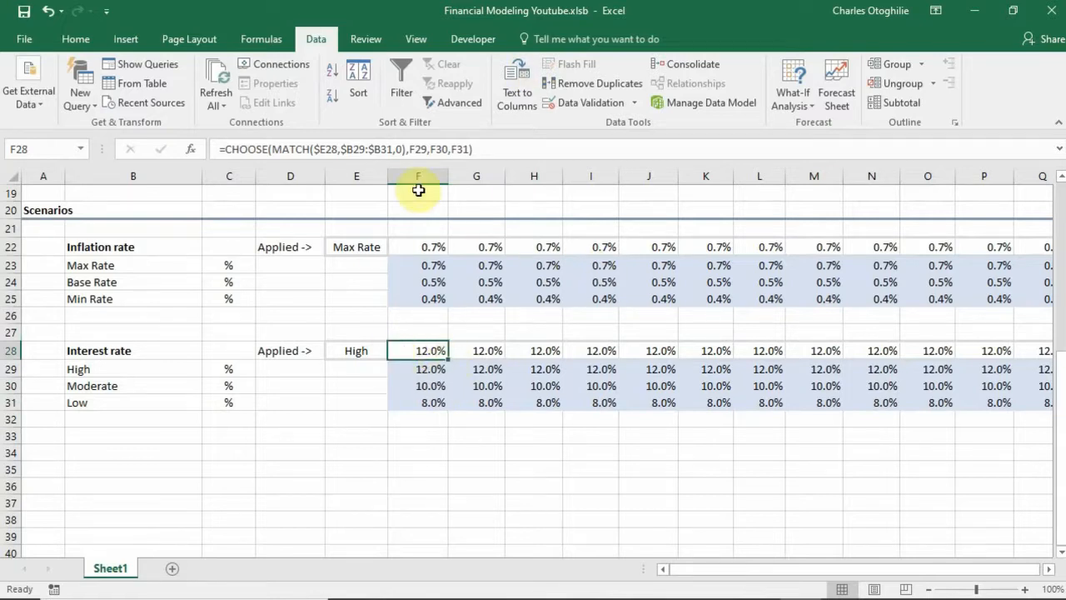
pyautogui.moveTo(275, 150)
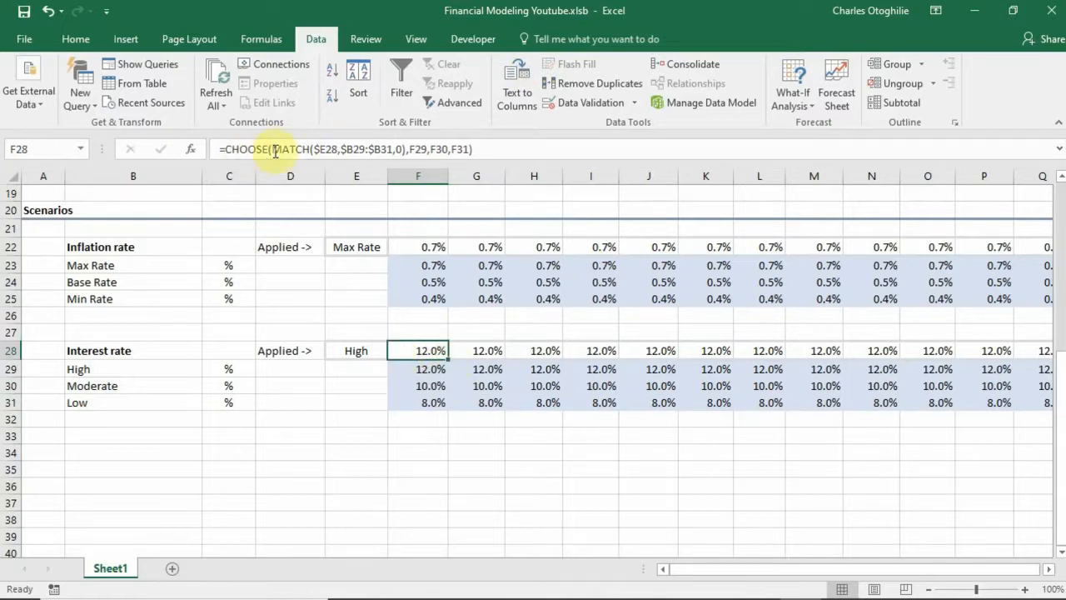
pyautogui.click(416, 265)
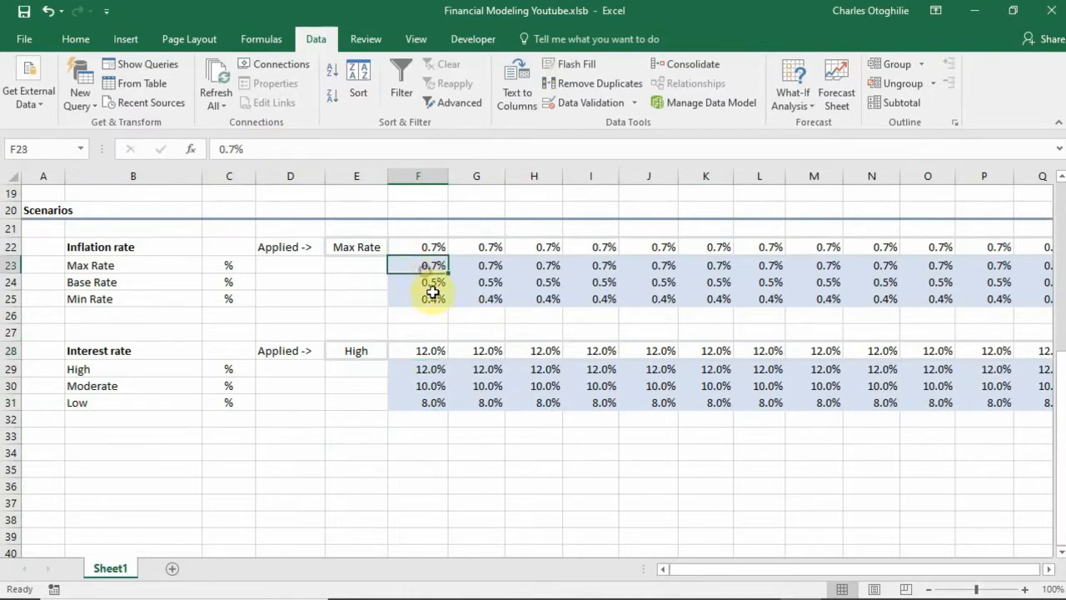
pyautogui.click(433, 282)
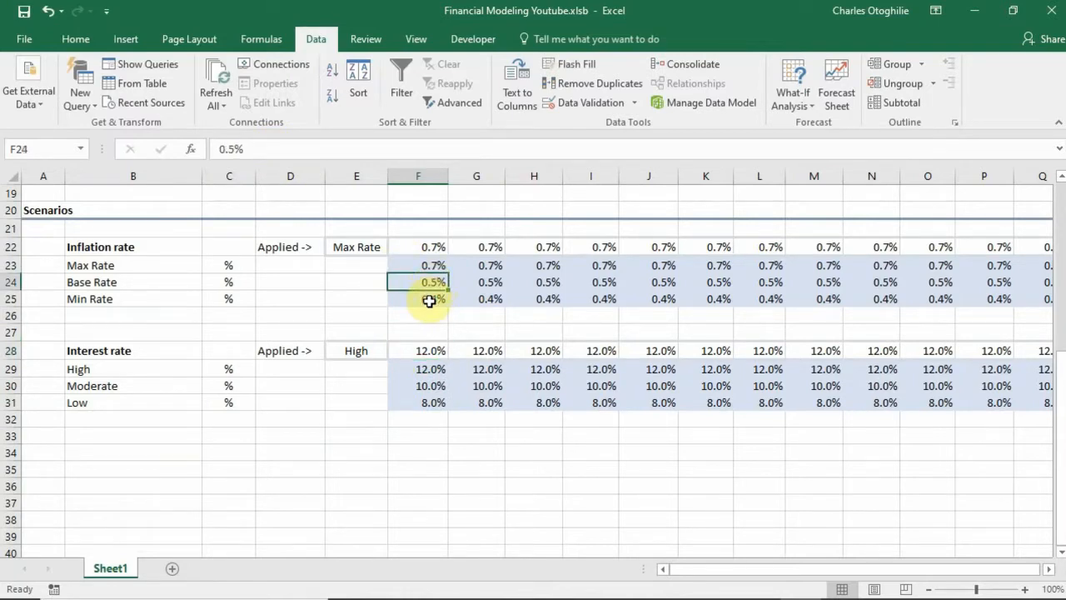
pyautogui.click(430, 350)
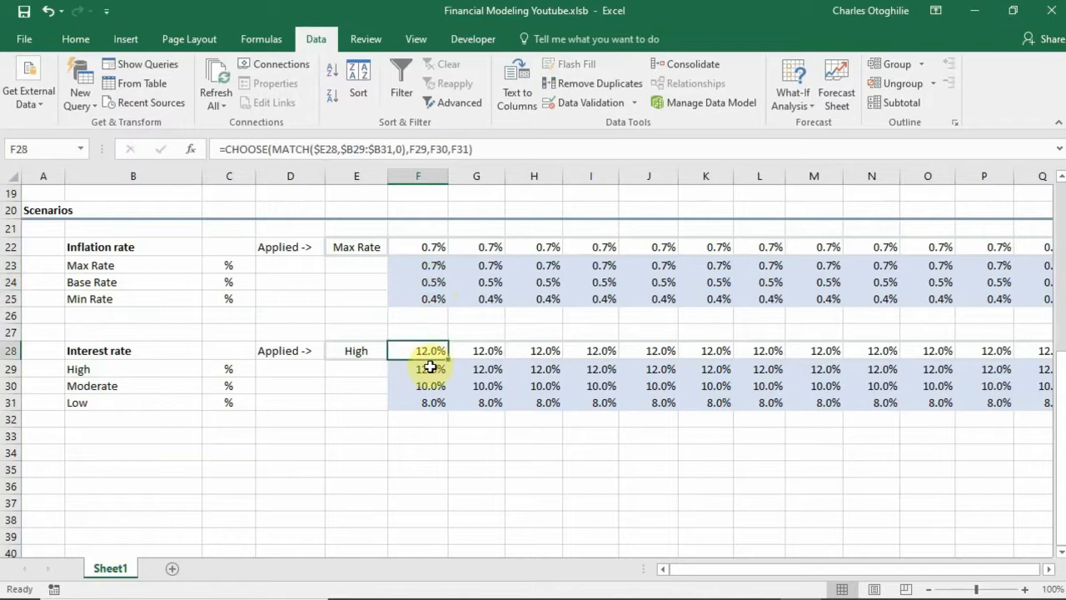
pyautogui.click(416, 370)
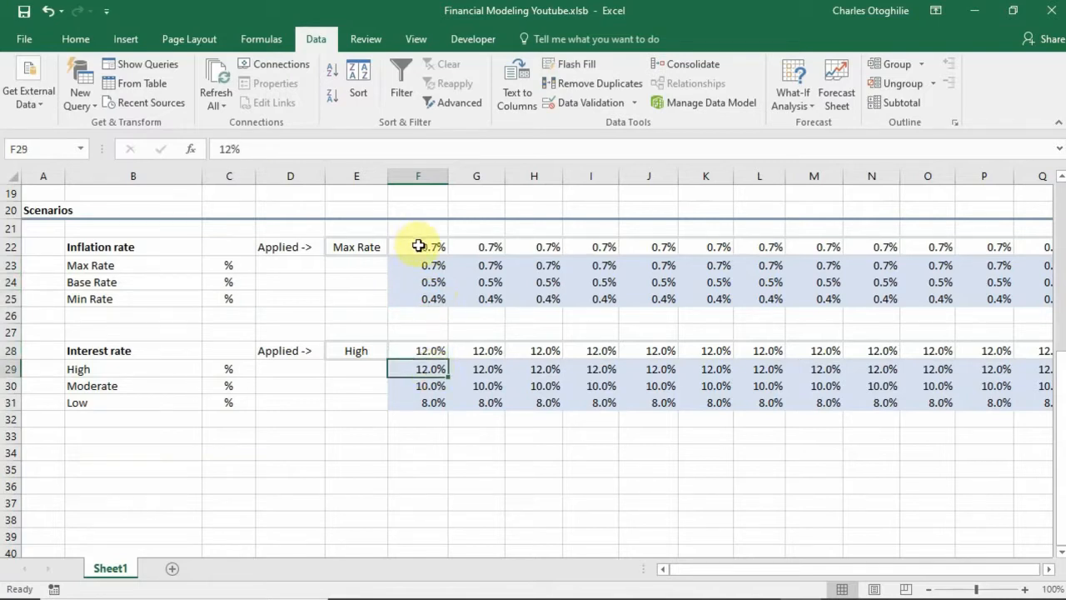
pyautogui.click(418, 246)
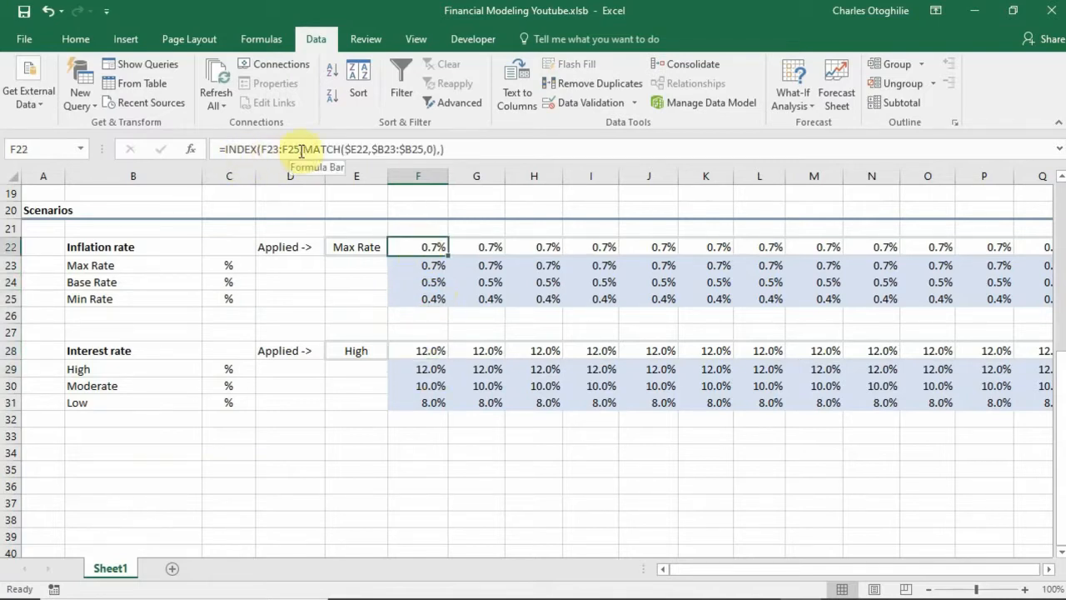
pyautogui.moveTo(459, 167)
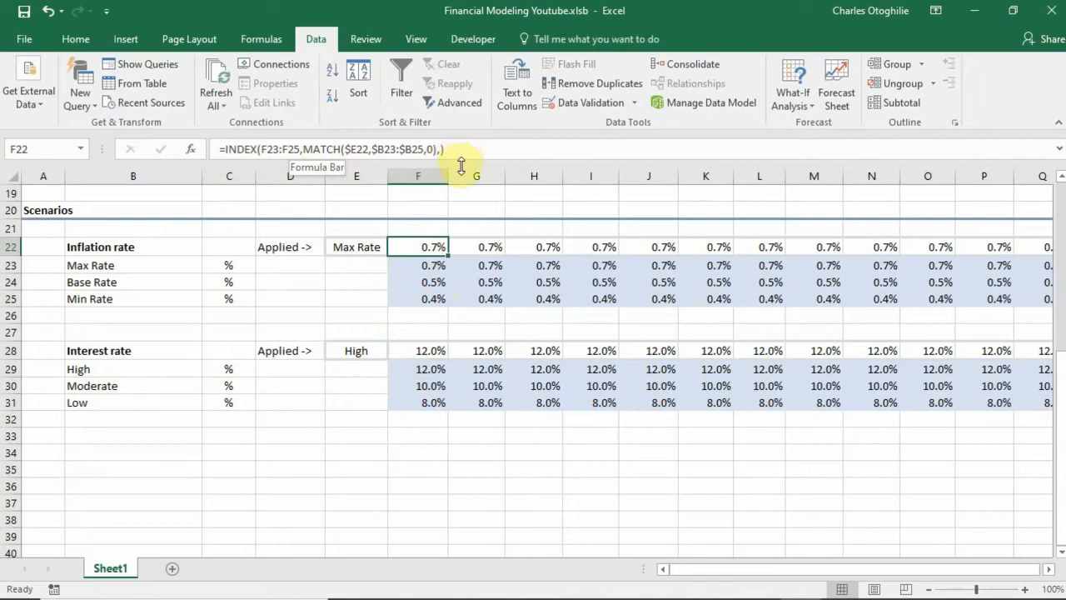
pyautogui.click(418, 350)
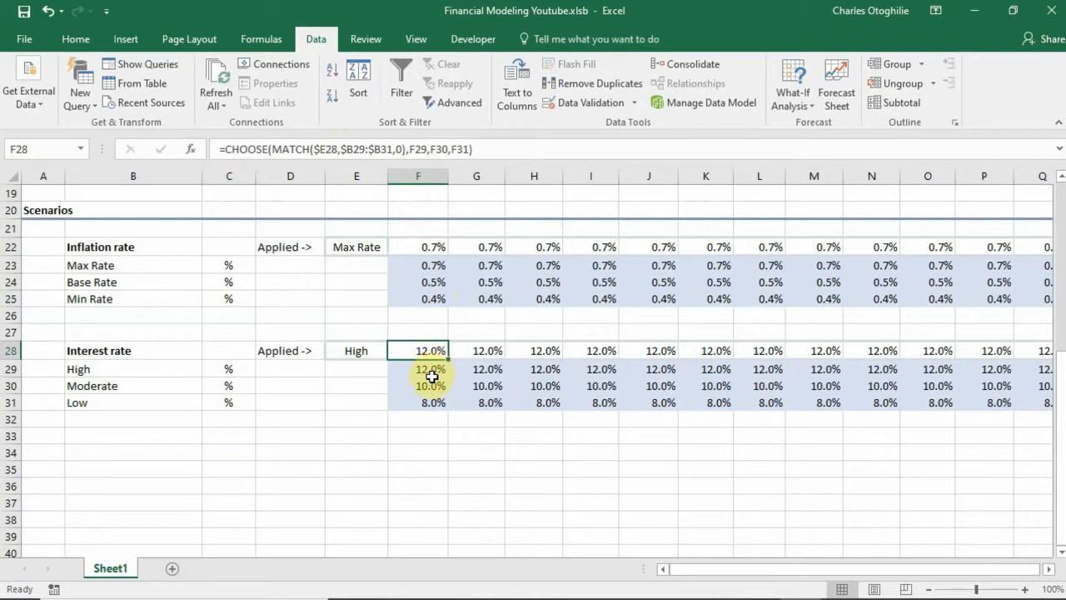
pyautogui.click(418, 370)
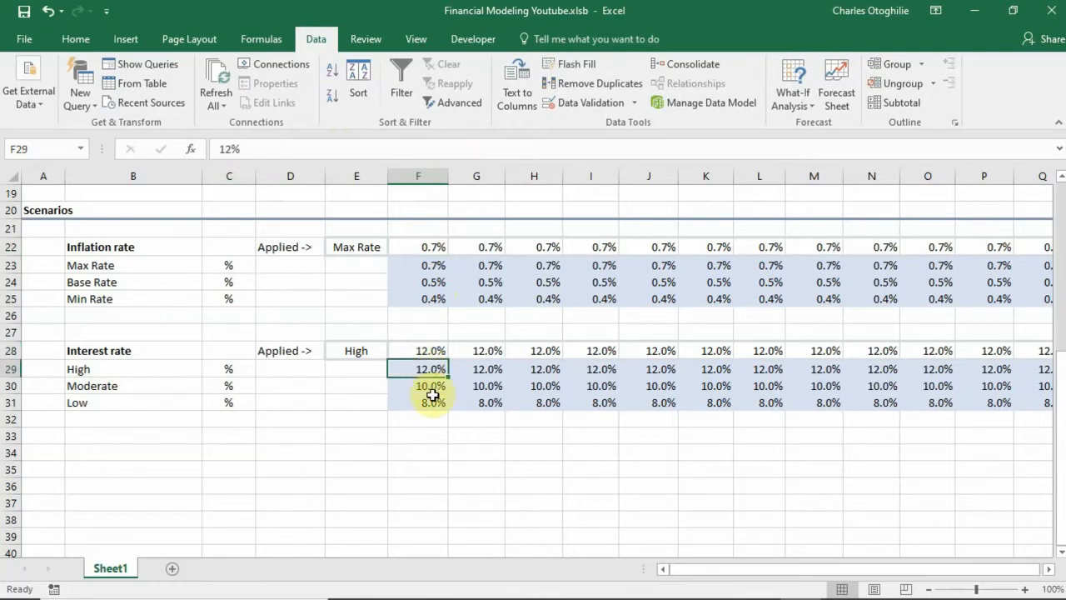